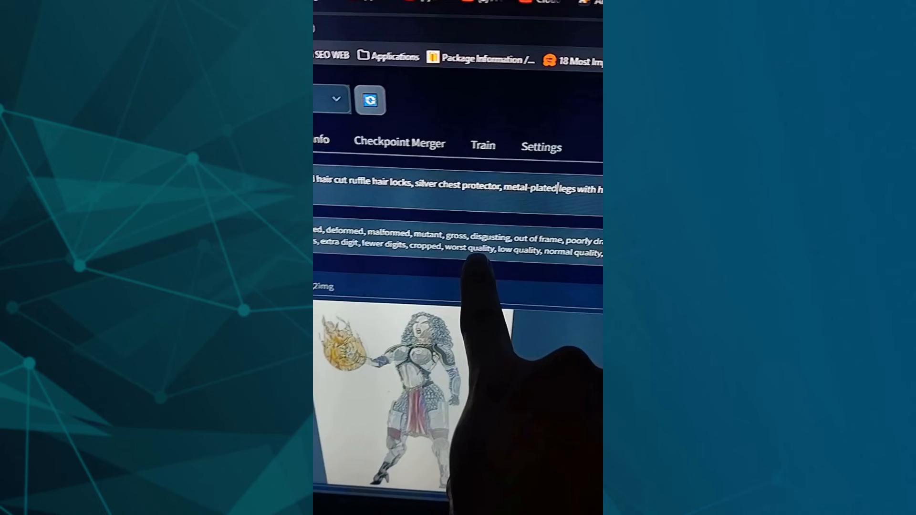
Scroll the img2img page to review the weighted prompt, negative prompt, sketch and results grid.
scroll(down, 3)
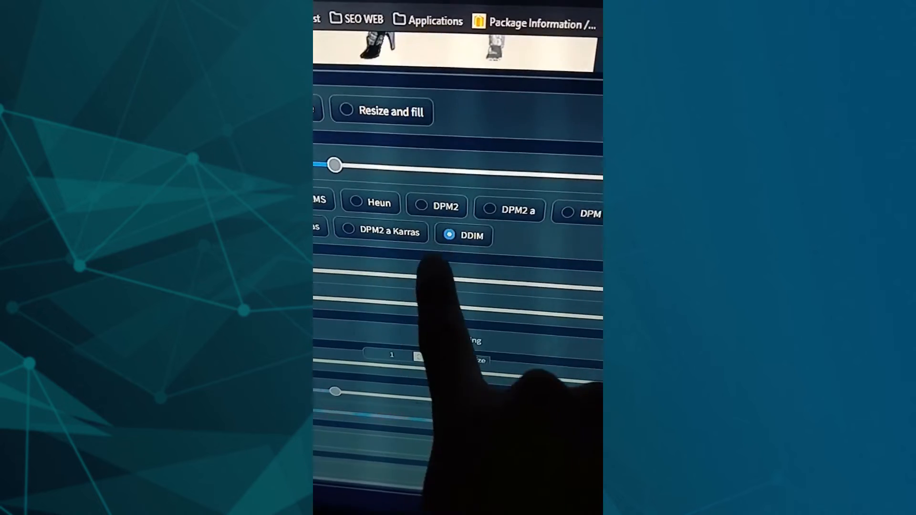
scroll(down, 3)
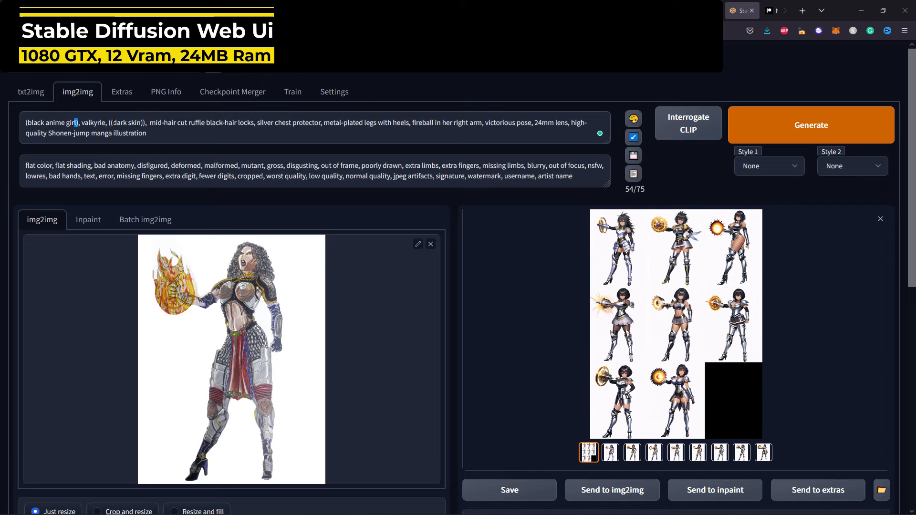
double_click(126, 123)
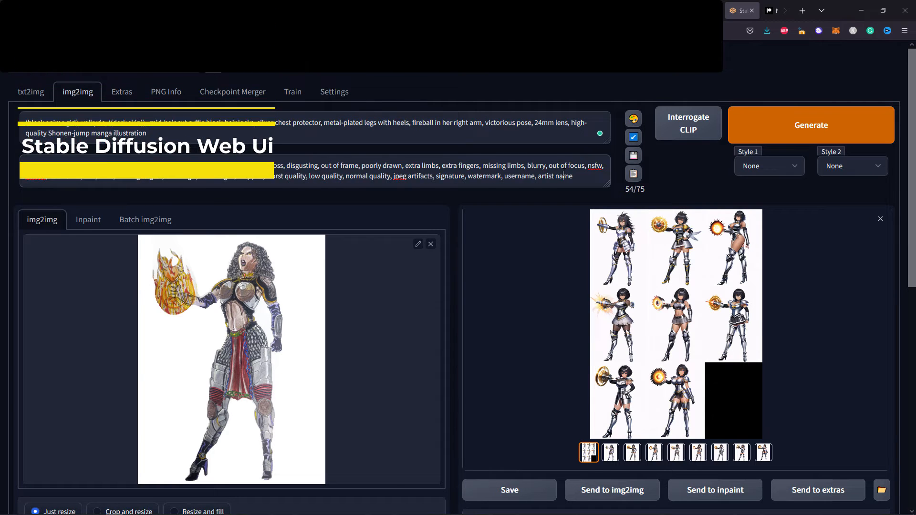
scroll(down, 3)
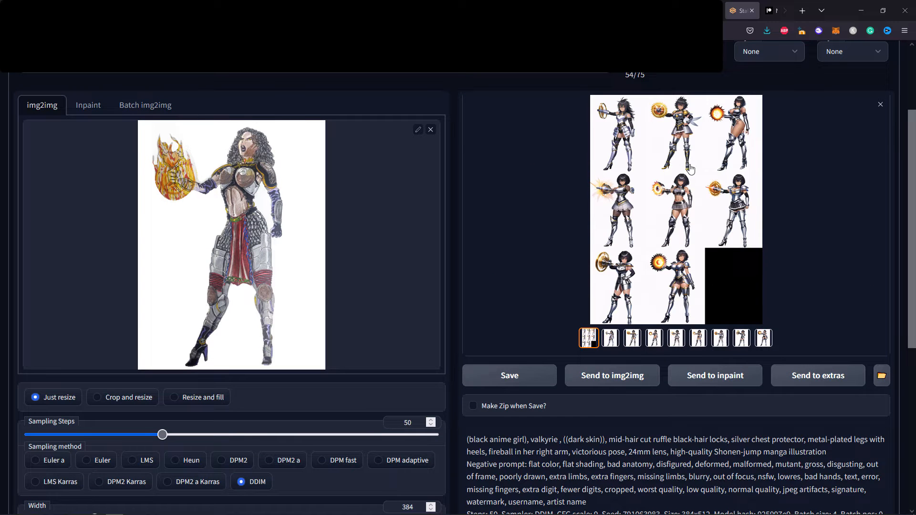
scroll(down, 3)
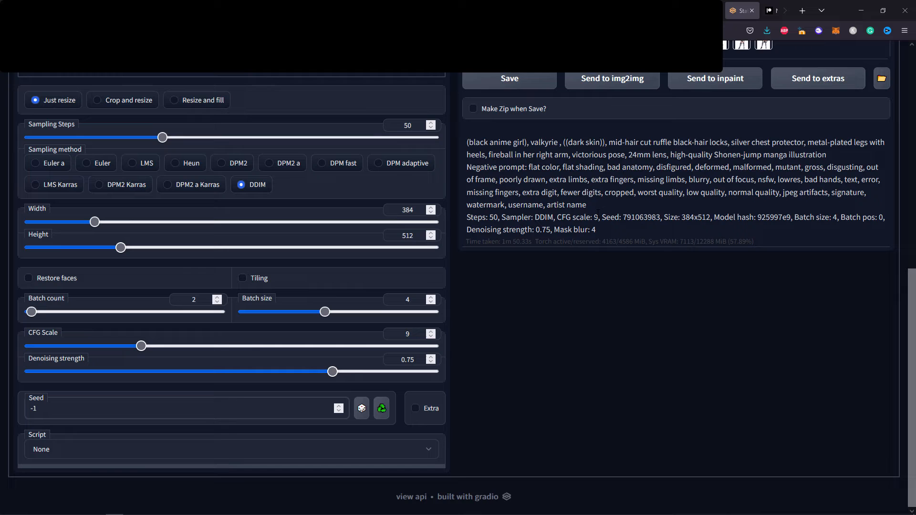
scroll(up, 3)
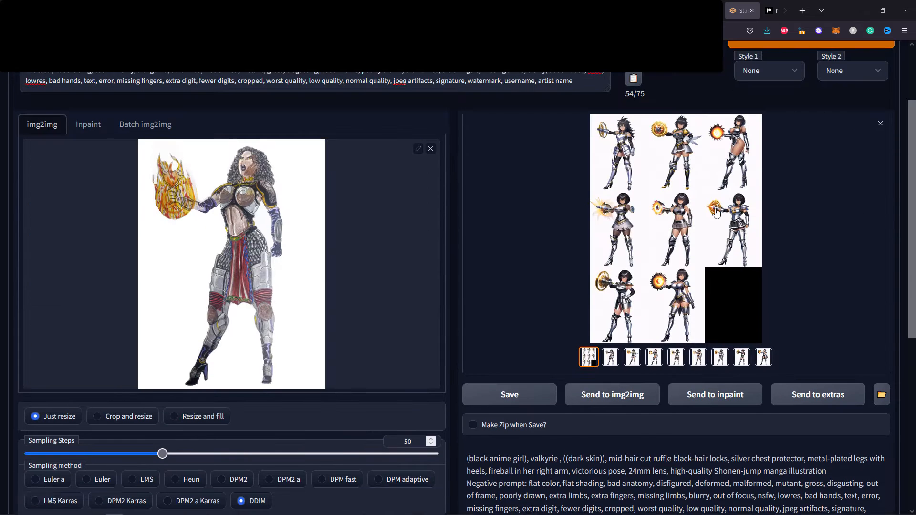
scroll(down, 3)
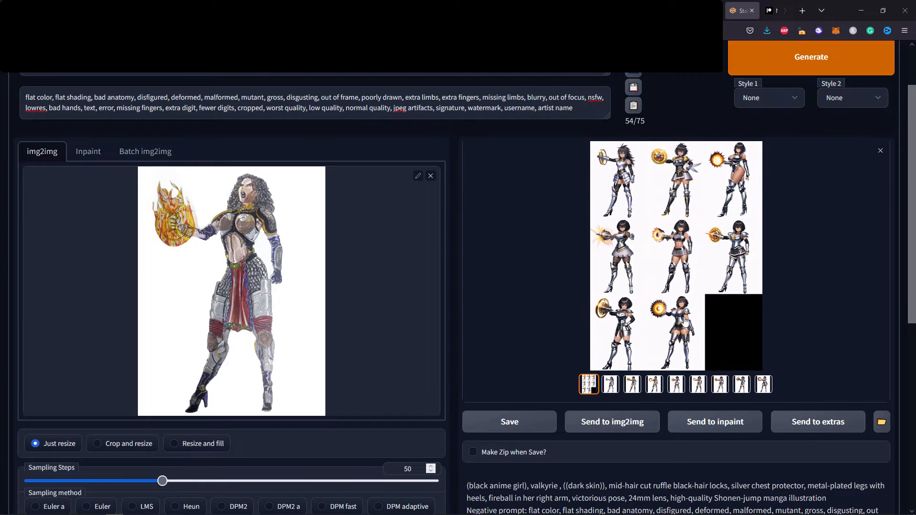
scroll(down, 3)
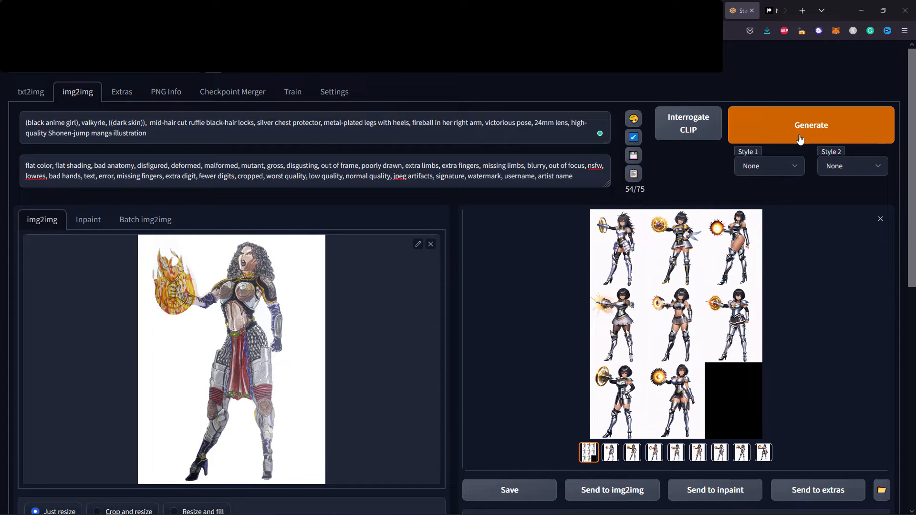
Generate eight new valkyrie variations and view each one in the lightbox before closing it.
click(812, 125)
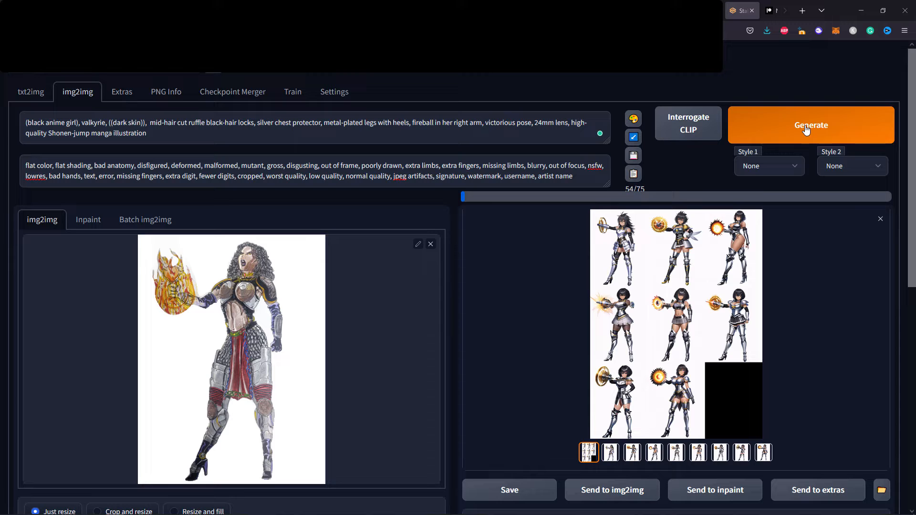
click(810, 124)
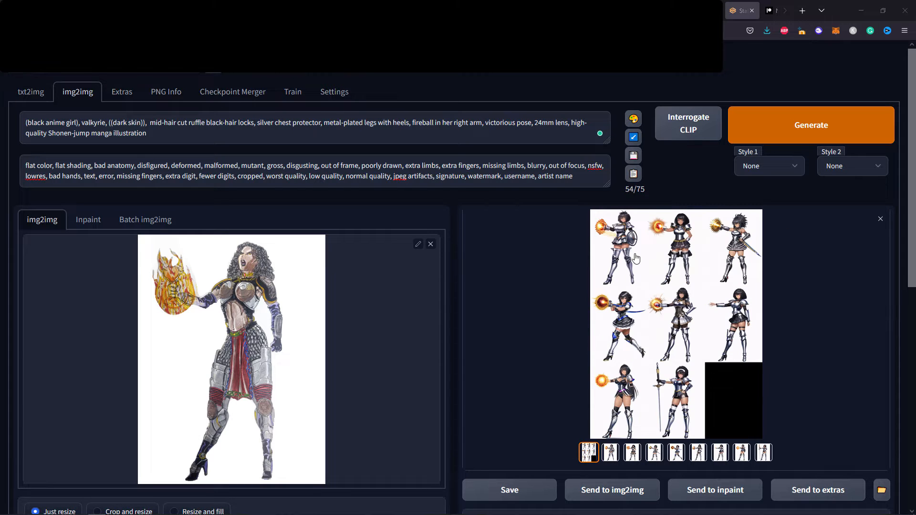
click(617, 248)
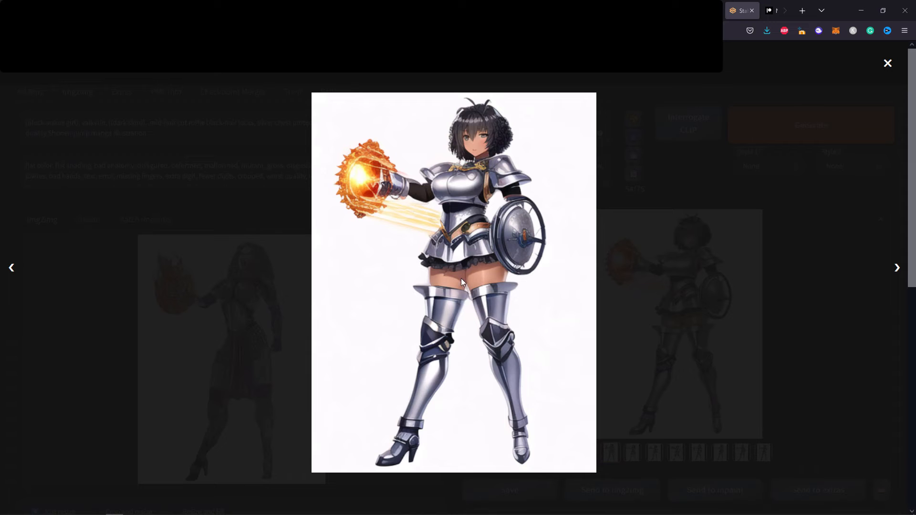
click(898, 267)
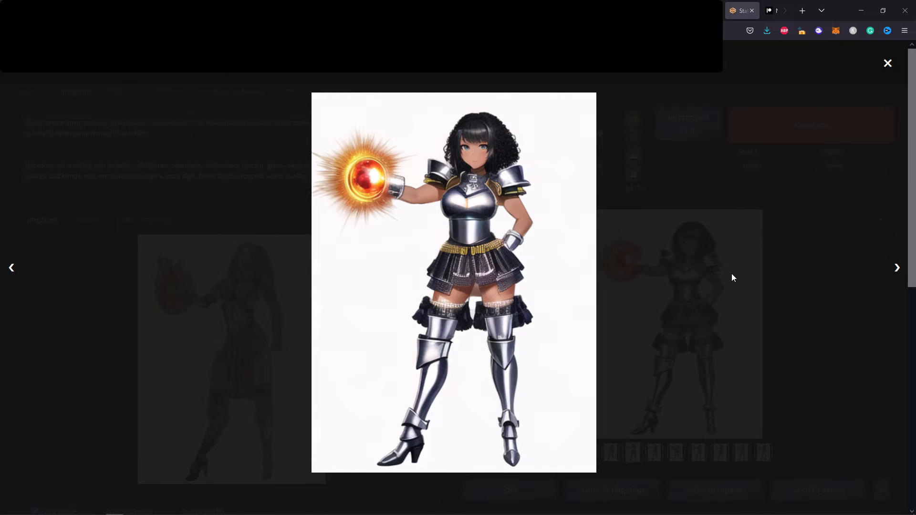
click(898, 267)
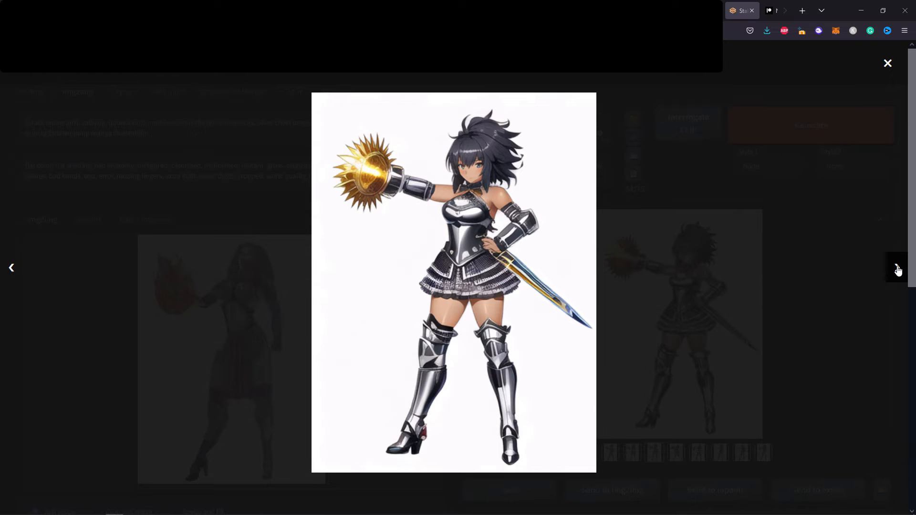
click(897, 268)
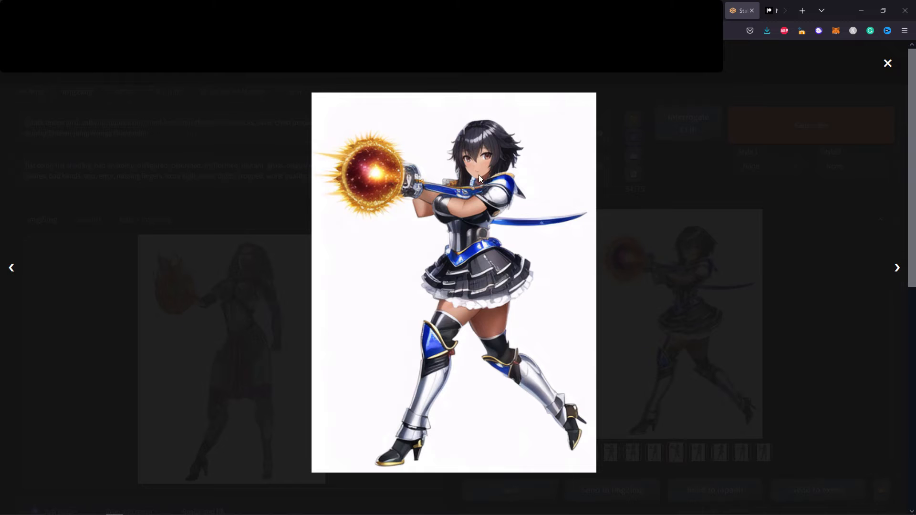
mouse_move(898, 270)
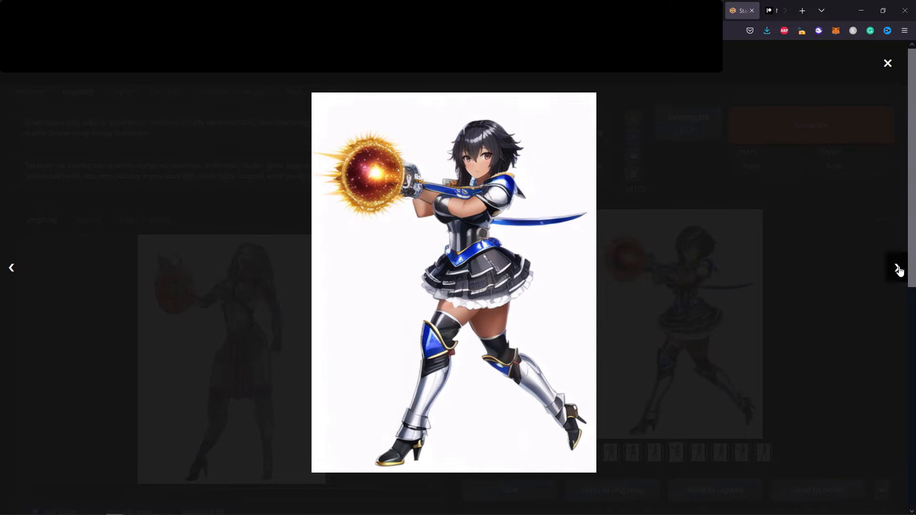
click(899, 268)
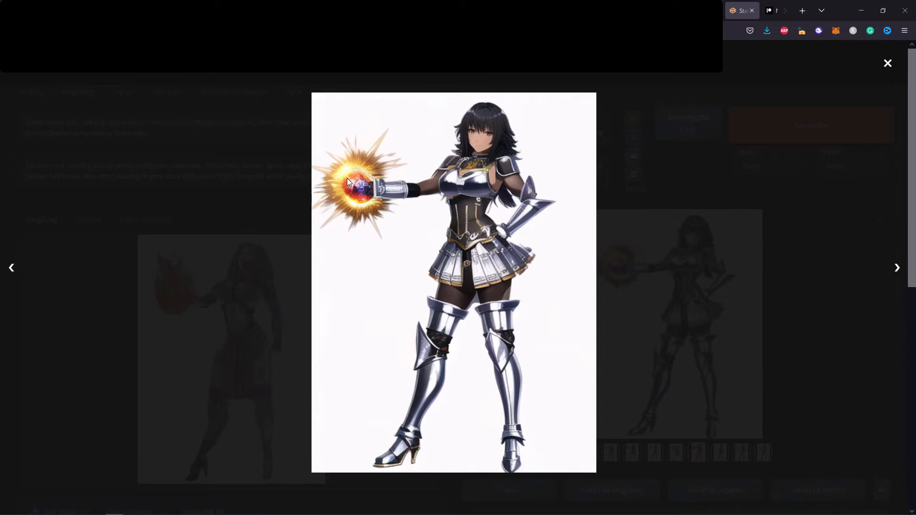
mouse_move(742, 236)
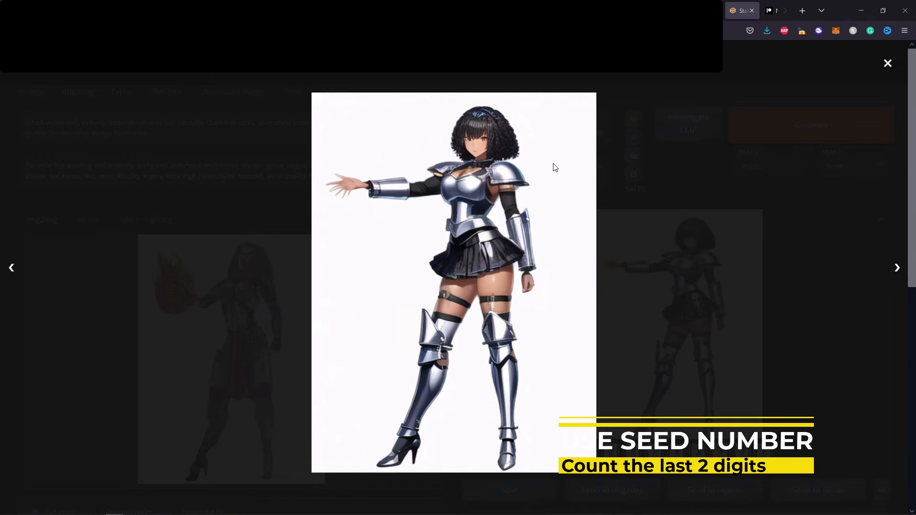
click(888, 63)
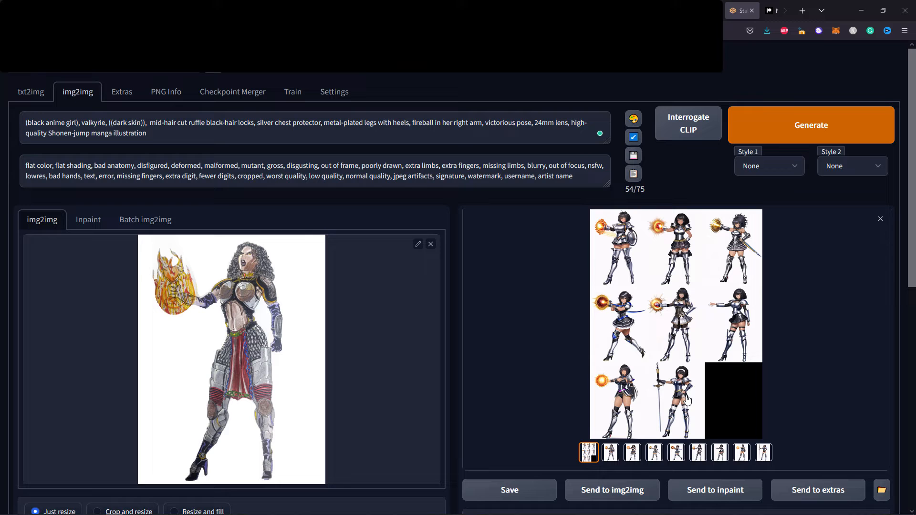
mouse_move(681, 231)
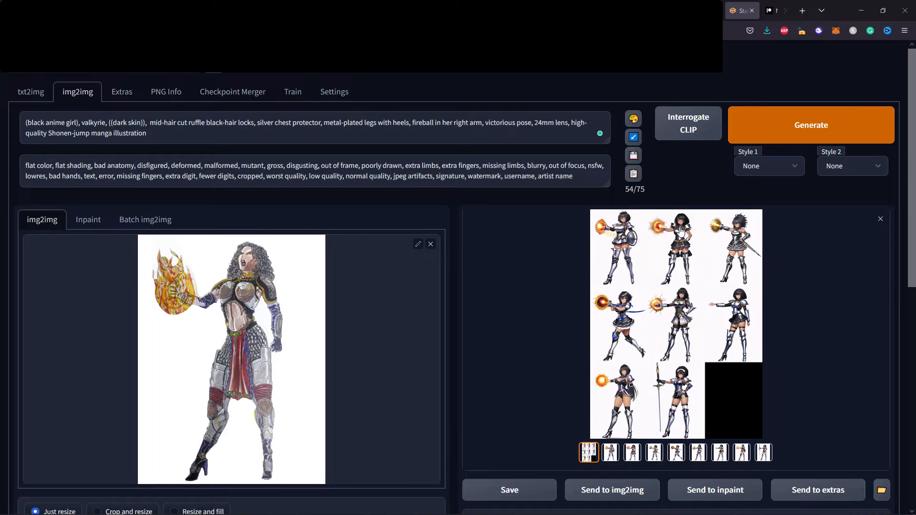
mouse_move(705, 309)
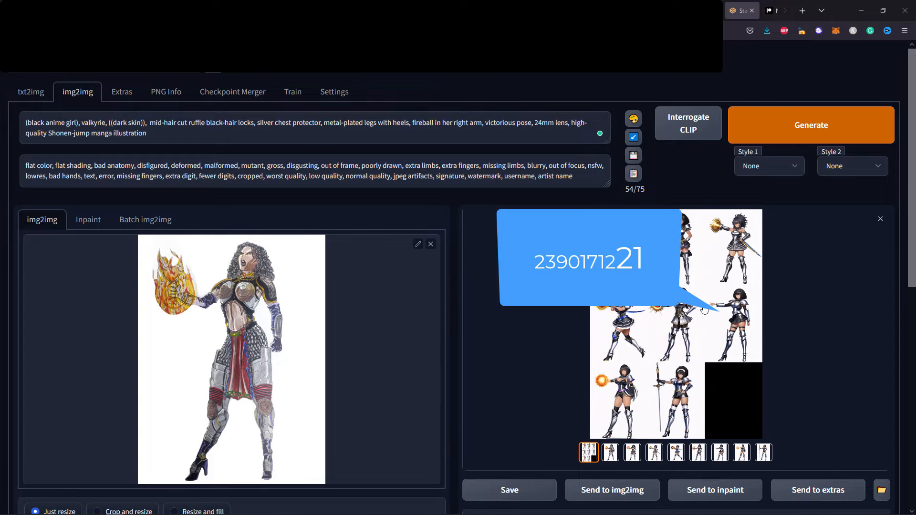
scroll(down, 3)
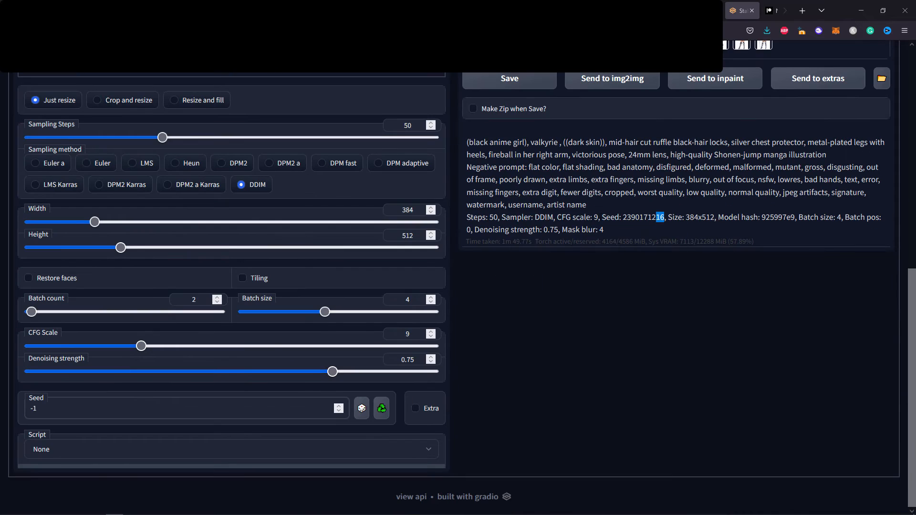
double_click(644, 217)
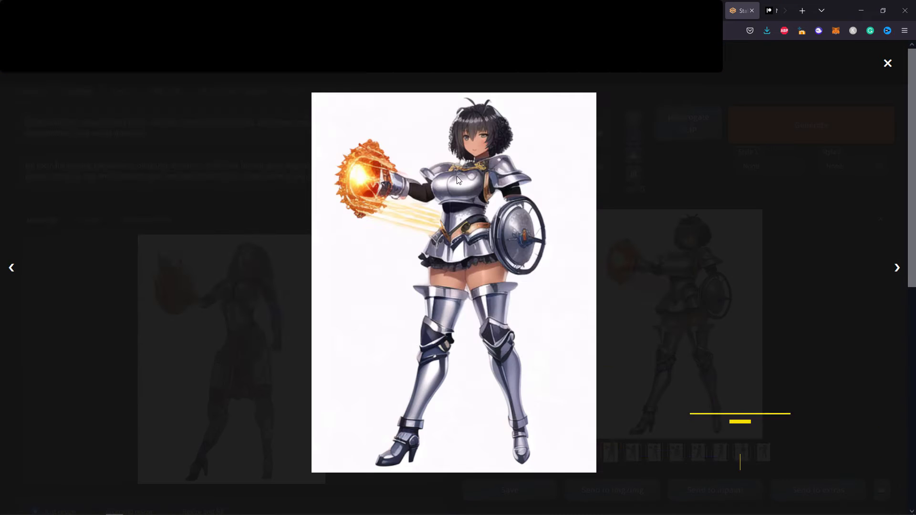
click(897, 268)
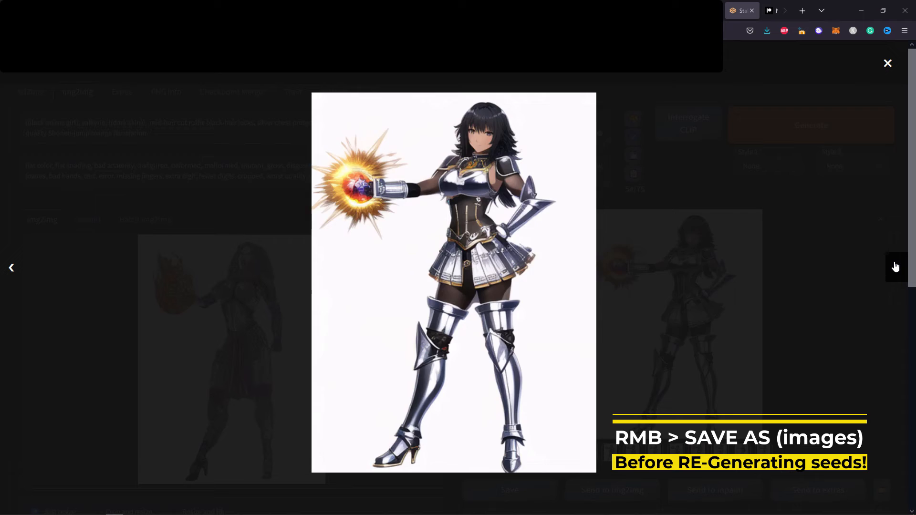
click(898, 268)
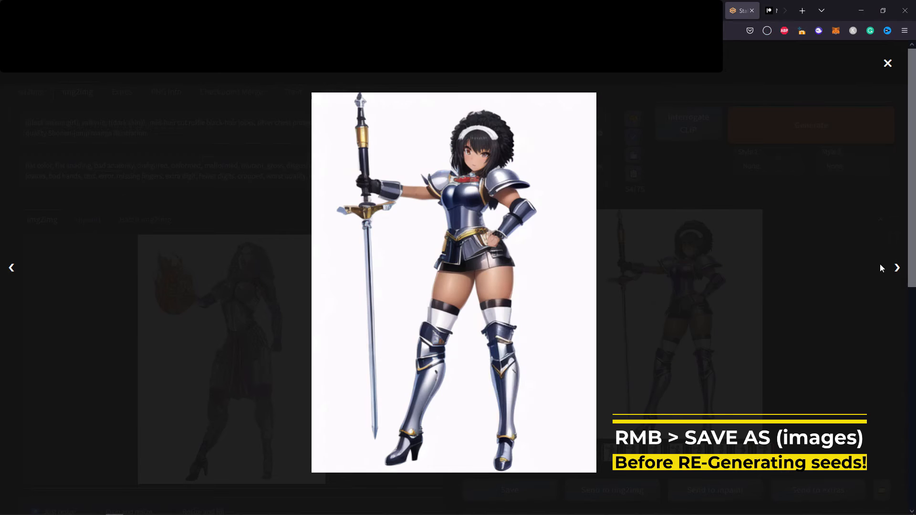
click(887, 62)
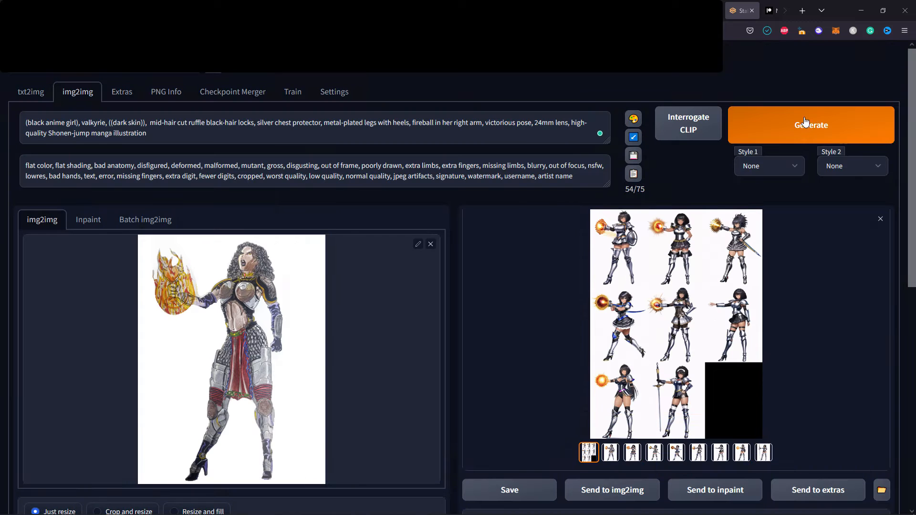
Generate another valkyrie batch and step through the variations in the lightbox.
click(810, 124)
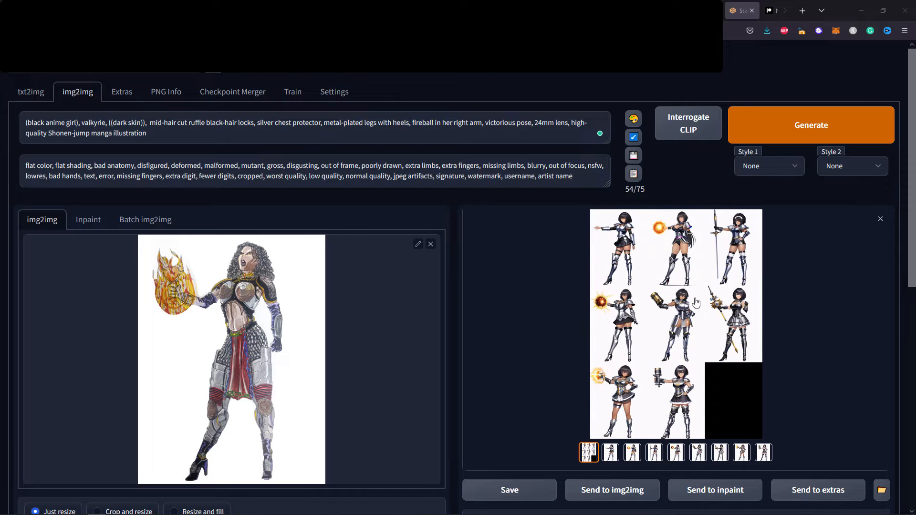
mouse_move(601, 297)
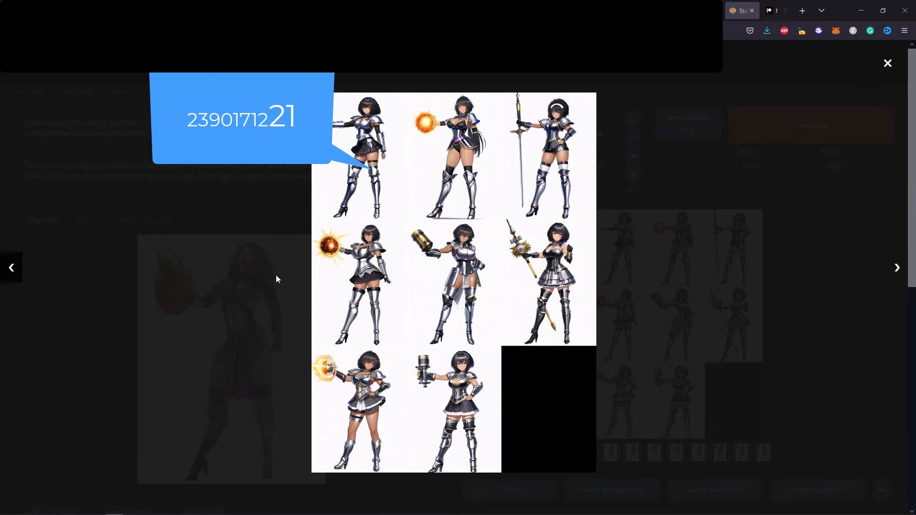
mouse_move(445, 274)
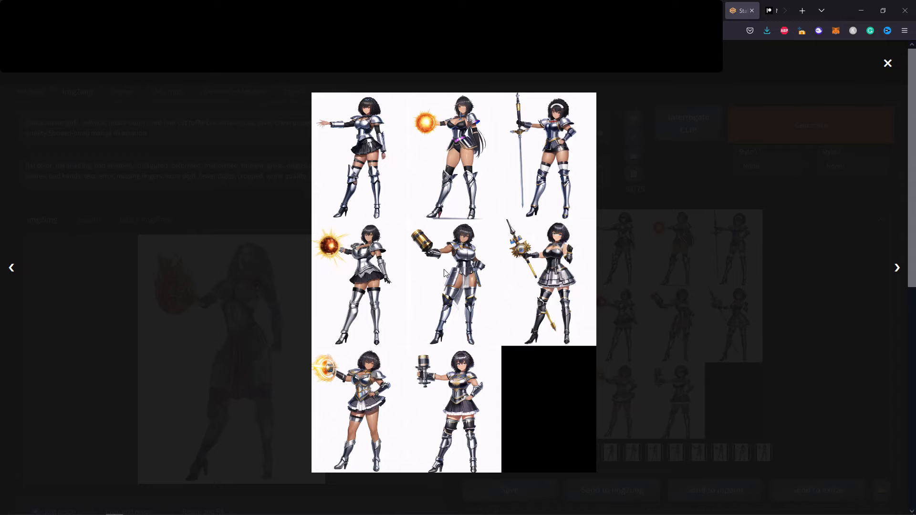
mouse_move(693, 200)
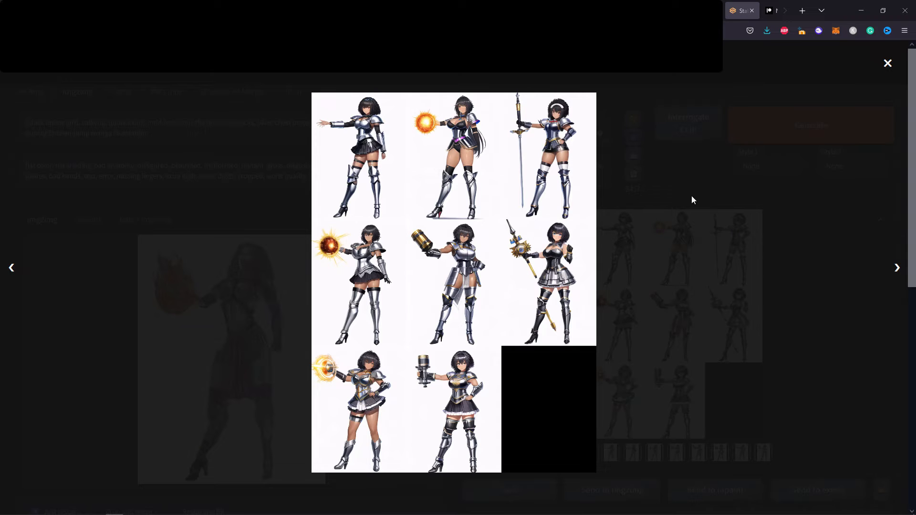
click(359, 158)
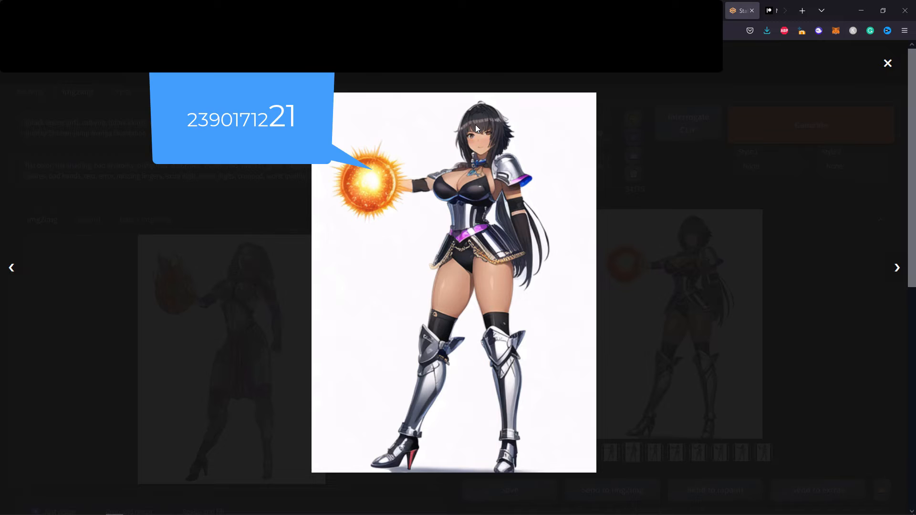
click(897, 268)
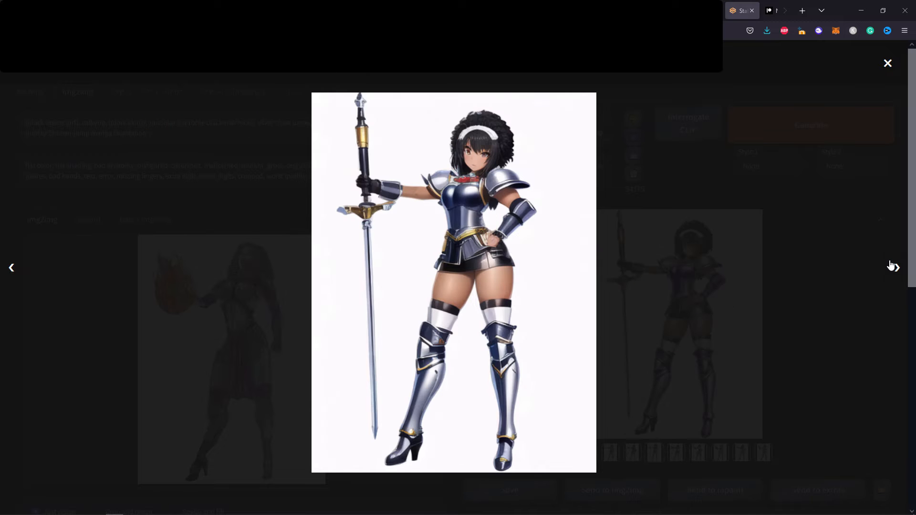
click(897, 267)
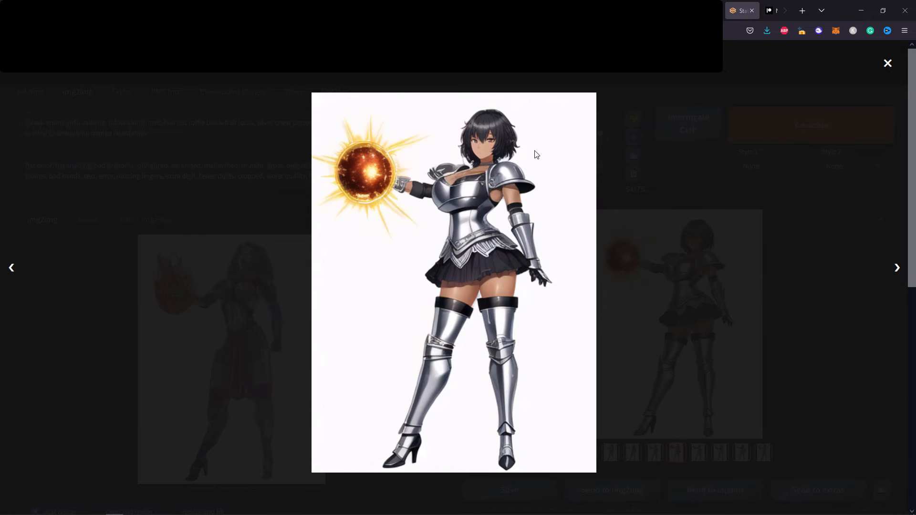
mouse_move(896, 268)
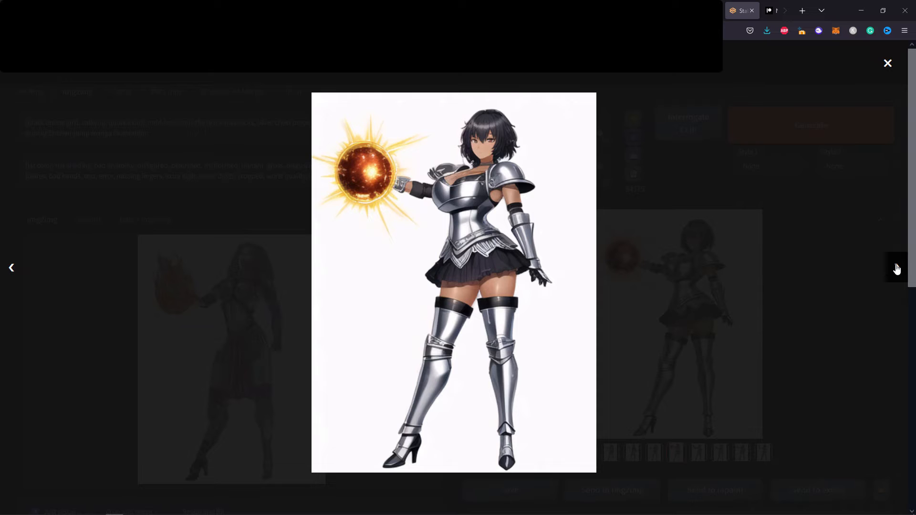
click(898, 268)
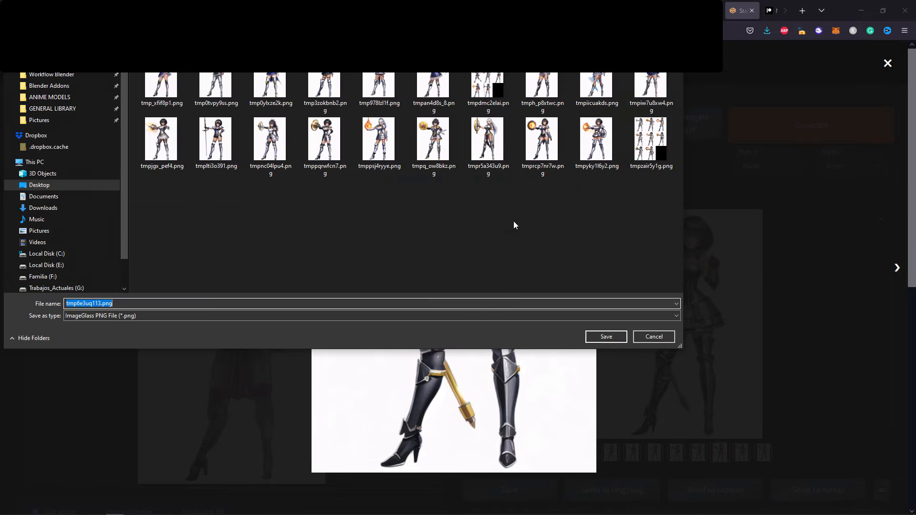
Save chosen variations, including the mace-wielding one, as Desktop PNGs and close the viewer.
click(653, 336)
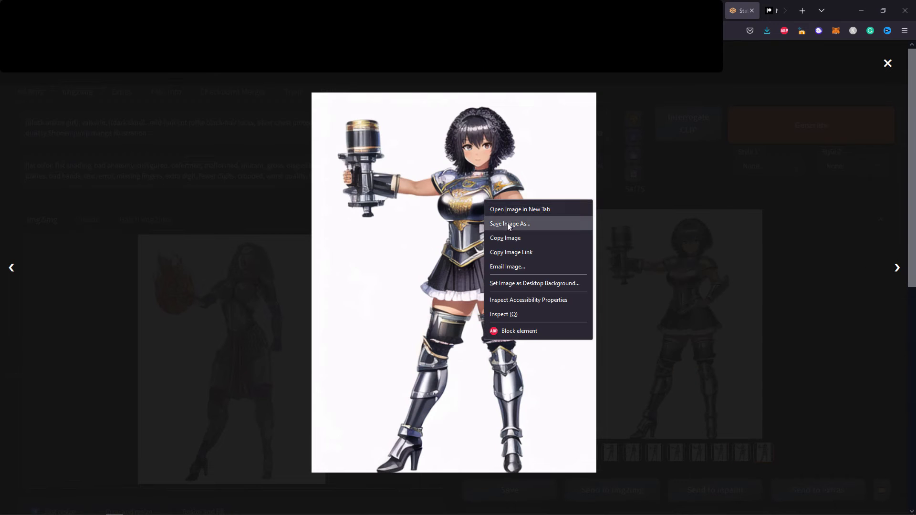
click(898, 267)
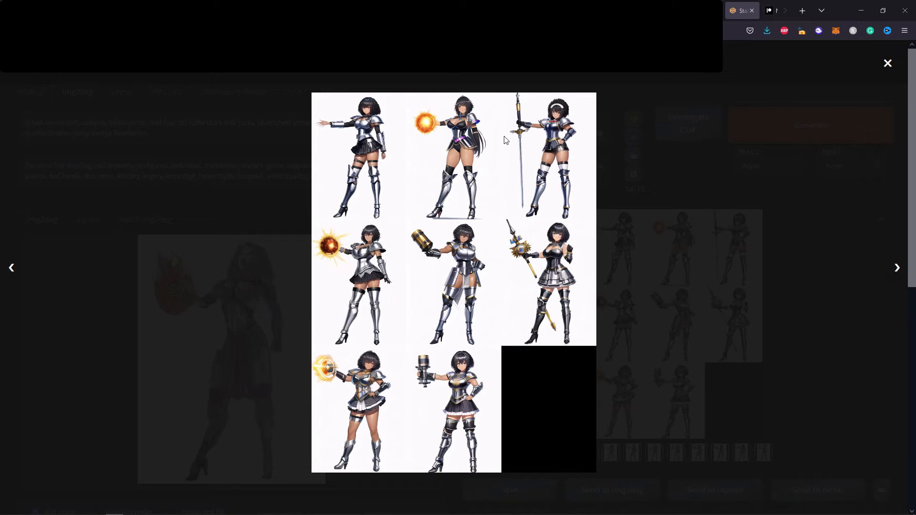
click(888, 63)
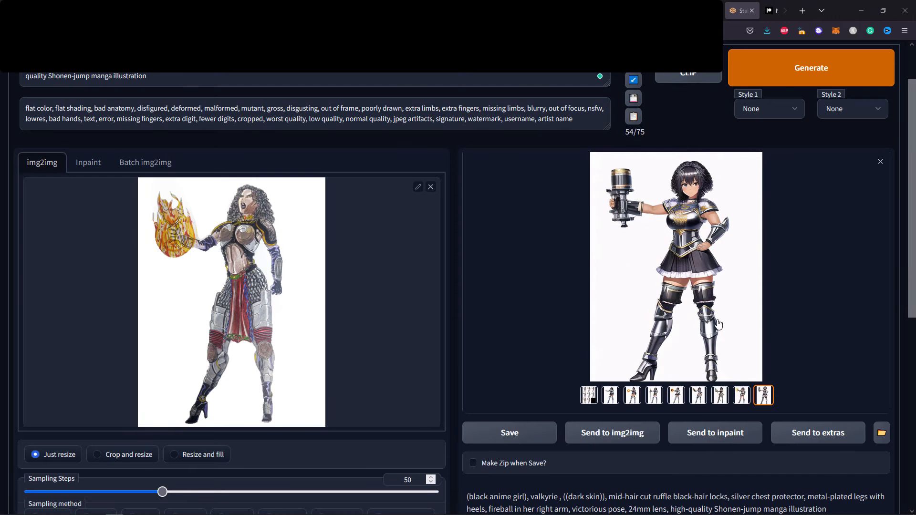
scroll(down, 3)
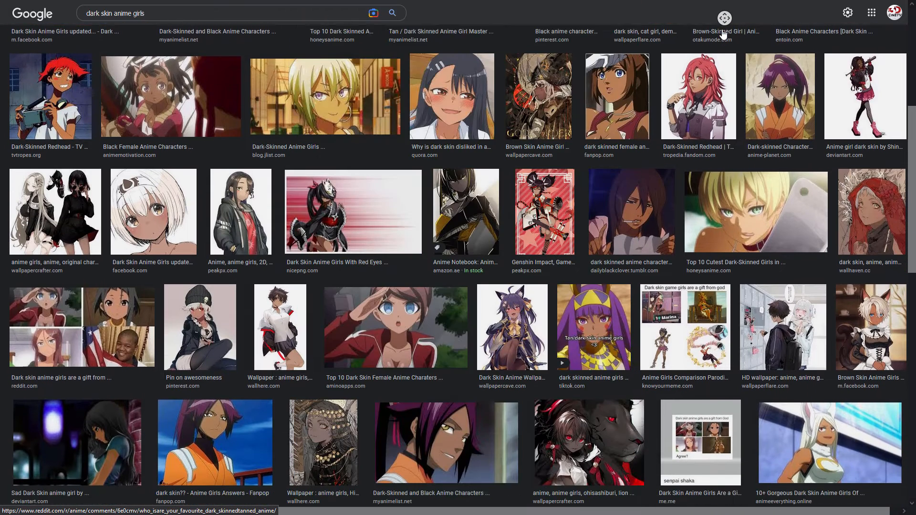
scroll(down, 3)
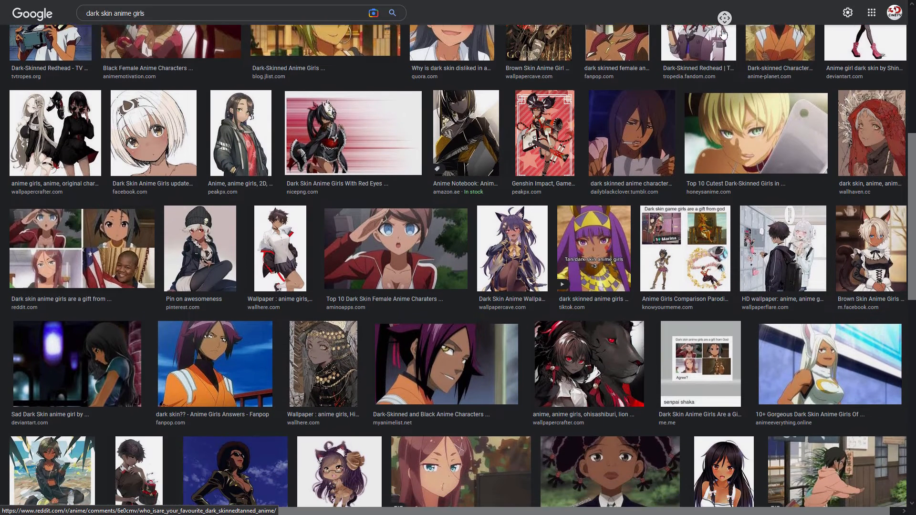
scroll(down, 3)
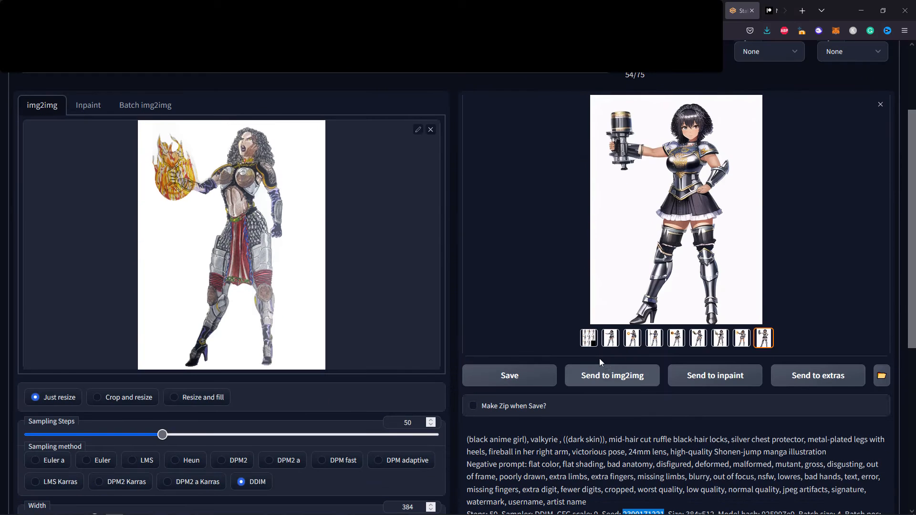
scroll(down, 3)
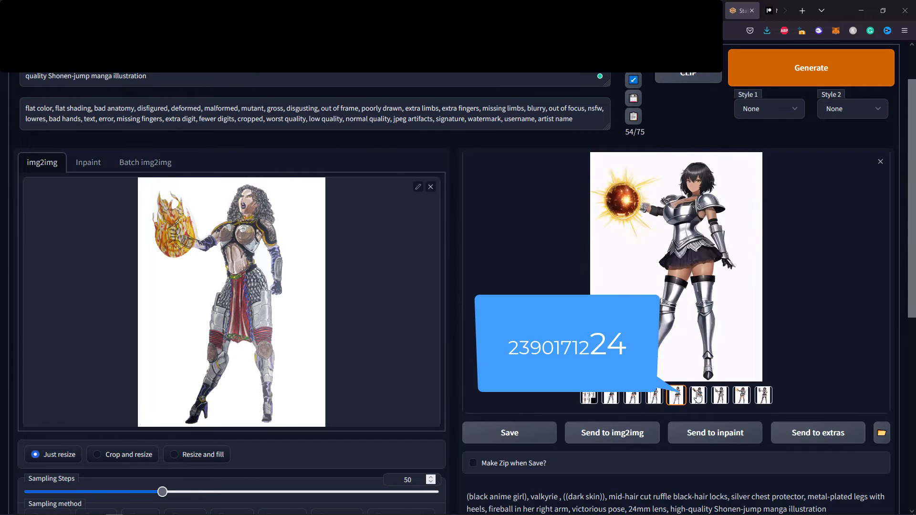
Scroll to generation settings and select the Sampling Steps value to replace 50 with 60.
scroll(down, 3)
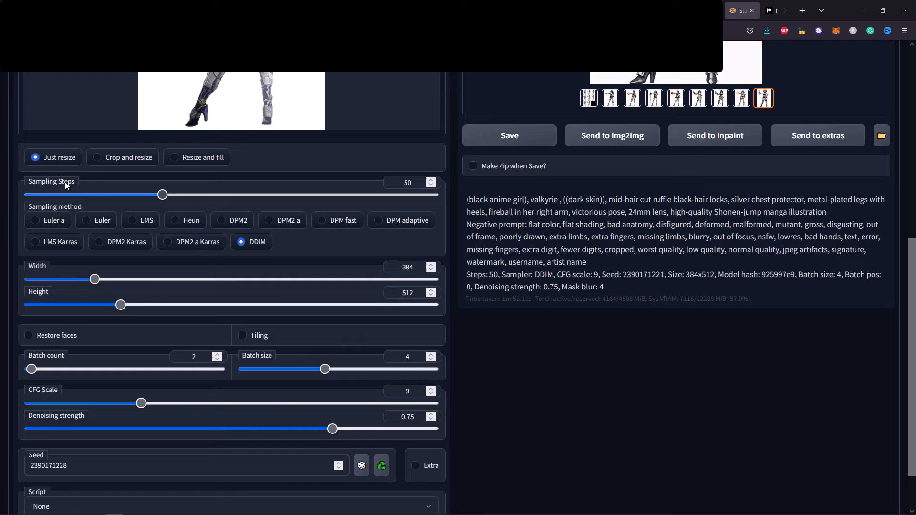
triple_click(402, 182)
text(60)
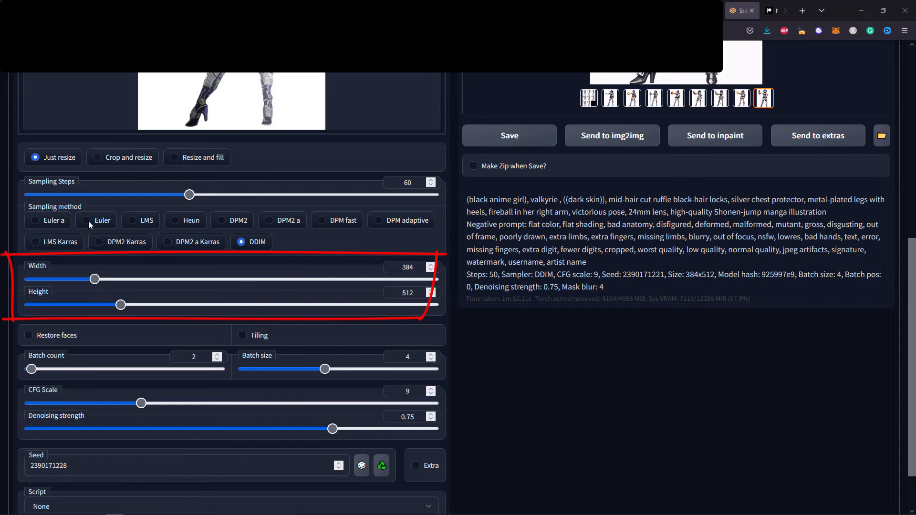
mouse_move(438, 392)
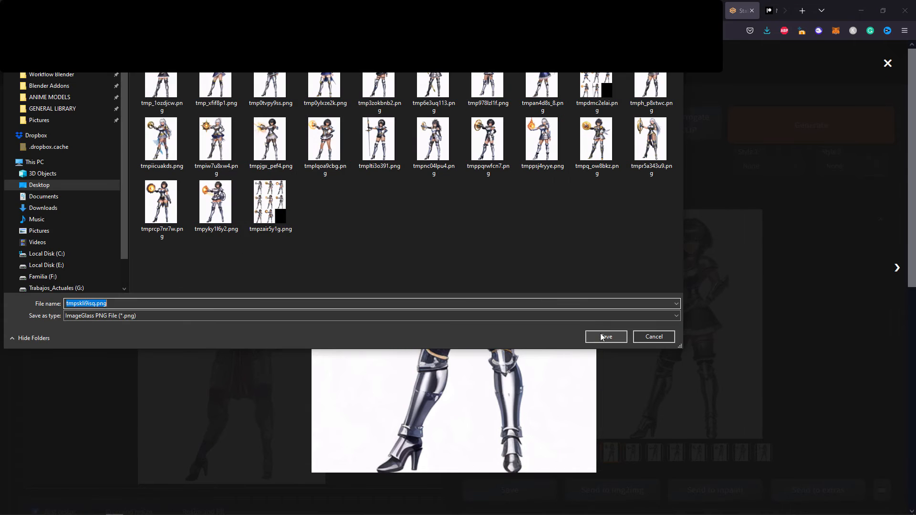
Save two more valkyrie variations to the Desktop, browsing between them with the next arrow.
click(605, 336)
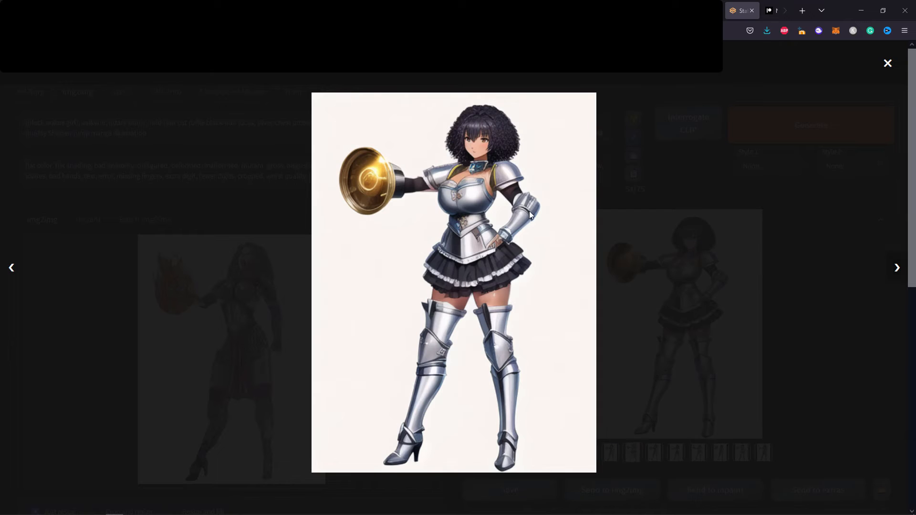
click(897, 268)
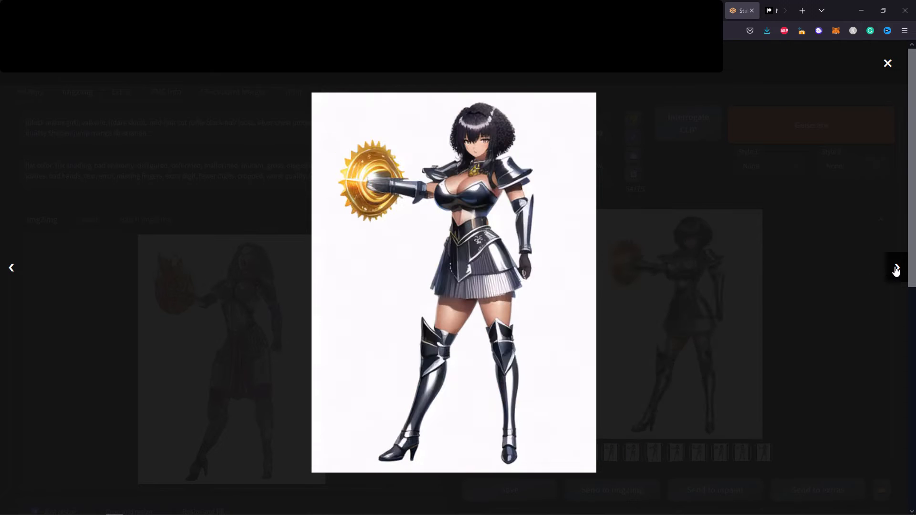
click(896, 267)
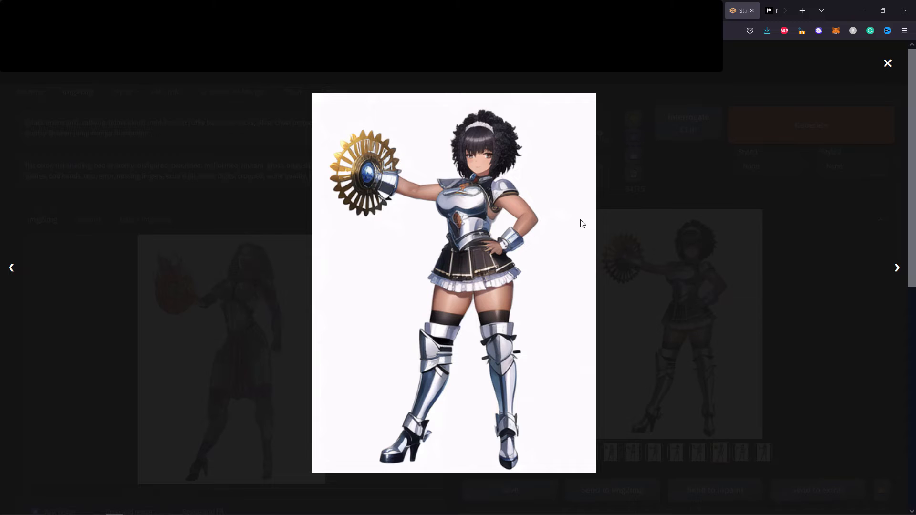
mouse_move(549, 148)
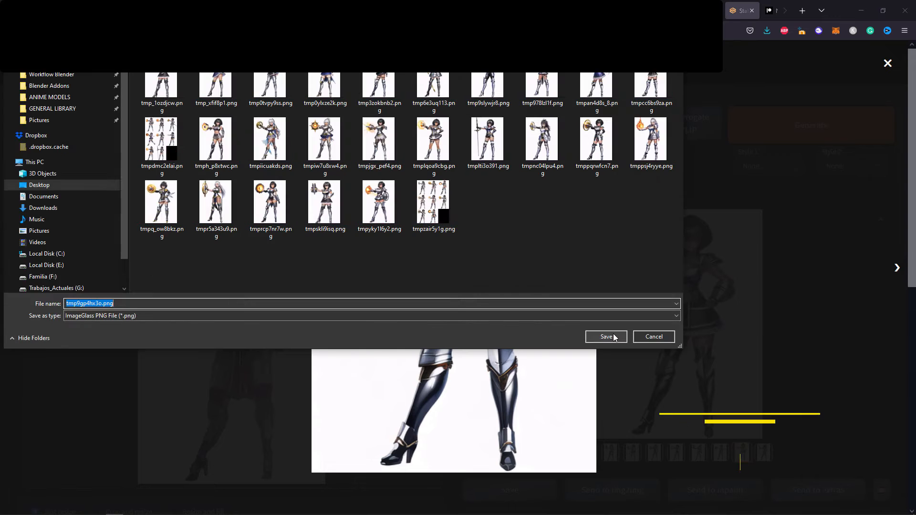
click(606, 336)
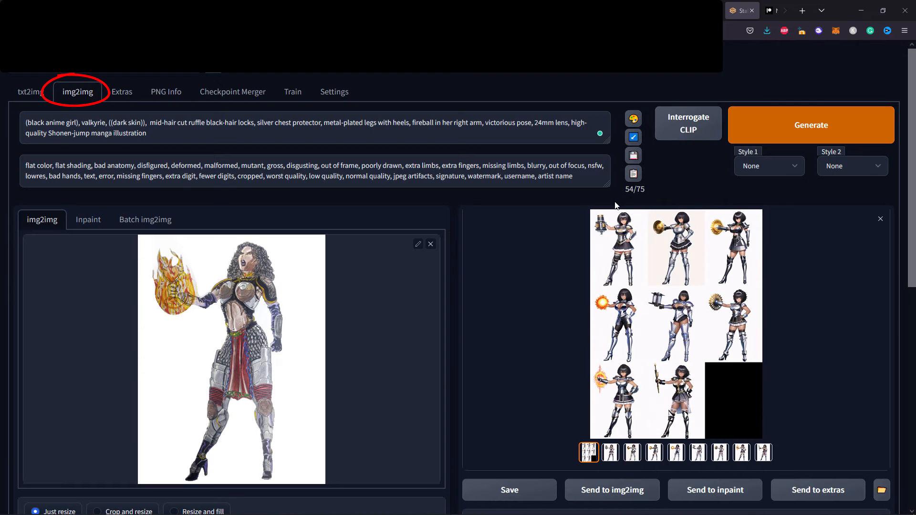
Replace the sketch with the saved mace valkyrie tmpjgx_pef4.png as img2img source.
scroll(down, 3)
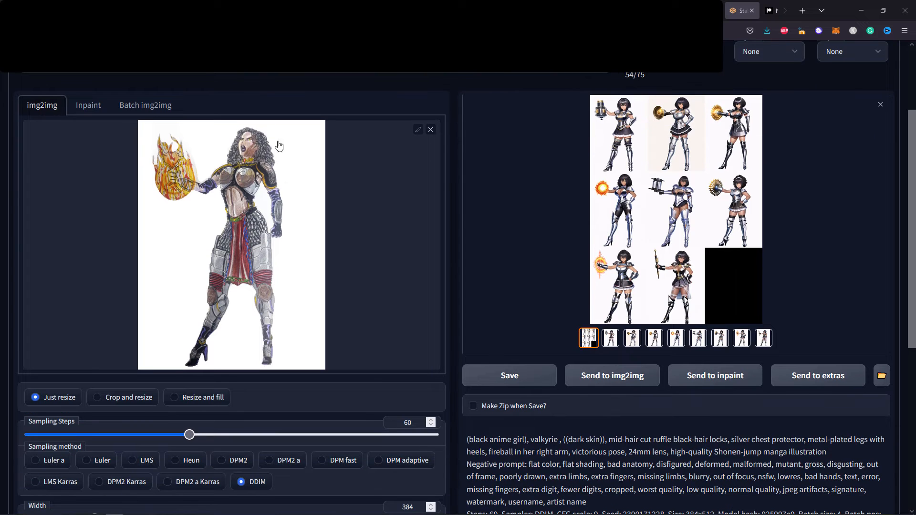
click(418, 129)
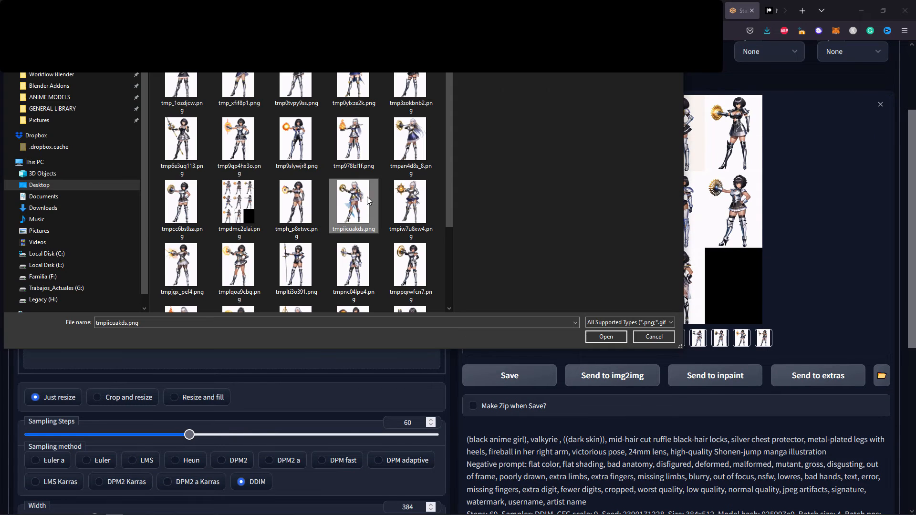
click(296, 140)
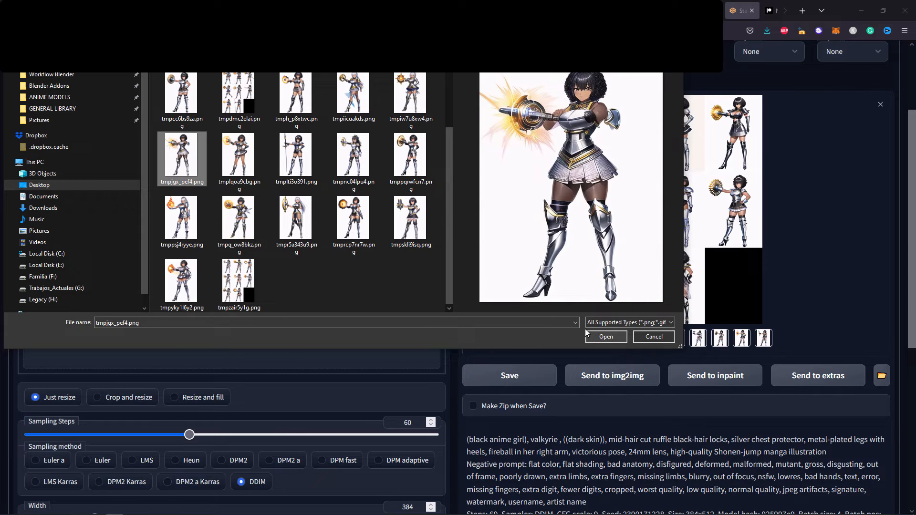
click(606, 337)
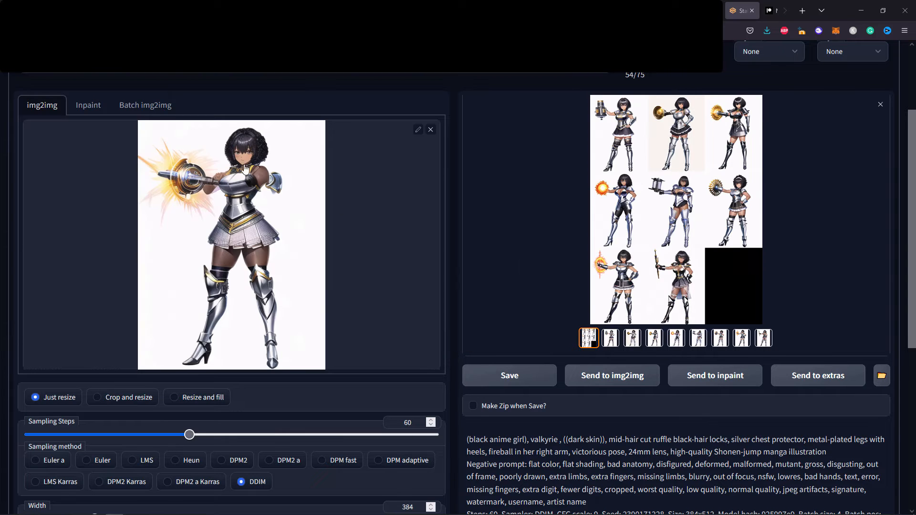
scroll(up, 3)
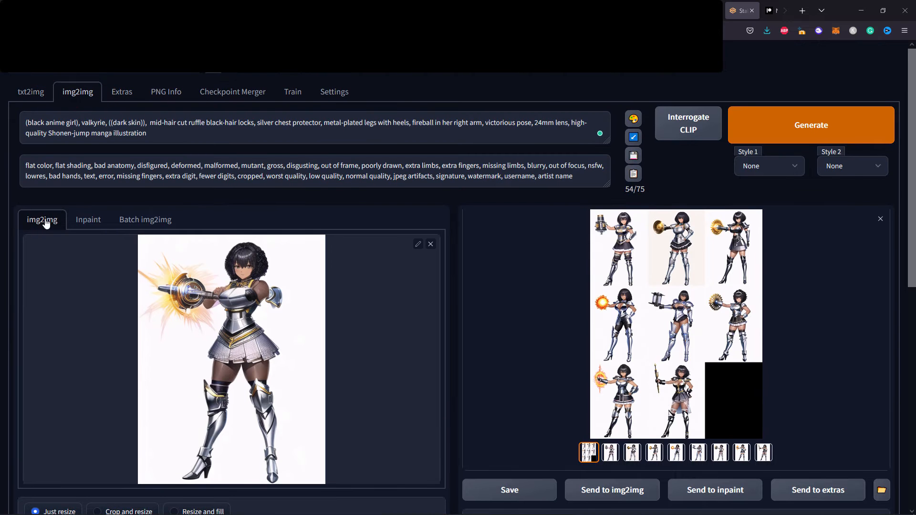
Drag the Sampling Steps slider down from 60 to 40.
scroll(down, 3)
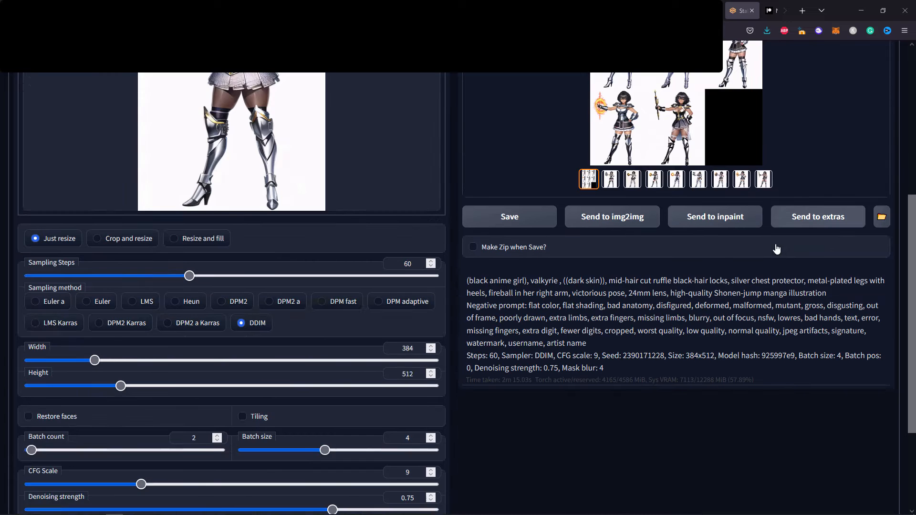
scroll(down, 3)
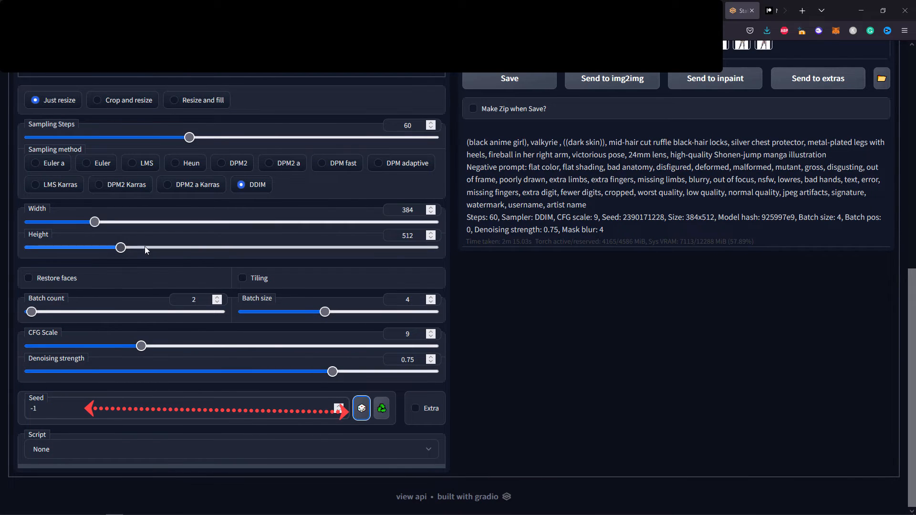
triple_click(406, 125)
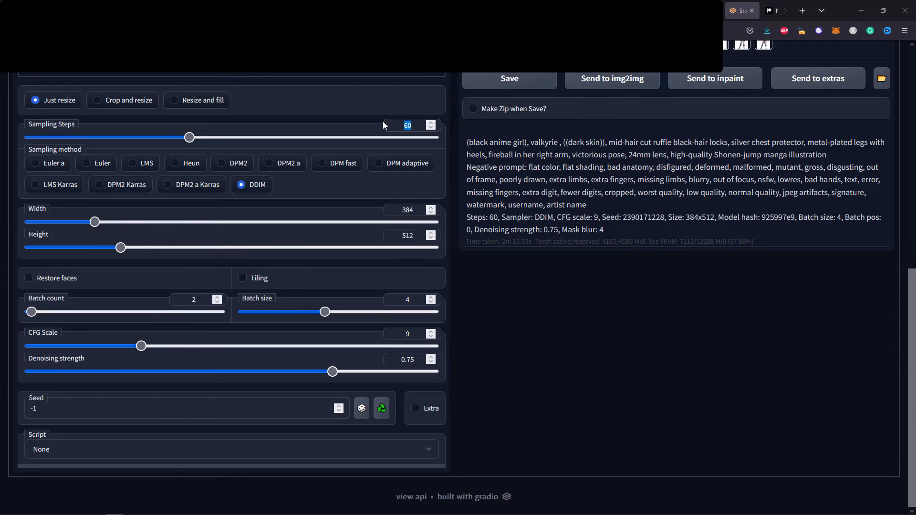
drag(189, 137, 135, 137)
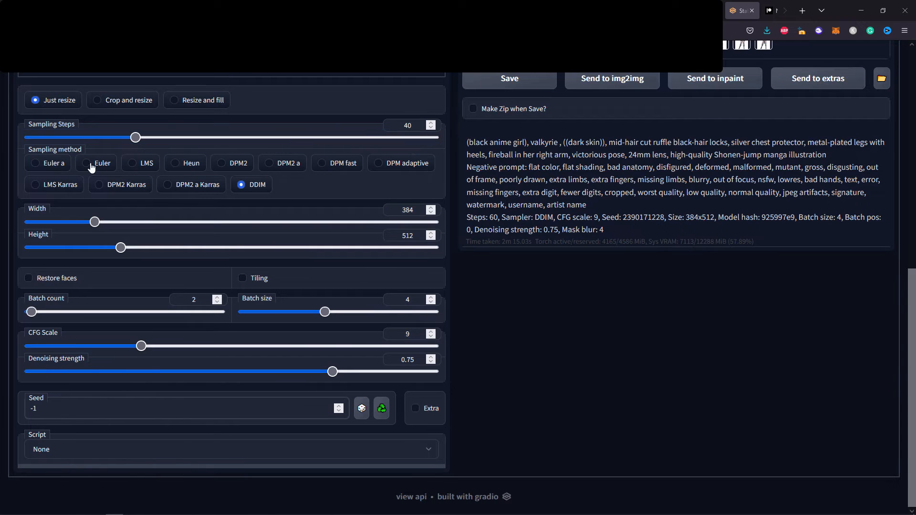
click(96, 163)
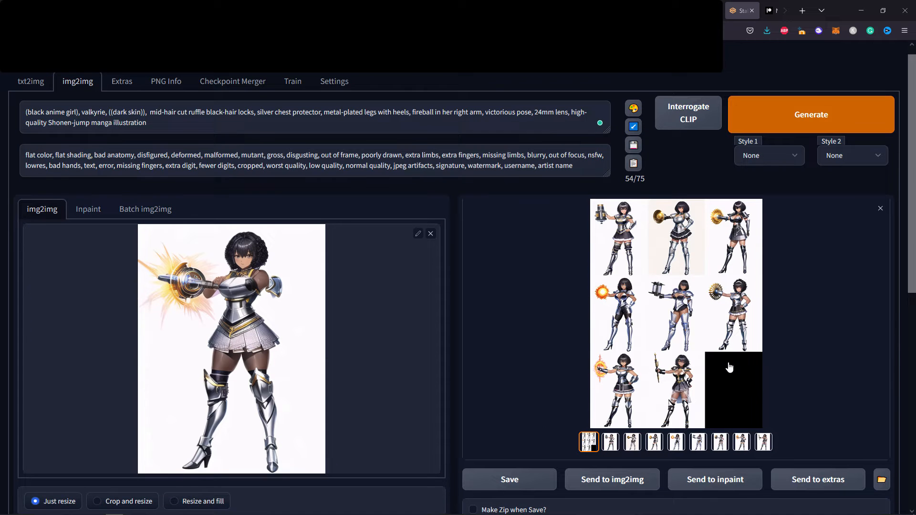
Generate eight variations from the mace image and step through them full-size in the lightbox.
click(811, 114)
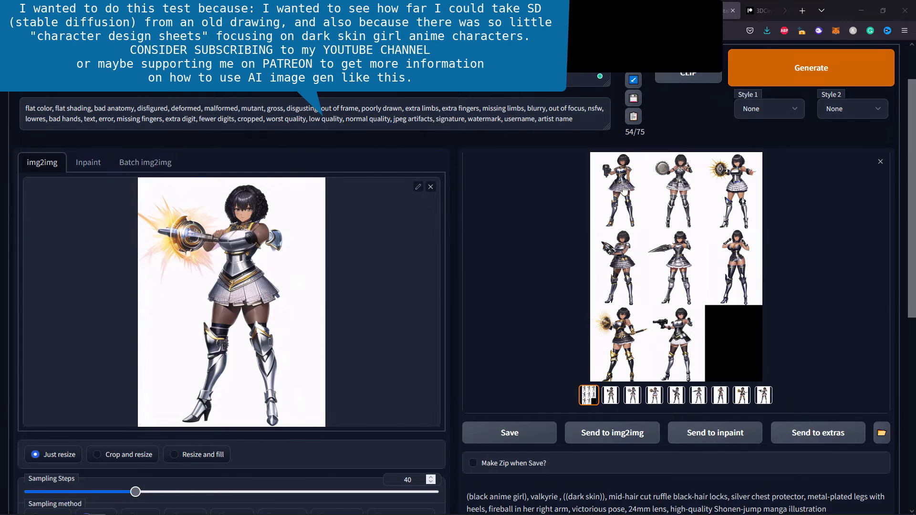
click(676, 267)
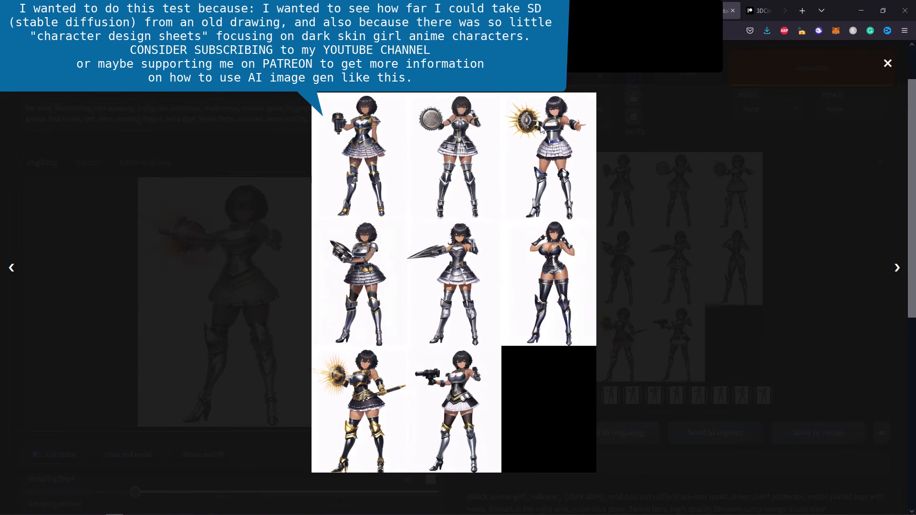
mouse_move(401, 378)
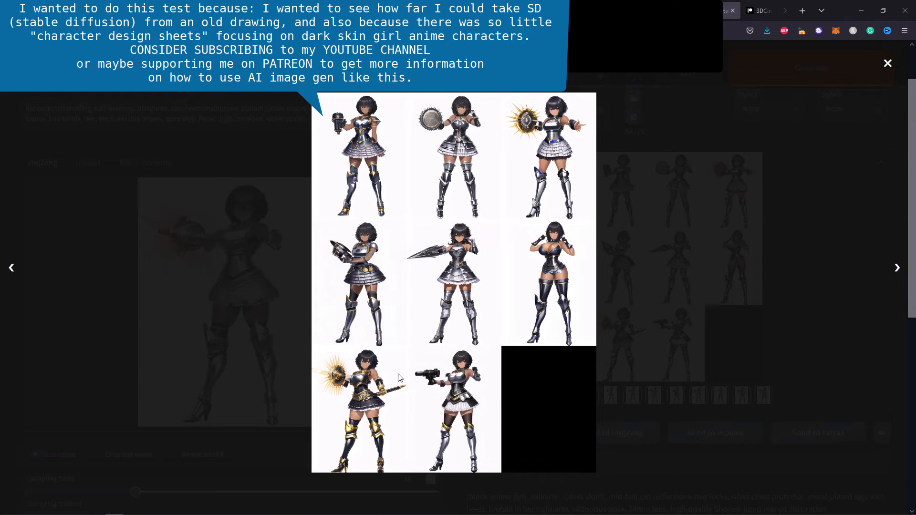
click(896, 268)
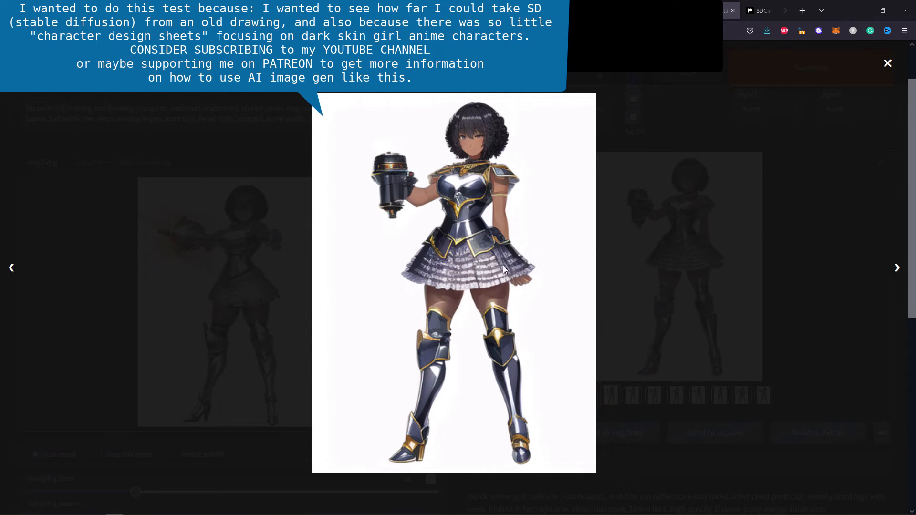
mouse_move(899, 271)
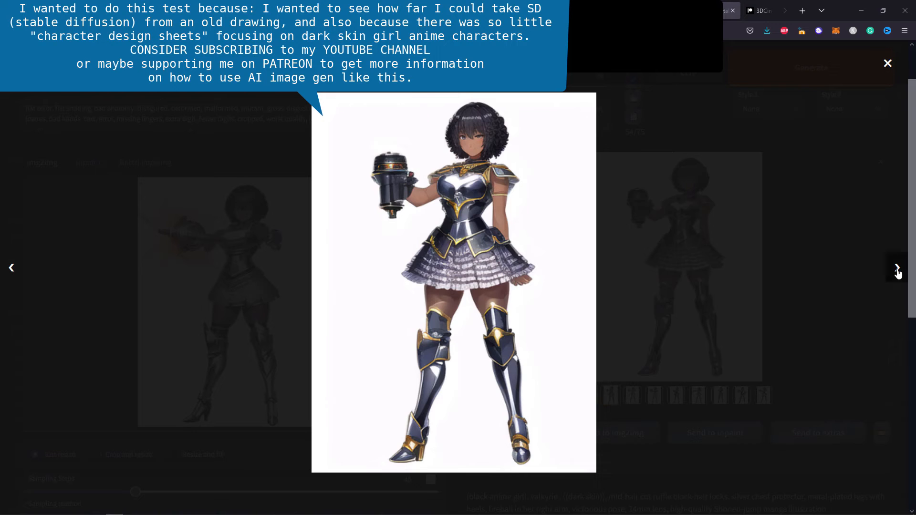
click(898, 268)
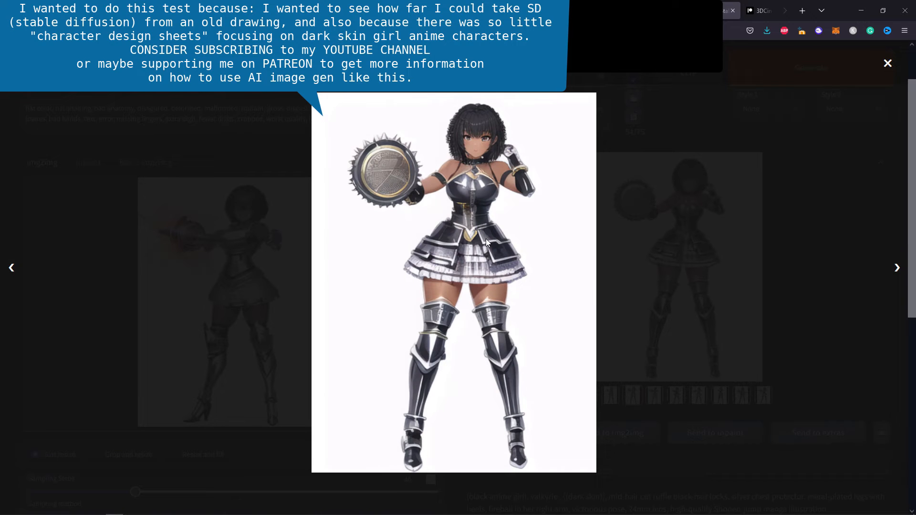
click(897, 268)
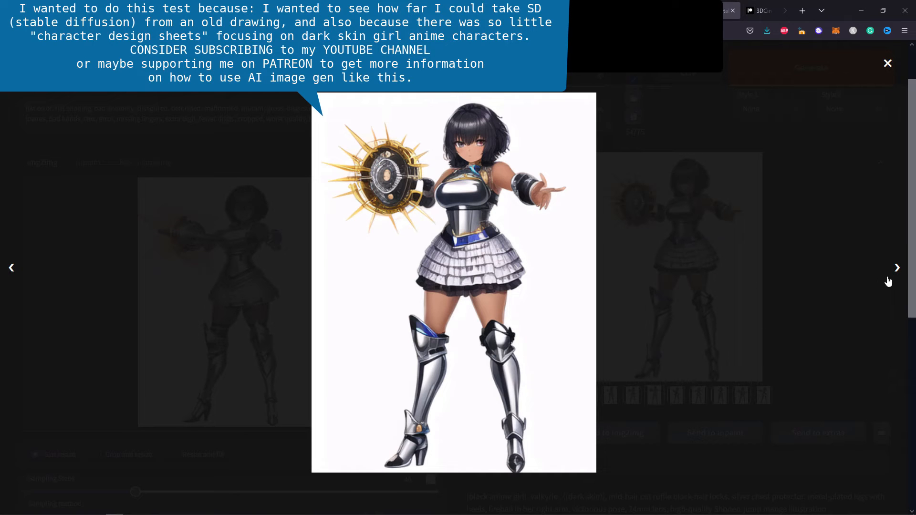
click(897, 268)
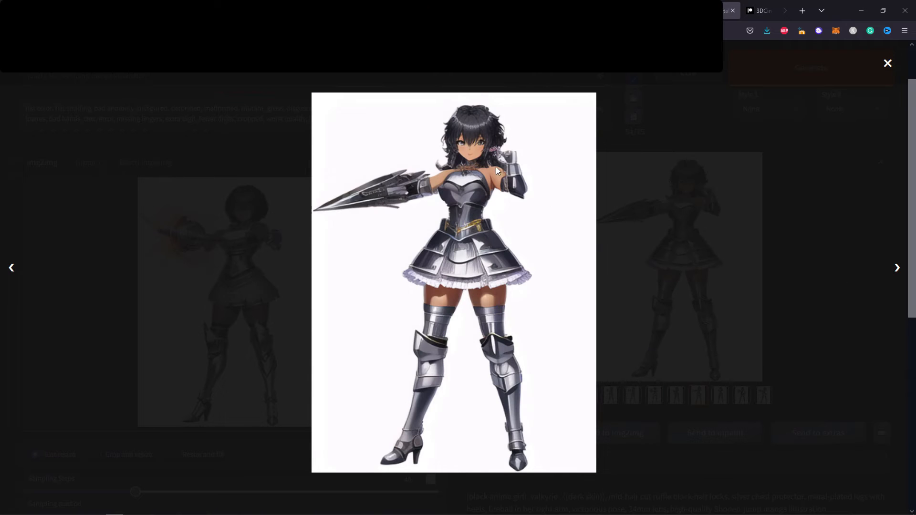
mouse_move(526, 227)
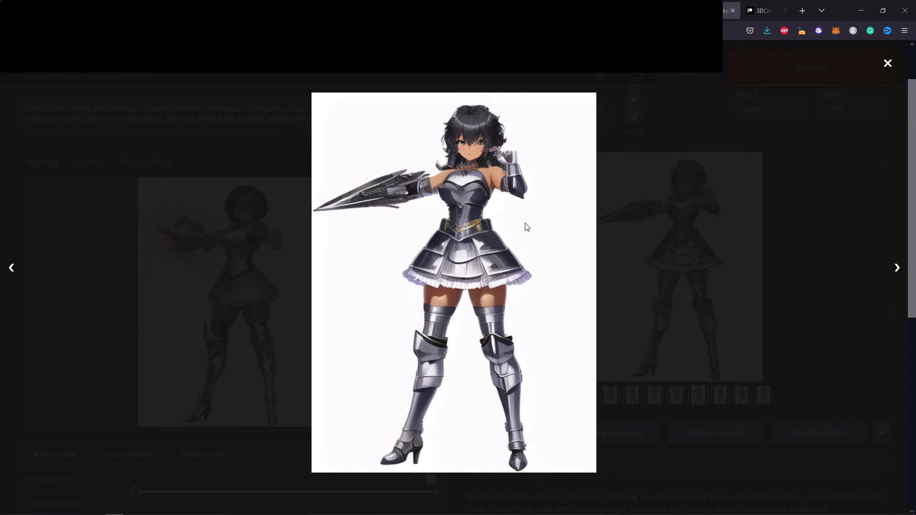
click(897, 267)
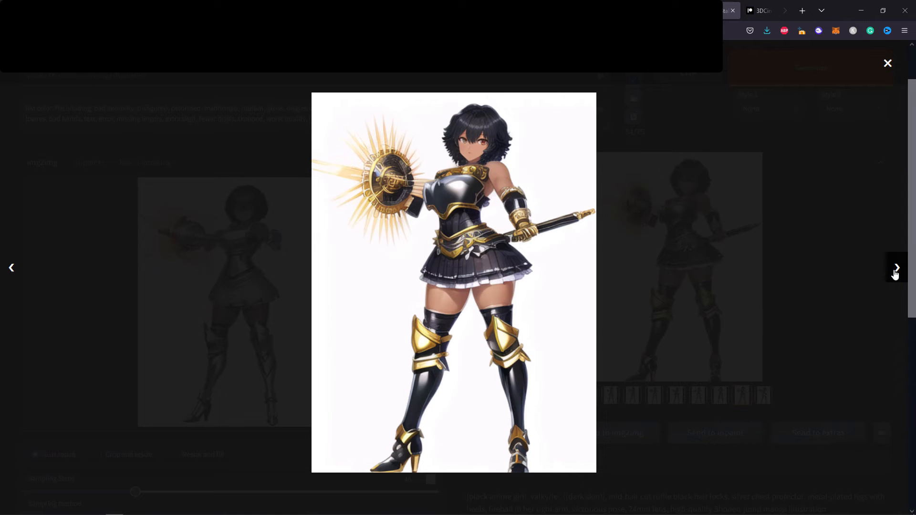
click(896, 268)
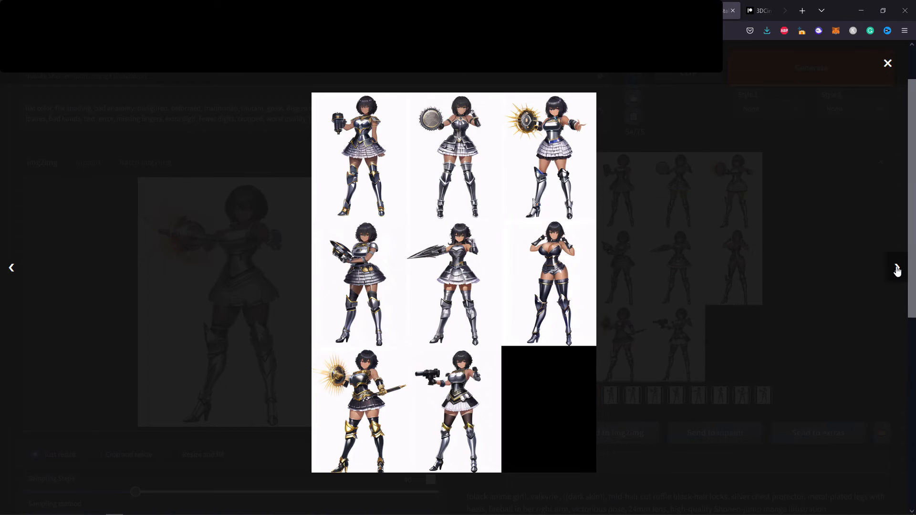
Advance to the next variations and save the enlarged image as a file.
click(448, 154)
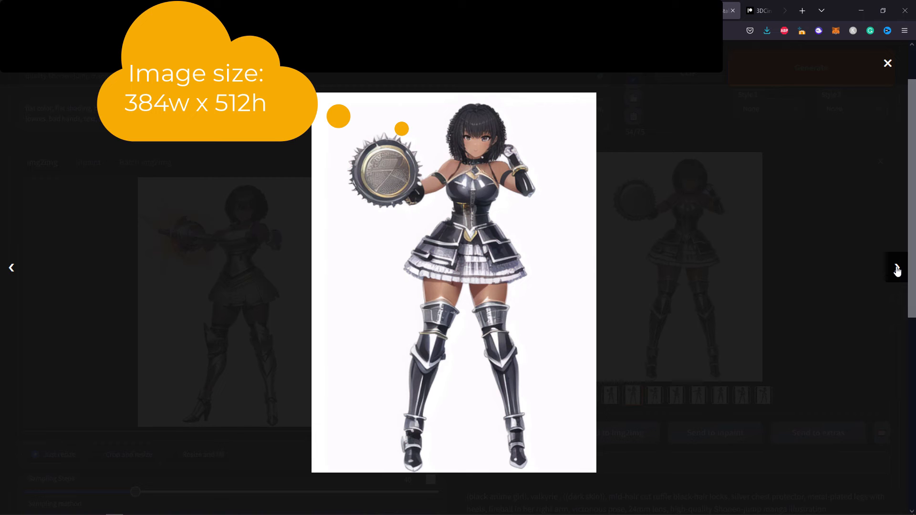
click(897, 270)
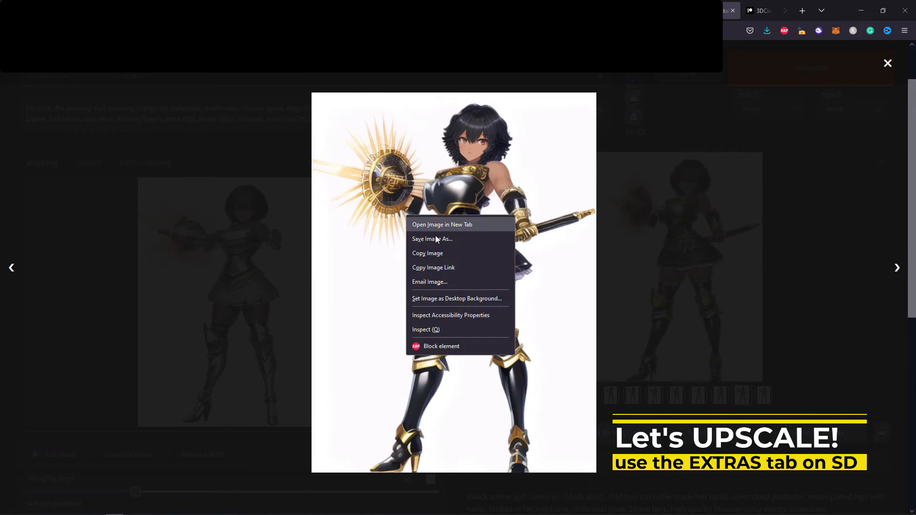
click(695, 282)
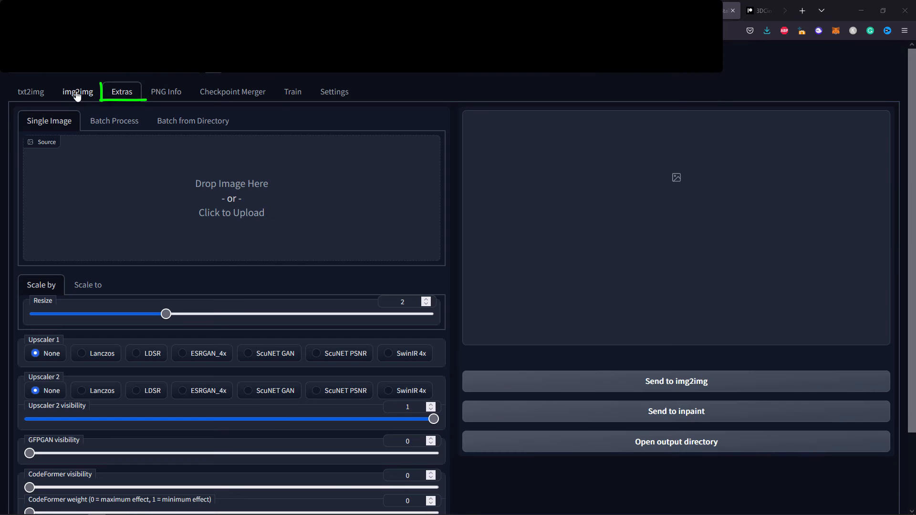
Load the saved cannon-wielding valkyrie PNG as the Extras upscaling source.
click(78, 92)
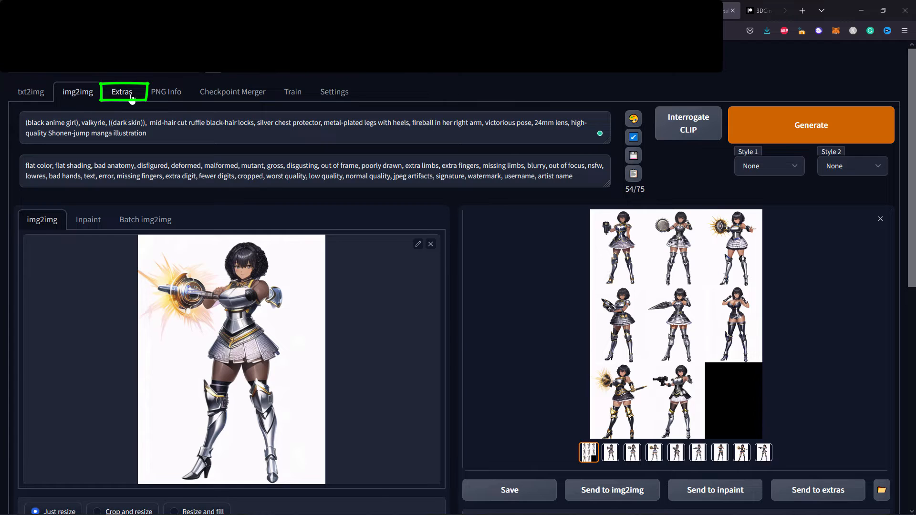
click(123, 91)
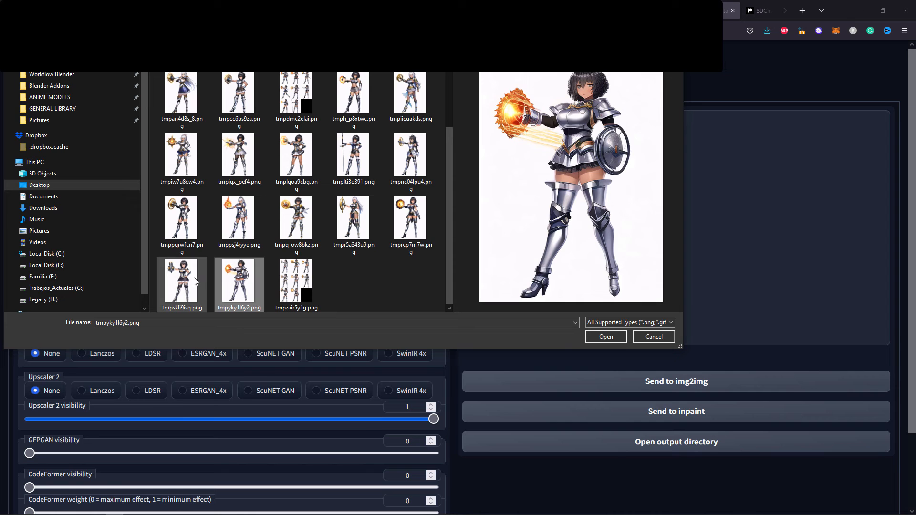
click(181, 283)
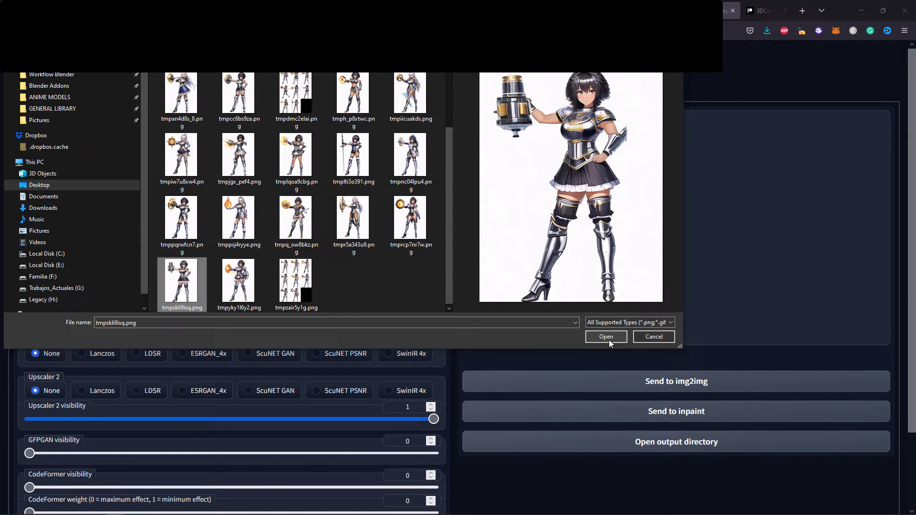
click(606, 336)
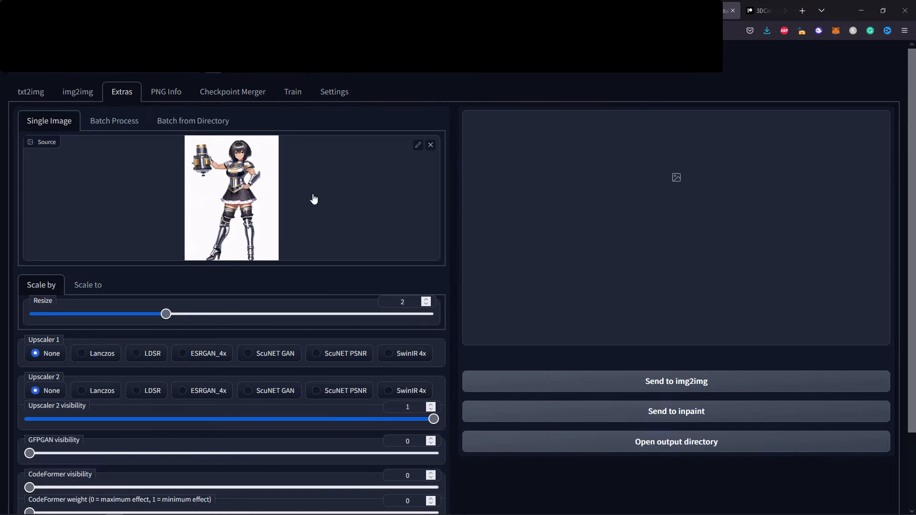
mouse_move(274, 173)
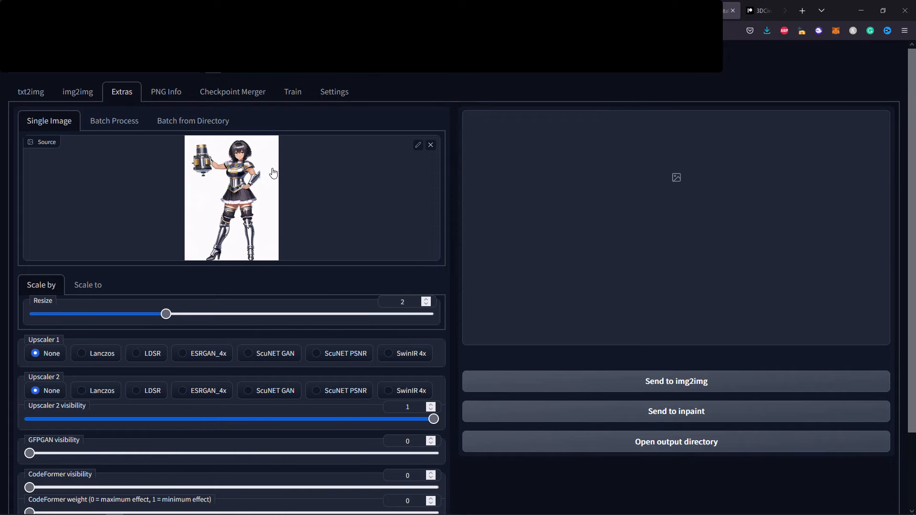
mouse_move(404, 303)
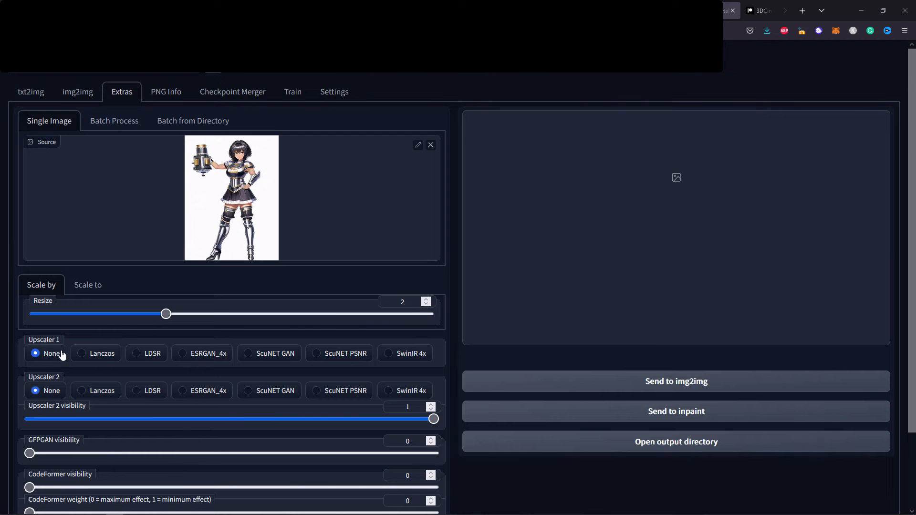
mouse_move(271, 353)
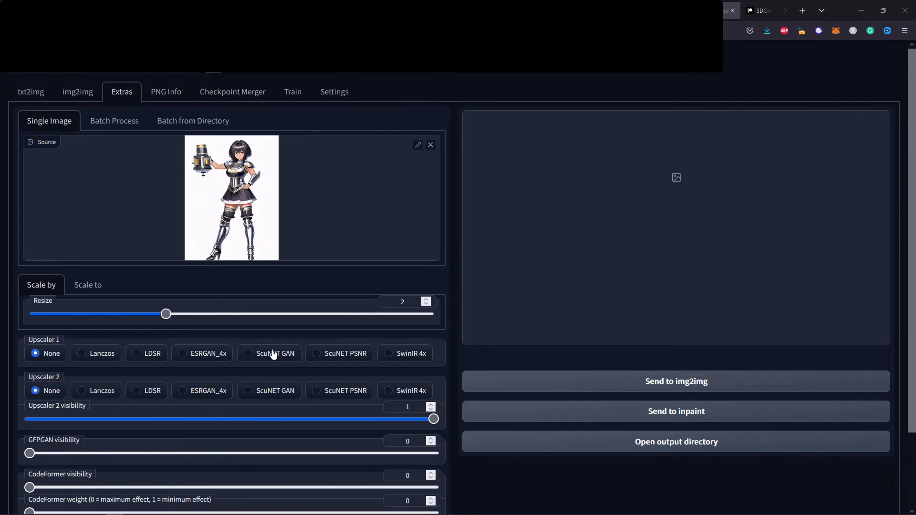
mouse_move(142, 355)
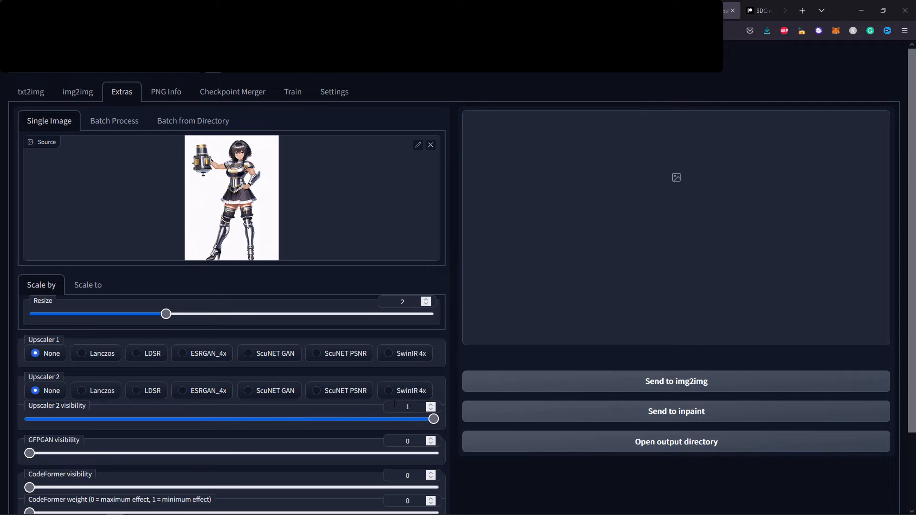
mouse_move(128, 396)
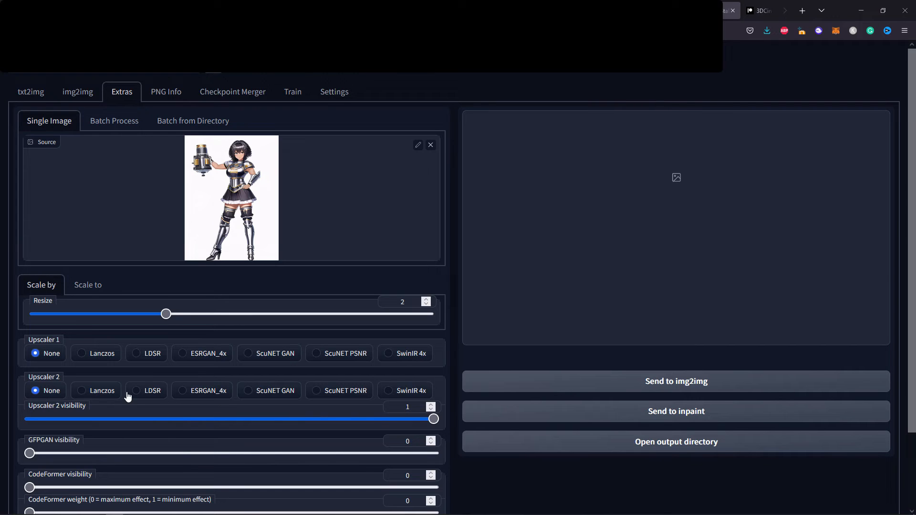
mouse_move(240, 167)
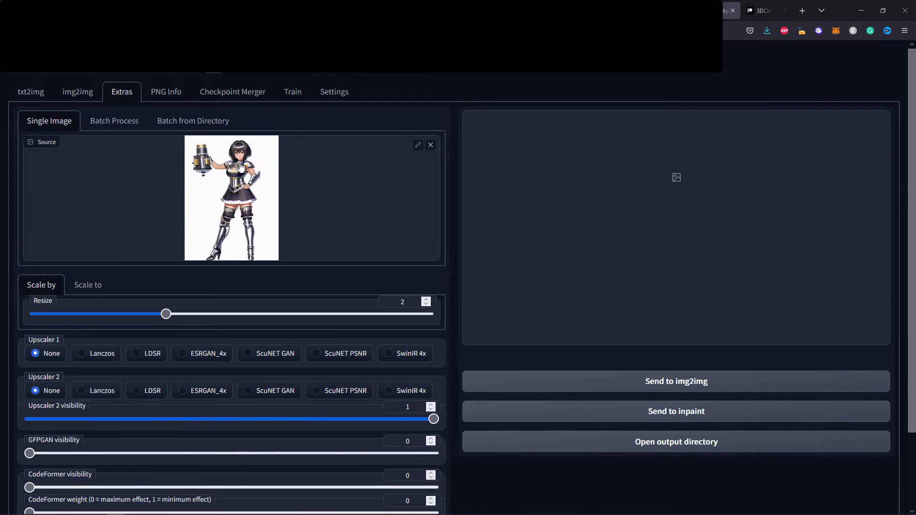
mouse_move(230, 172)
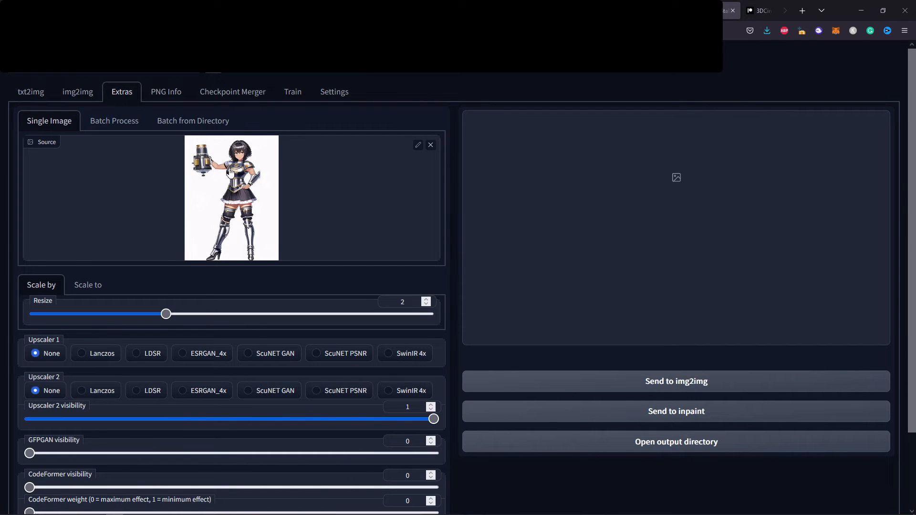
Run a 2× Extras upscale of the armoured valkyrie with both upscalers set to None.
scroll(down, 3)
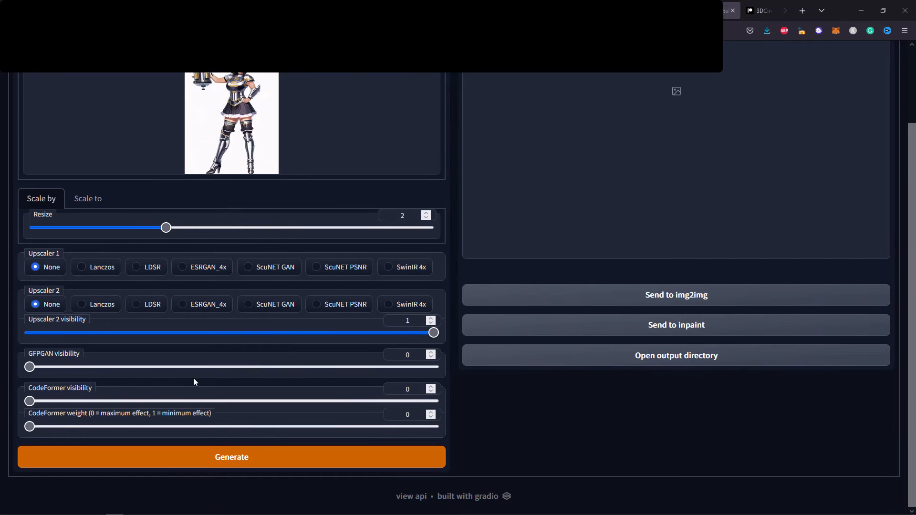
scroll(up, 3)
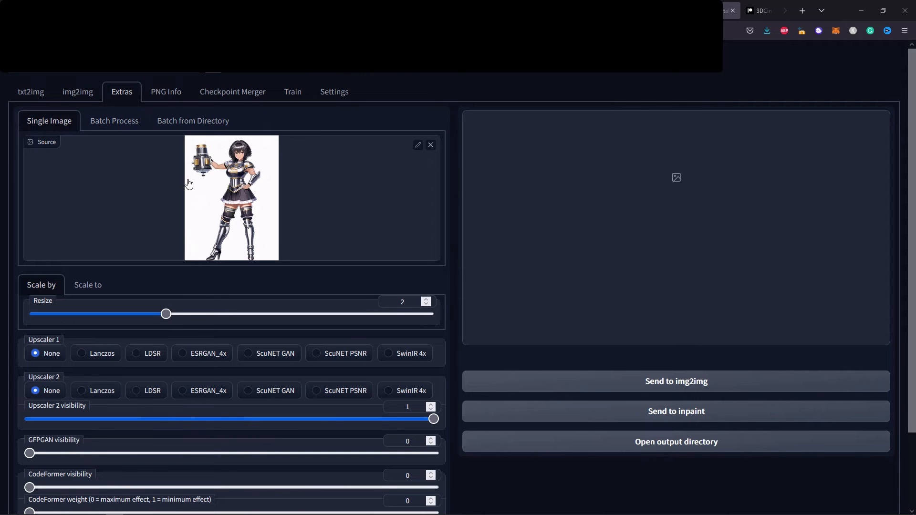
scroll(down, 3)
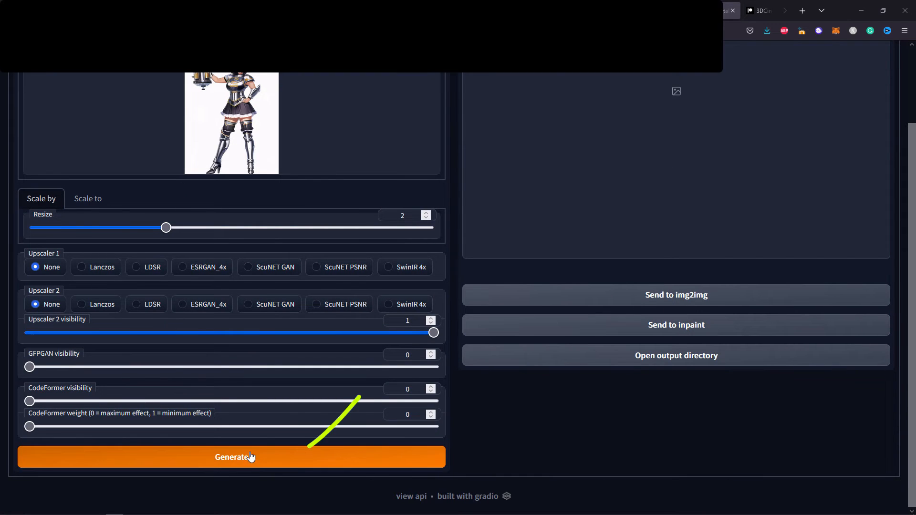
click(232, 457)
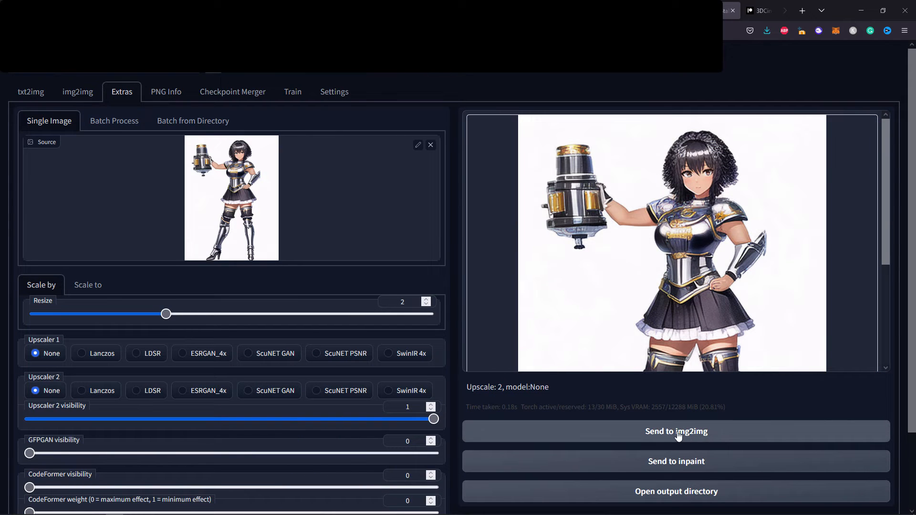
mouse_move(750, 245)
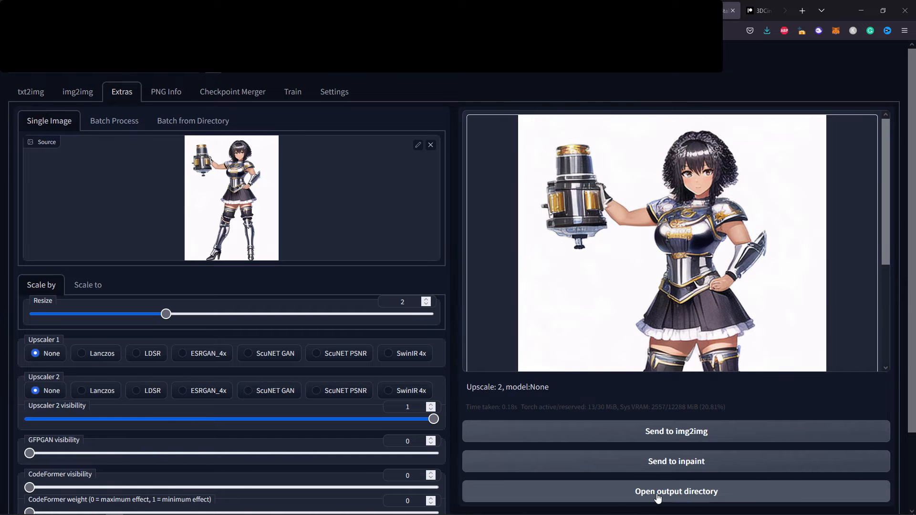
mouse_move(201, 93)
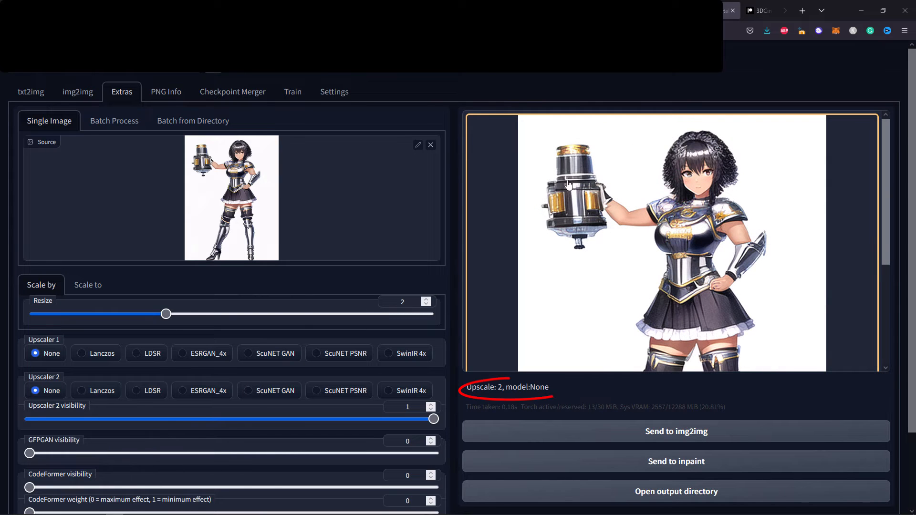
mouse_move(591, 242)
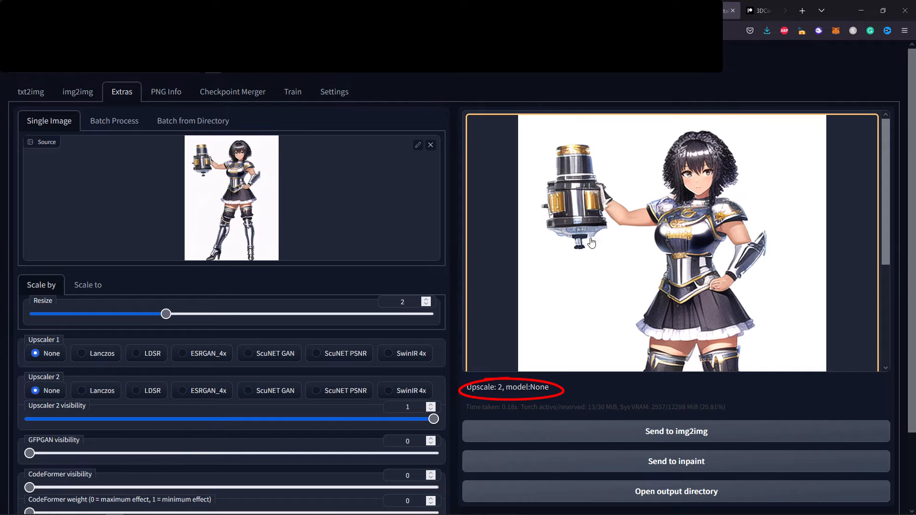
Save the 2× upscaled valkyrie result through the image's Save Image As option.
right_click(592, 242)
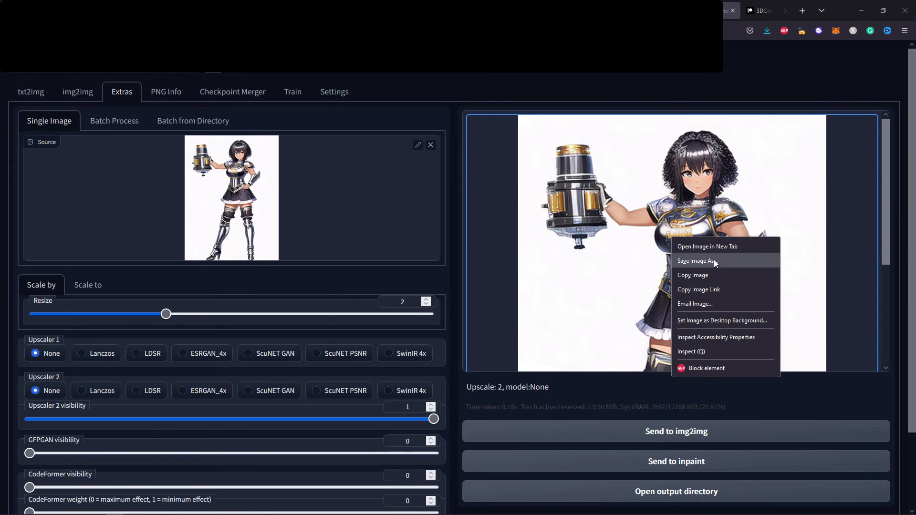
click(696, 261)
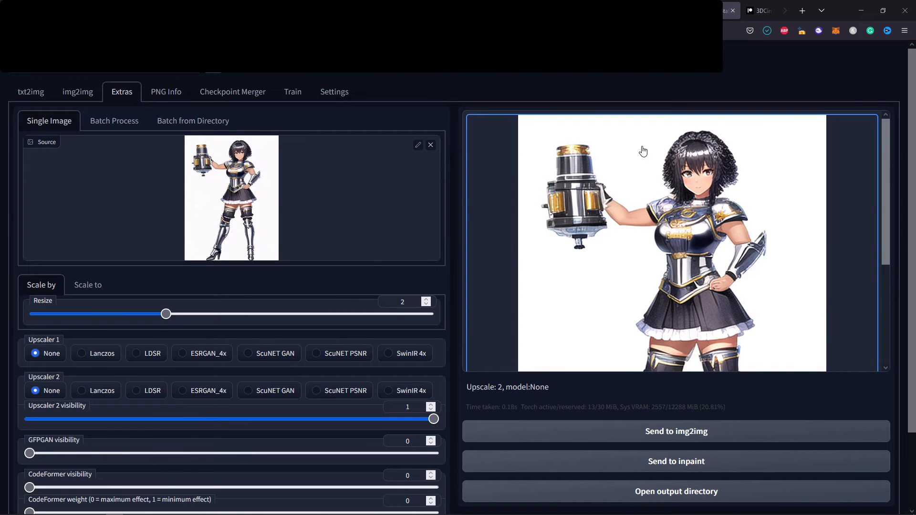
mouse_move(635, 289)
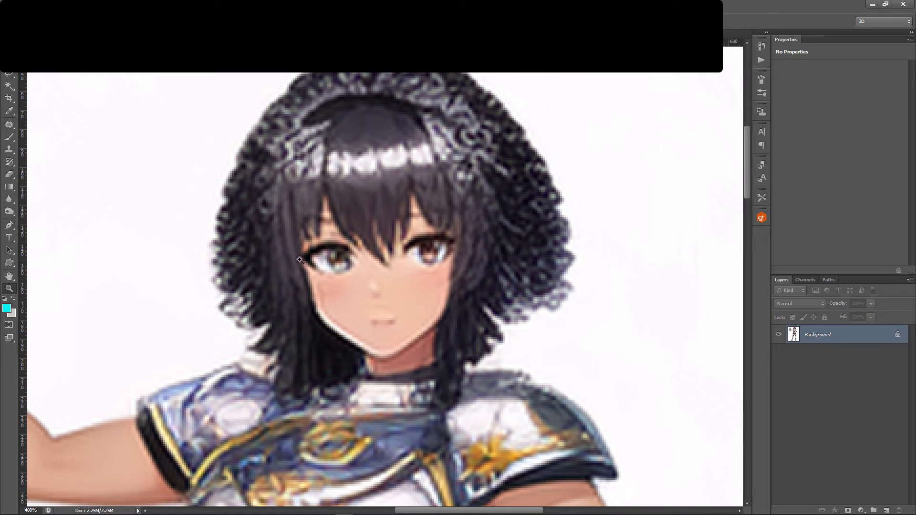
mouse_move(390, 216)
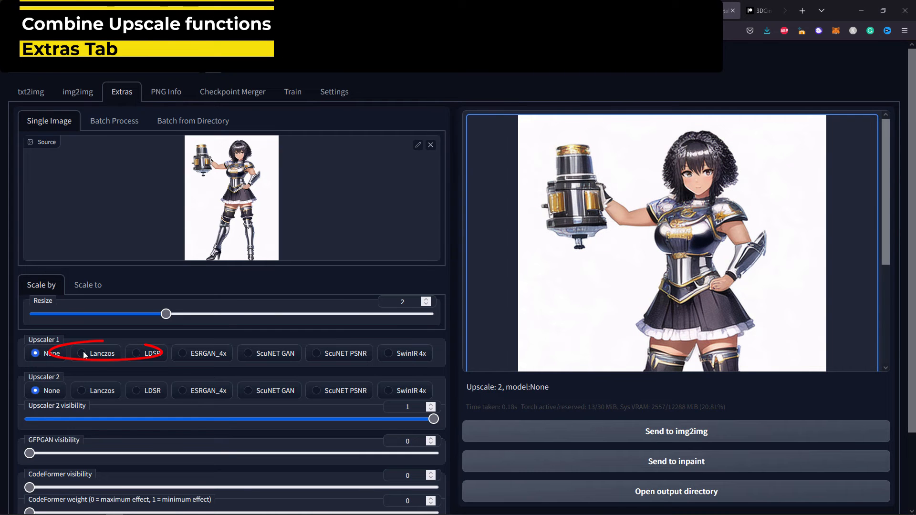
Generate a 2× upscale with Lanczos for both Upscaler 1 and Upscaler 2.
click(82, 353)
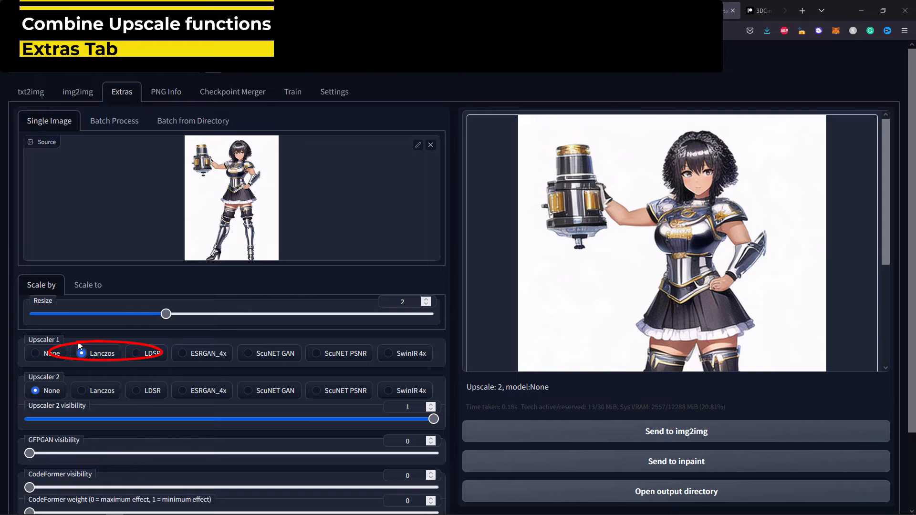
click(82, 391)
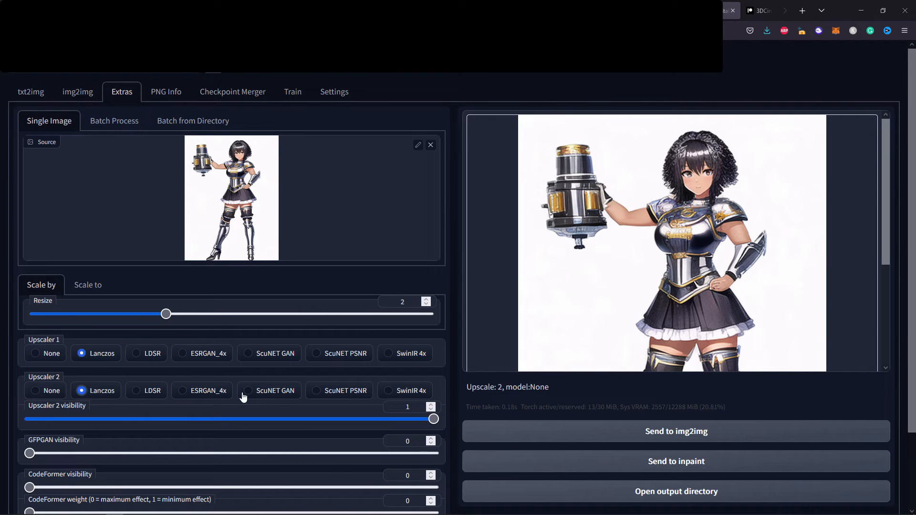
mouse_move(383, 399)
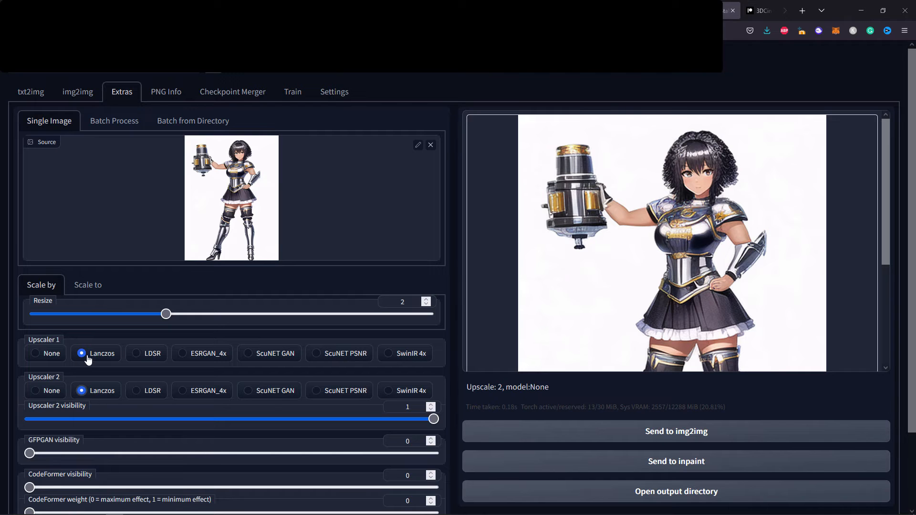
mouse_move(311, 240)
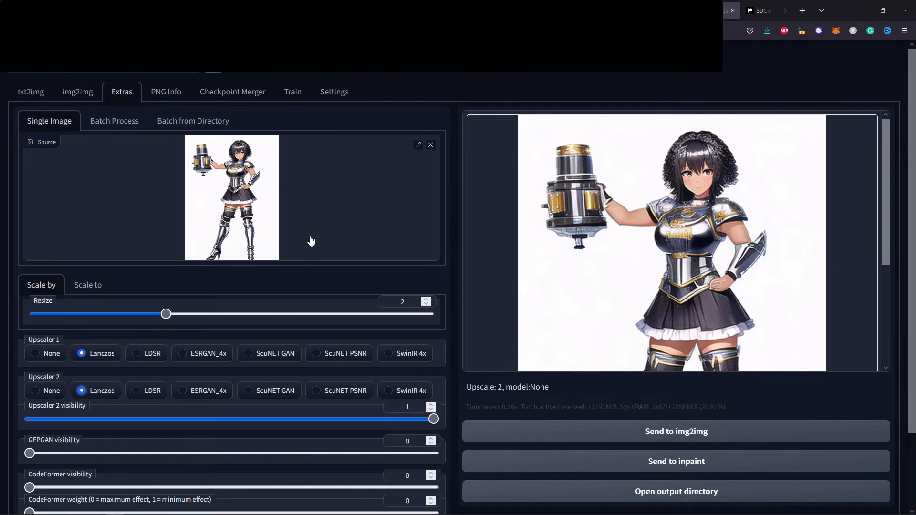
scroll(down, 3)
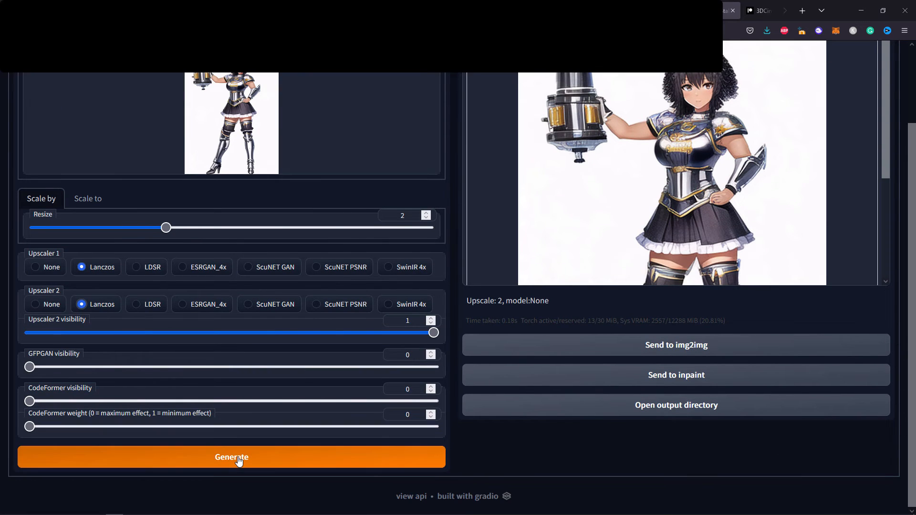
click(232, 457)
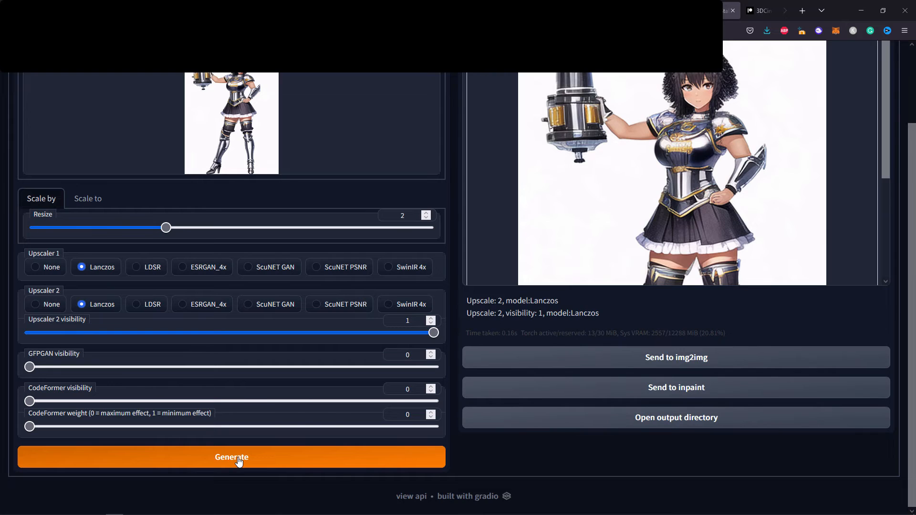
scroll(up, 3)
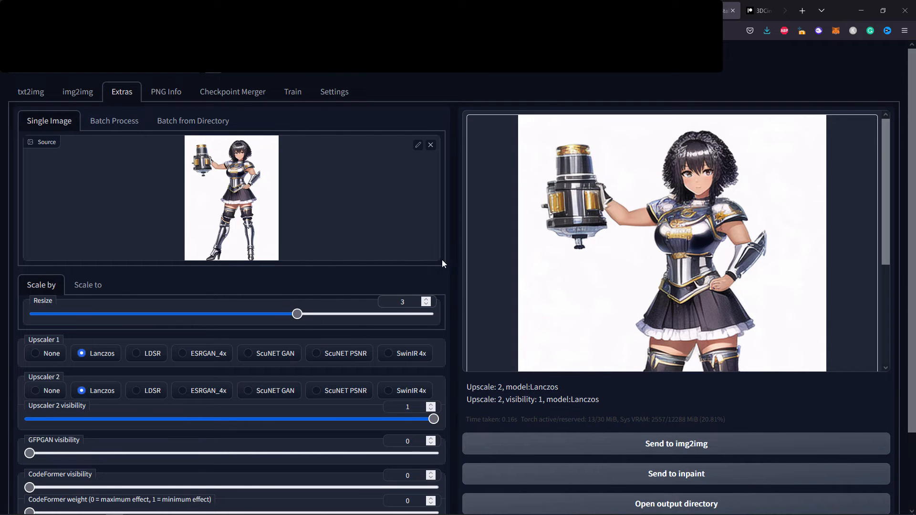
Generate a 3× upscale with Lanczos as Upscaler 1 and LDSR as Upscaler 2.
scroll(down, 3)
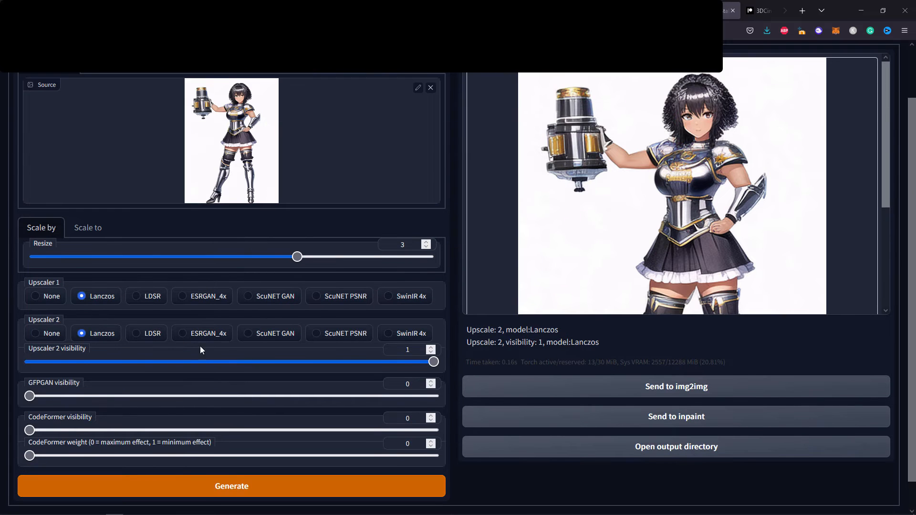
click(145, 267)
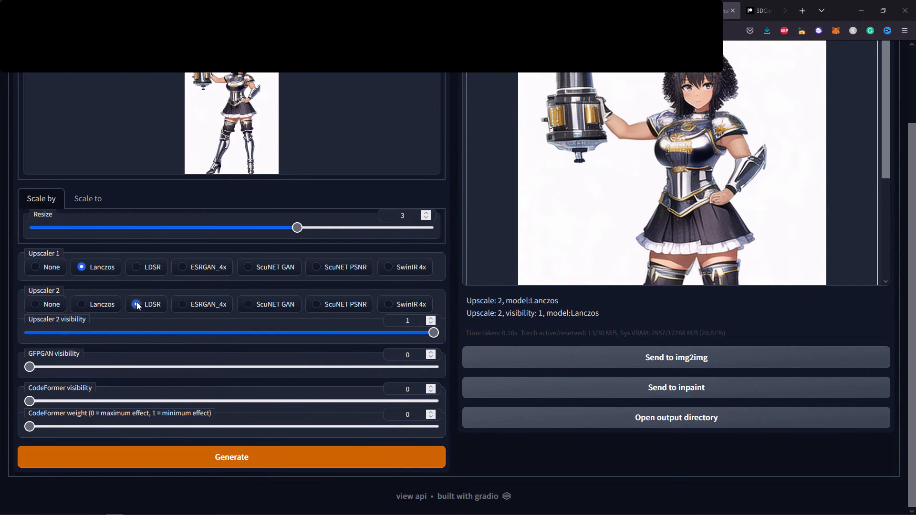
click(137, 304)
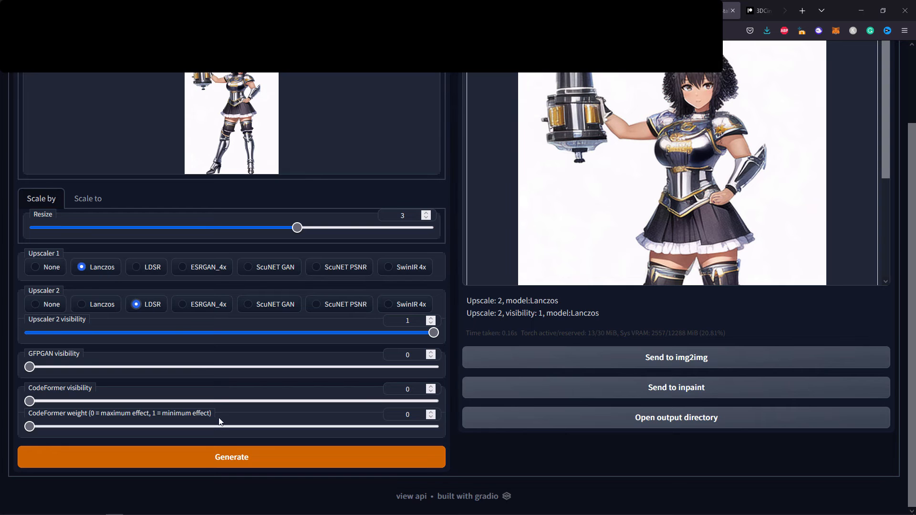
mouse_move(164, 424)
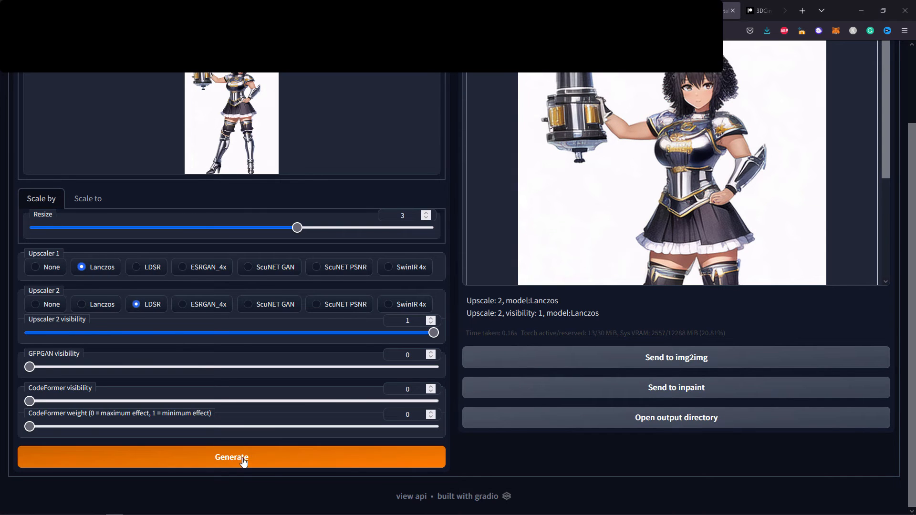
click(232, 457)
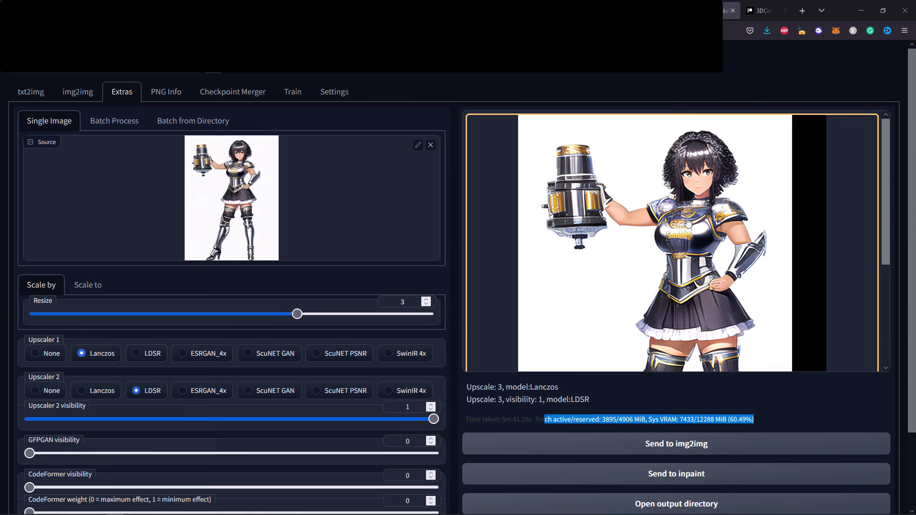
mouse_move(716, 254)
text(Upscale 3x.png)
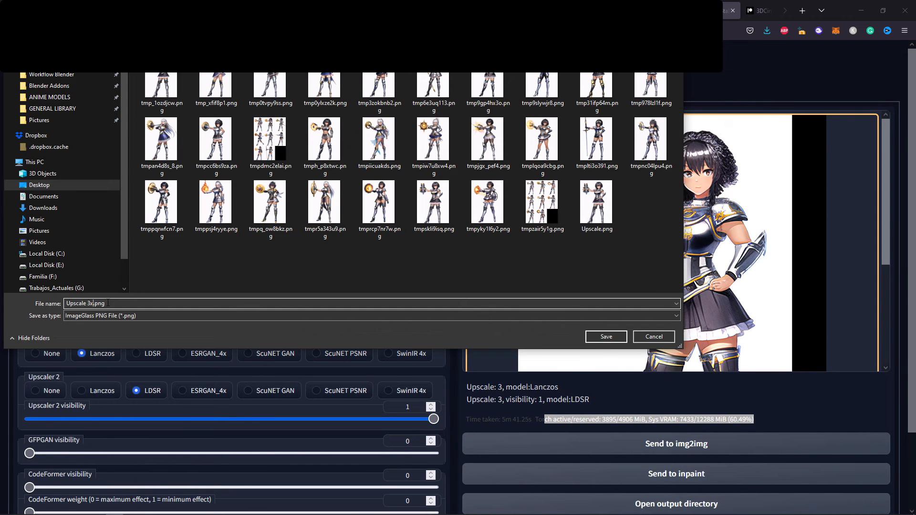
Save the 3× Lanczos-and-LDSR result as 'Upscale 3x.png'.
click(605, 337)
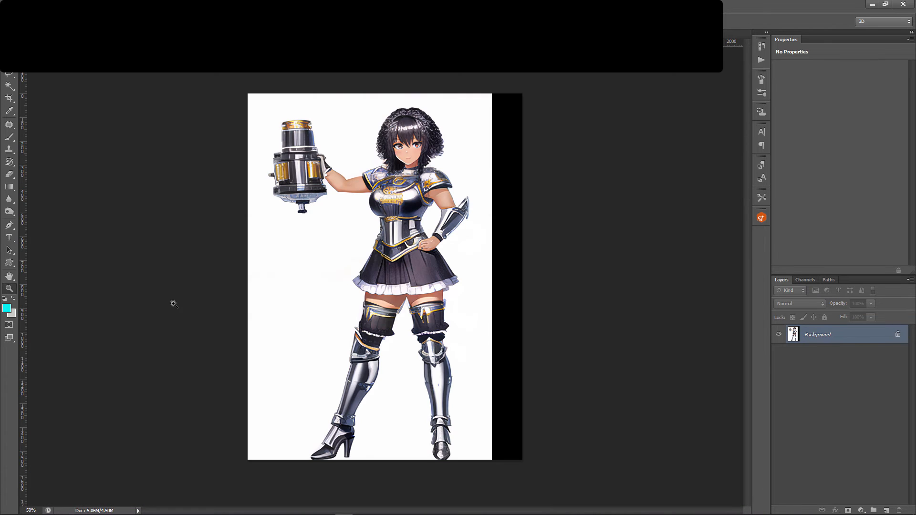
mouse_move(56, 497)
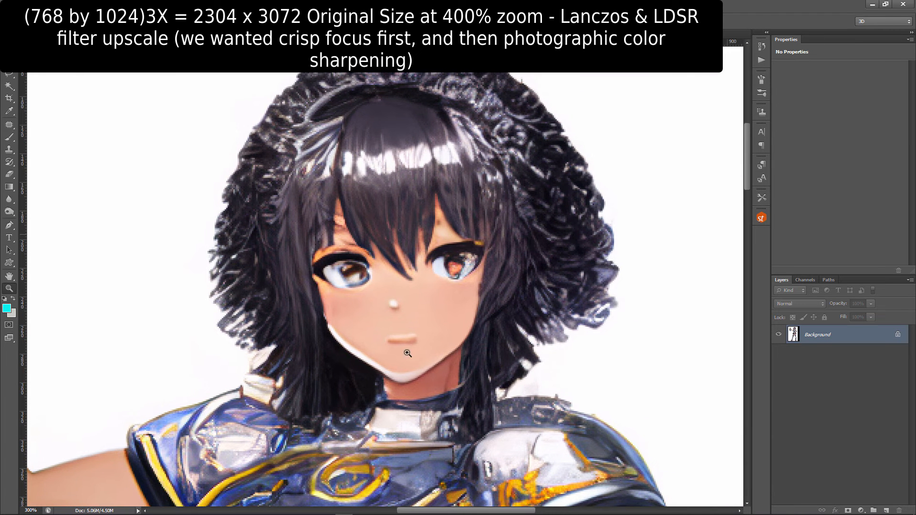
mouse_move(531, 322)
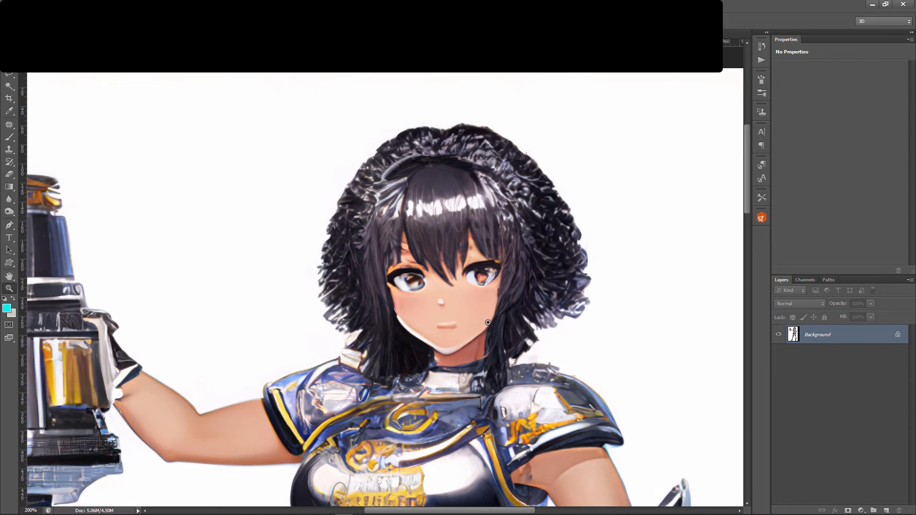
Scroll over the 2304×3072 upscale in Photoshop to inspect the crisp hair detail.
scroll(down, 3)
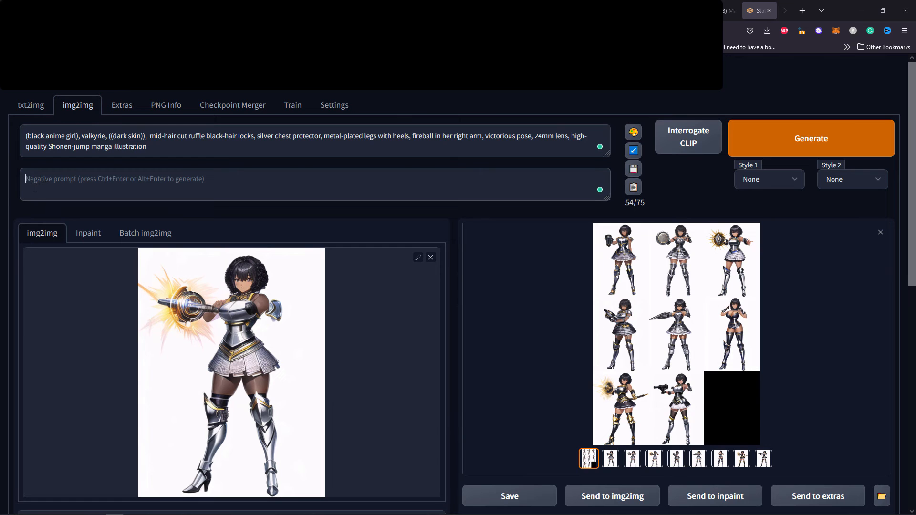
Fill the negative prompt with terms like flat color and bad anatomy, highlighting 'flat color' and 'malformed'.
click(316, 183)
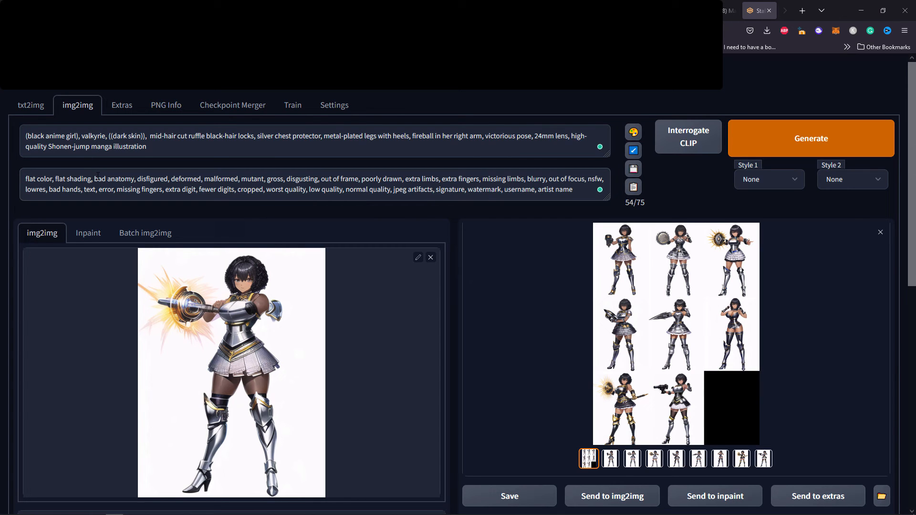
double_click(39, 179)
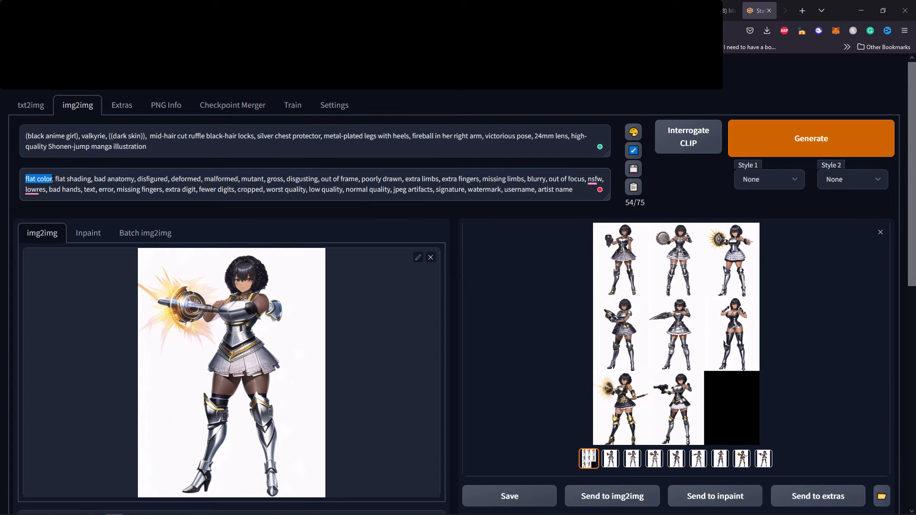
drag(27, 179, 91, 179)
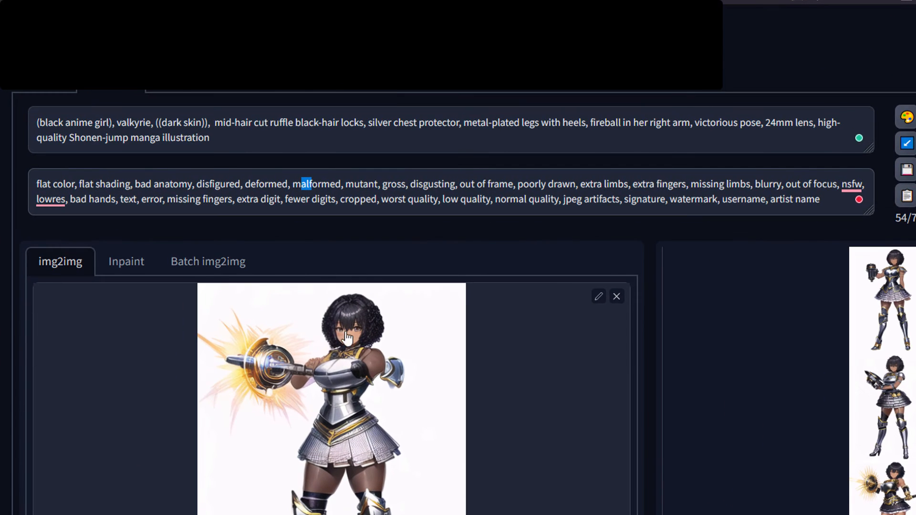
mouse_move(362, 372)
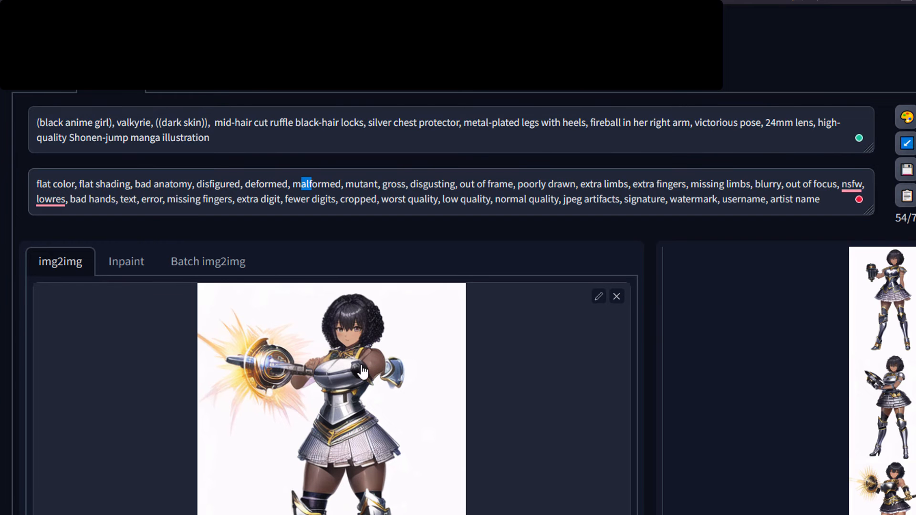
mouse_move(309, 380)
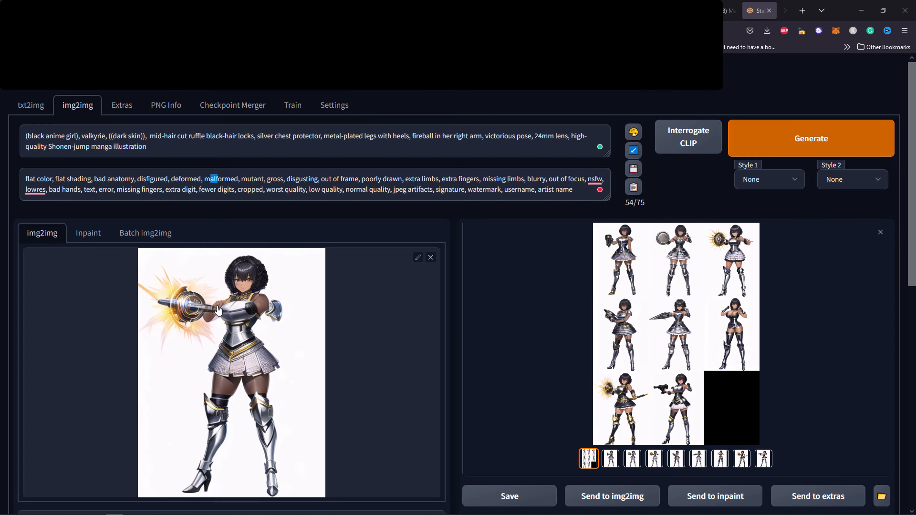
mouse_move(252, 307)
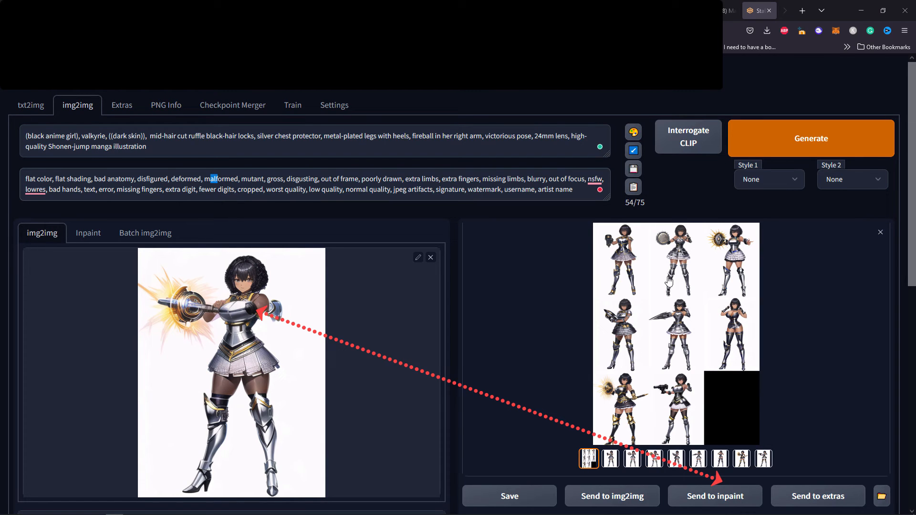
mouse_move(714, 495)
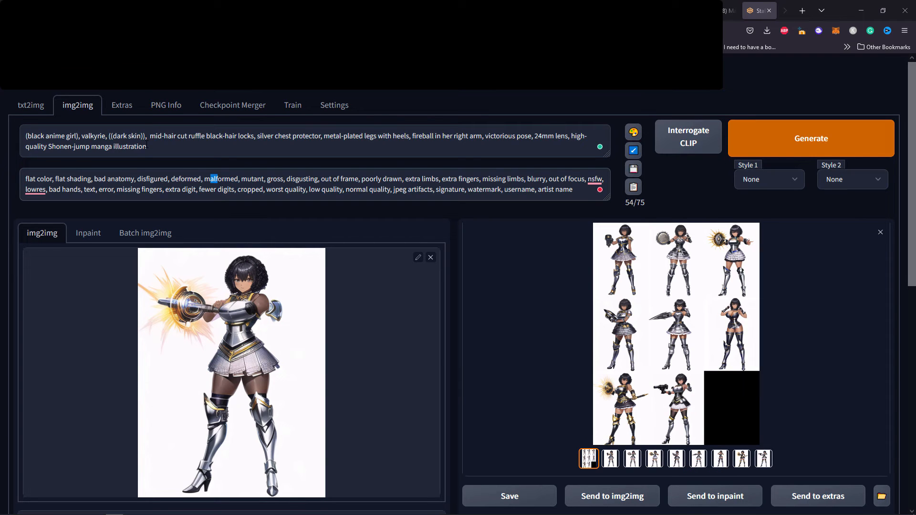
mouse_move(264, 301)
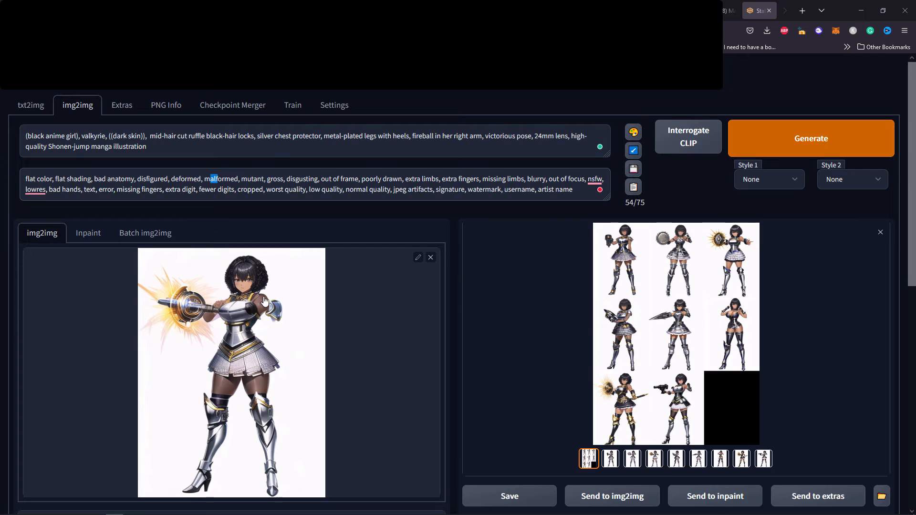
mouse_move(253, 316)
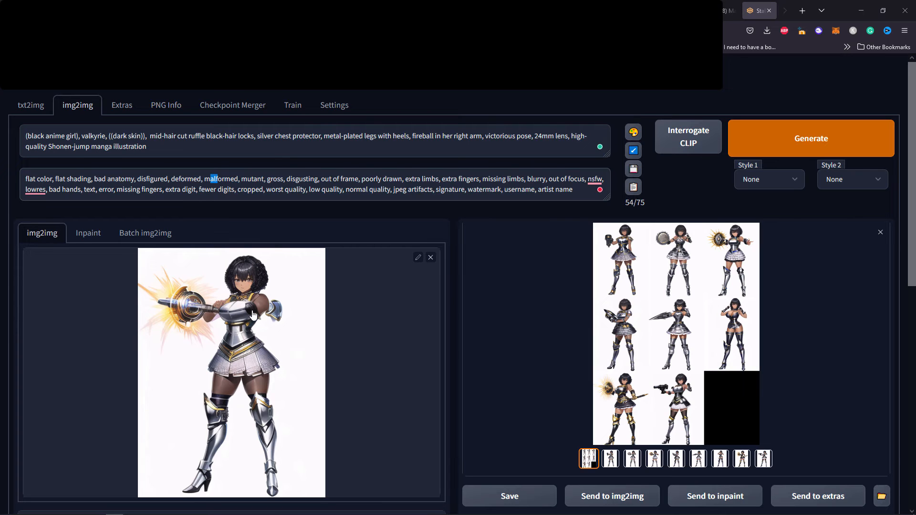
mouse_move(262, 309)
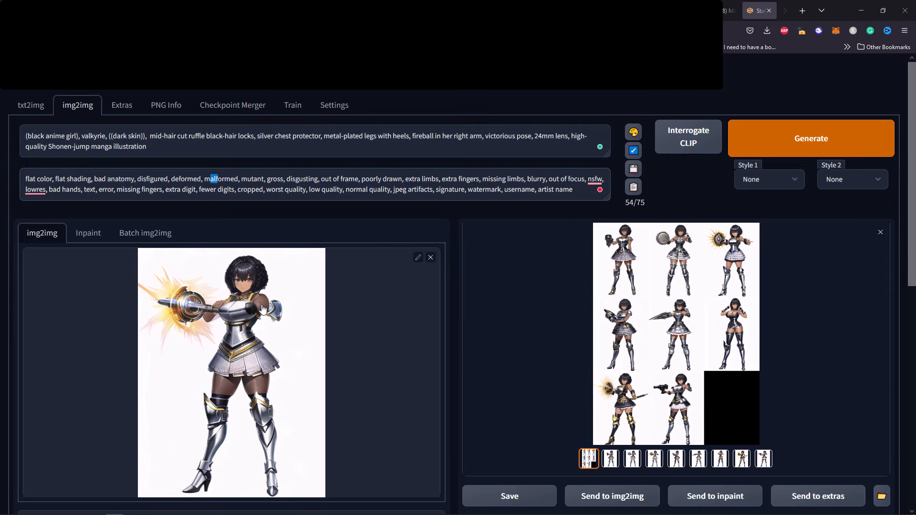
mouse_move(248, 308)
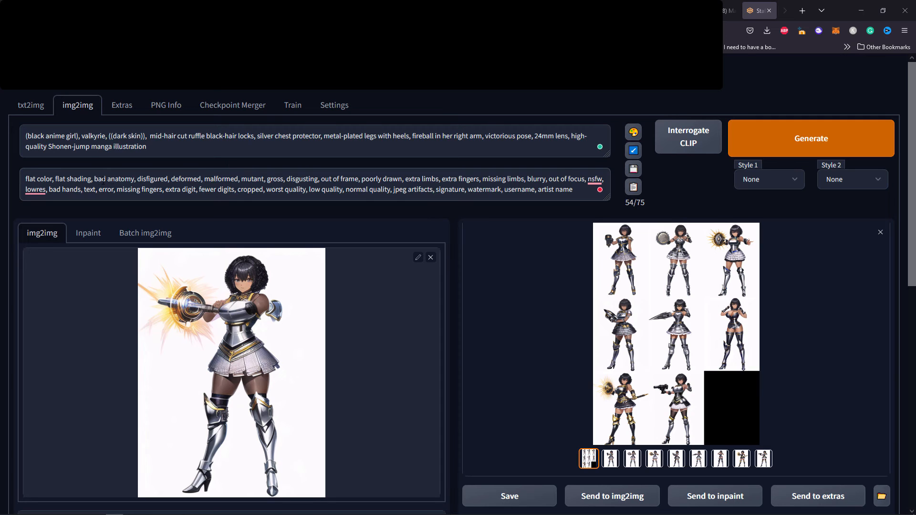
double_click(115, 179)
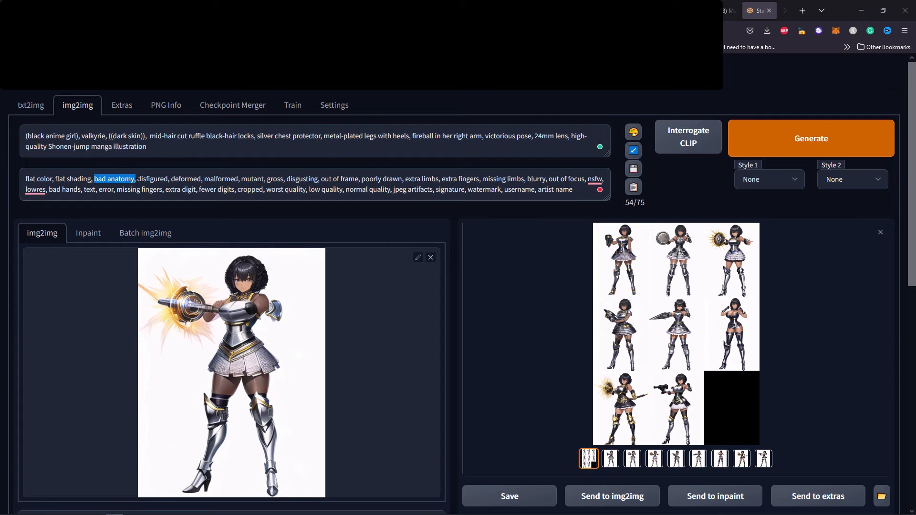
double_click(152, 179)
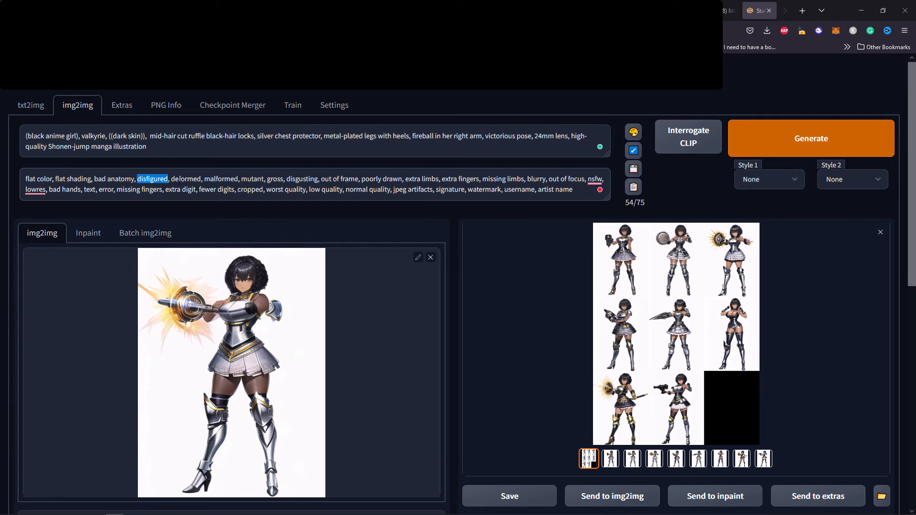
double_click(185, 179)
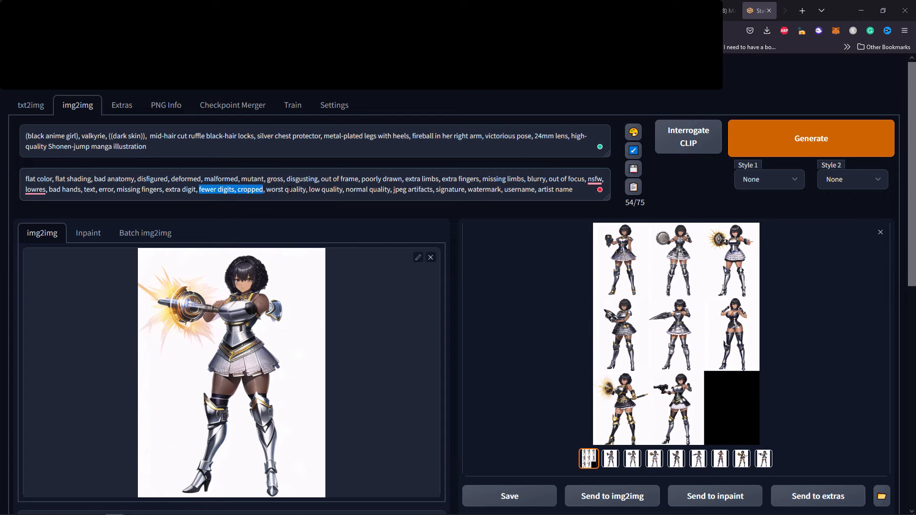
click(557, 190)
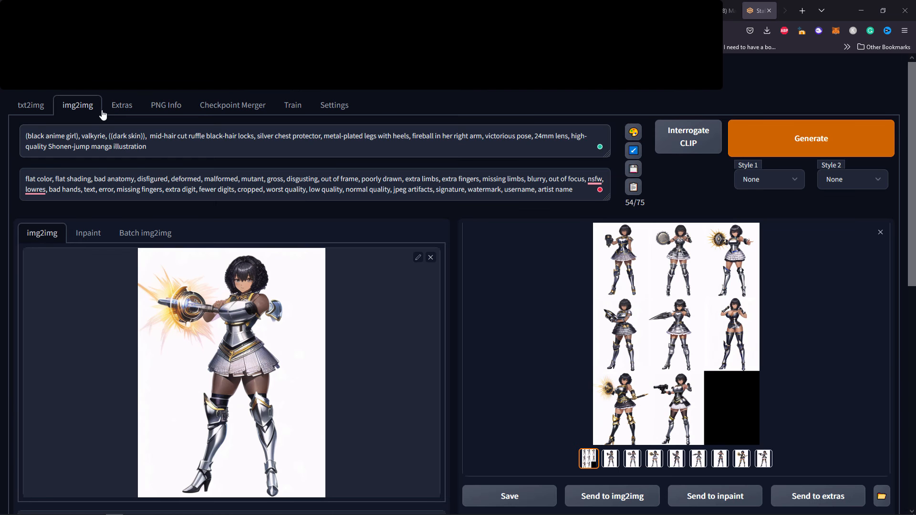
double_click(47, 141)
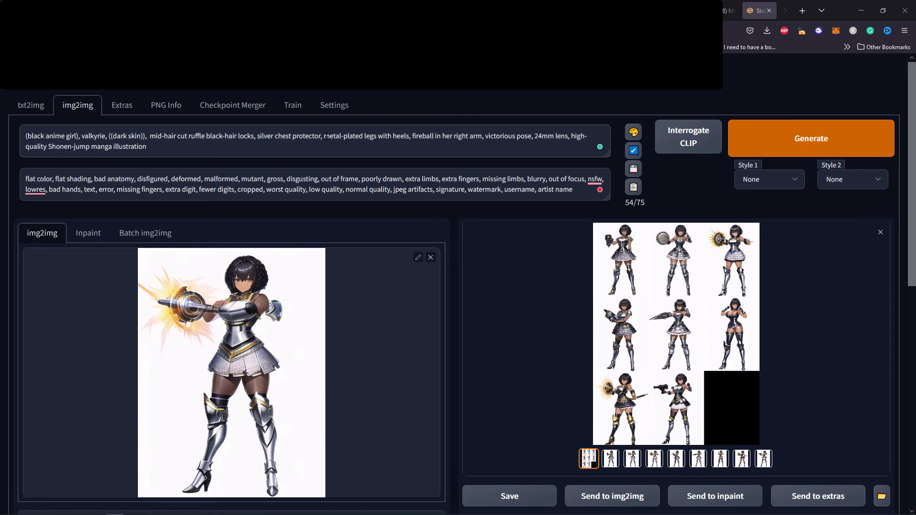
double_click(365, 136)
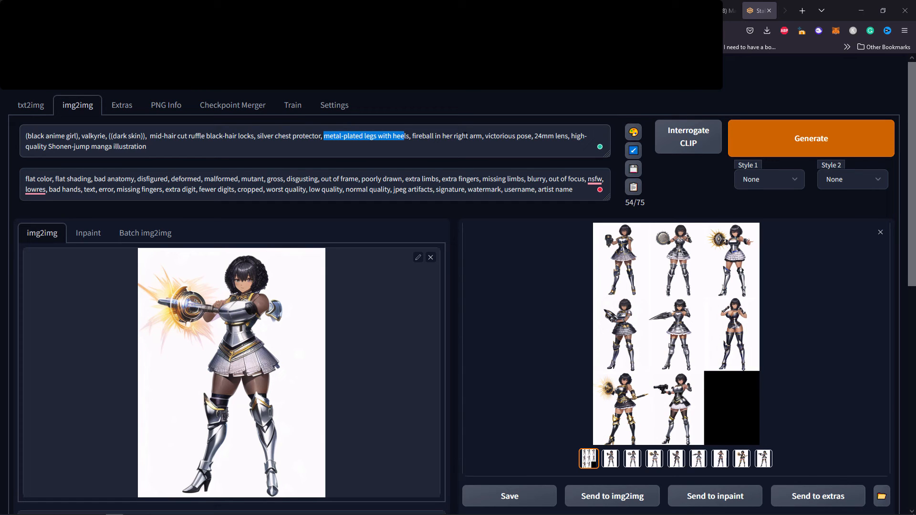
double_click(554, 135)
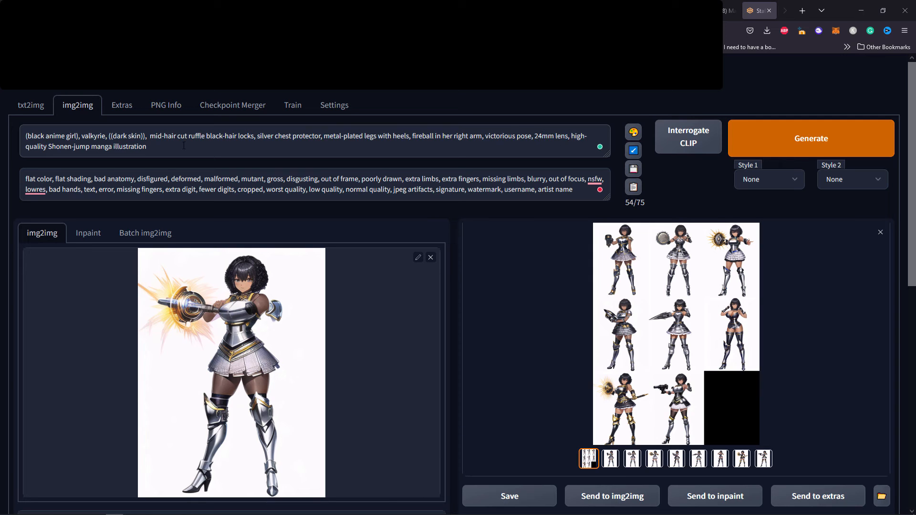
double_click(126, 136)
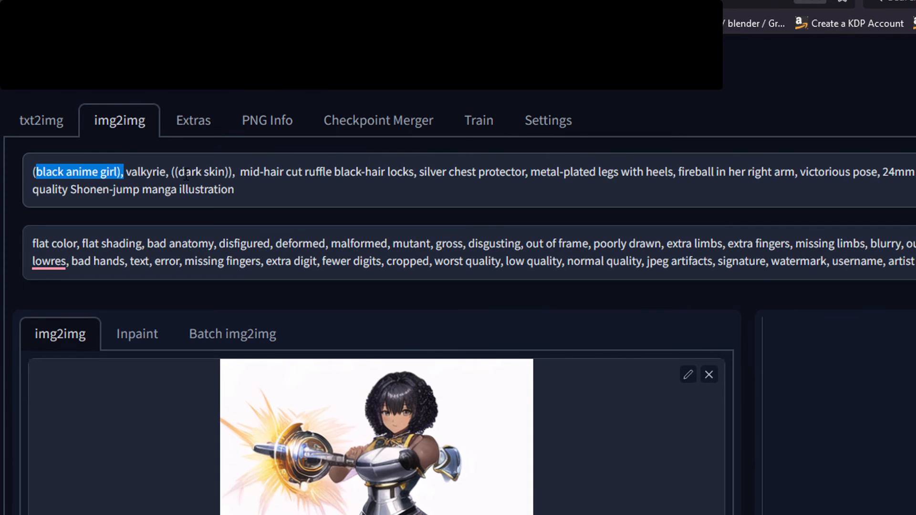
double_click(202, 171)
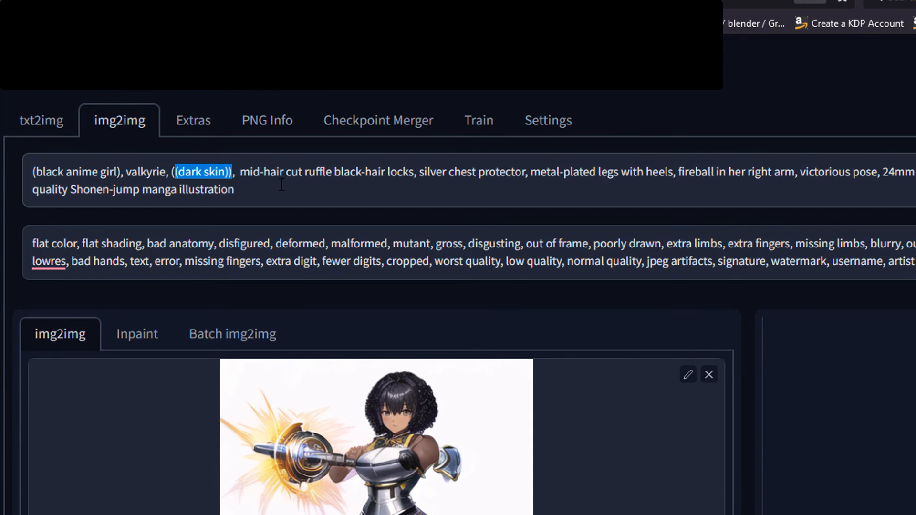
click(811, 138)
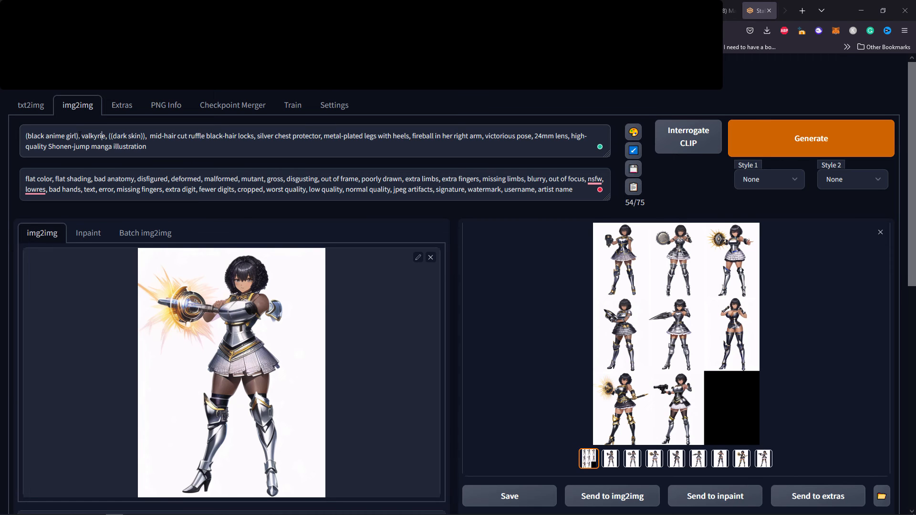
double_click(128, 135)
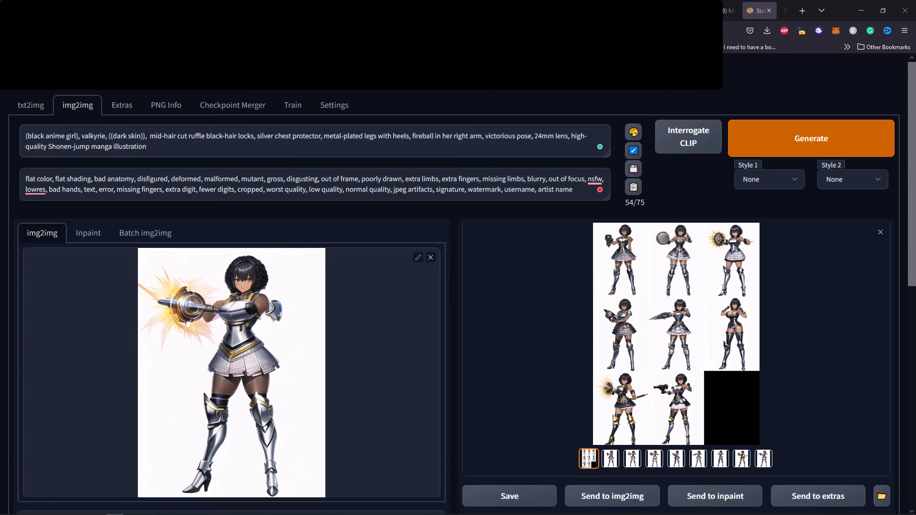
click(188, 148)
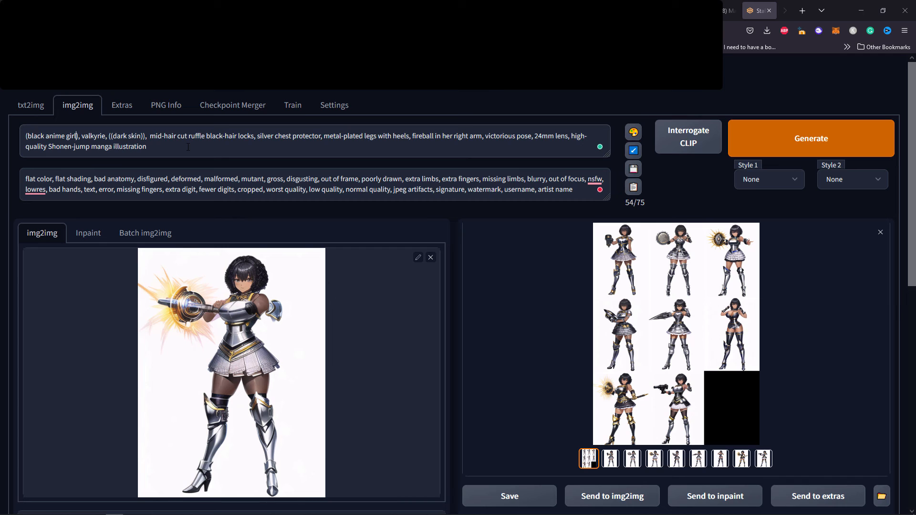
double_click(129, 135)
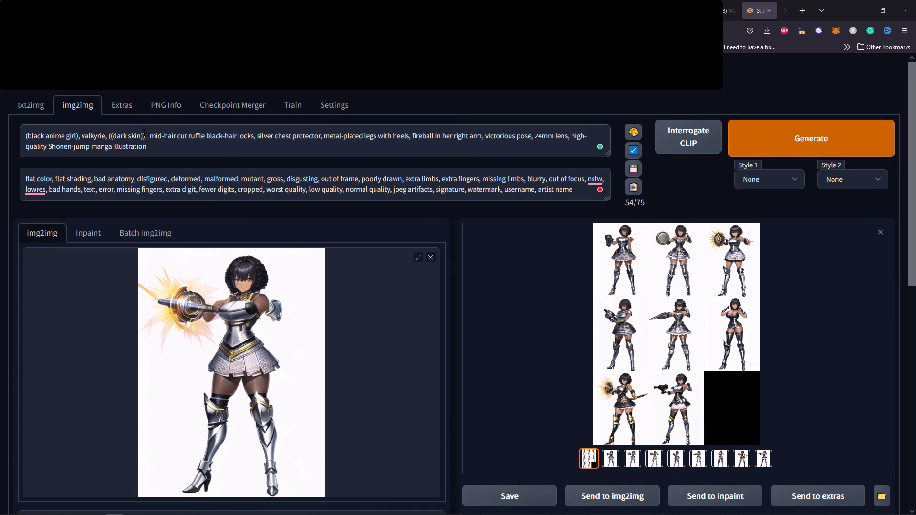
Select 'victorious pose' in the valkyrie prompt to wrap it in square brackets.
double_click(125, 135)
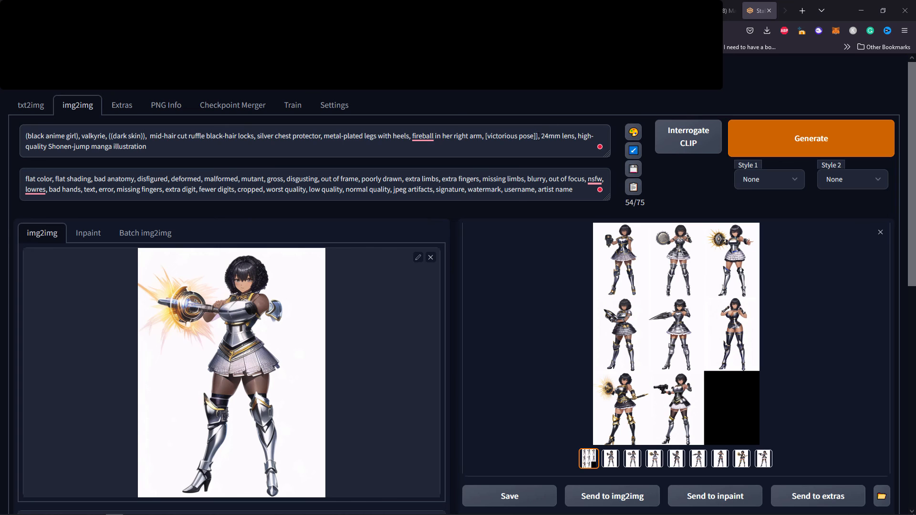
scroll(down, 3)
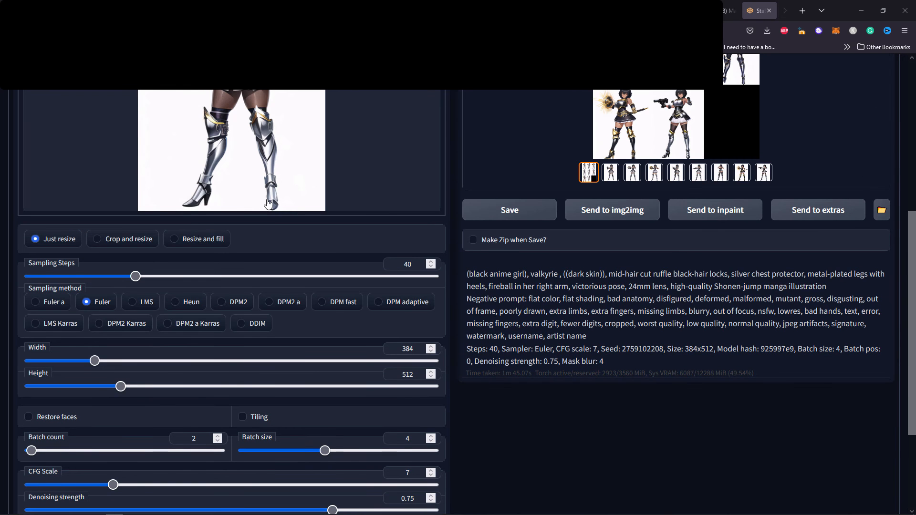
mouse_move(97, 304)
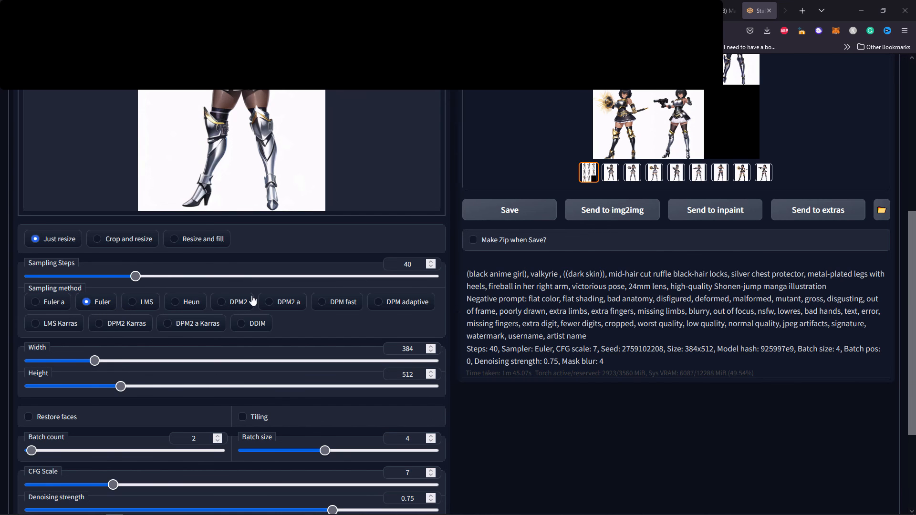
mouse_move(325, 302)
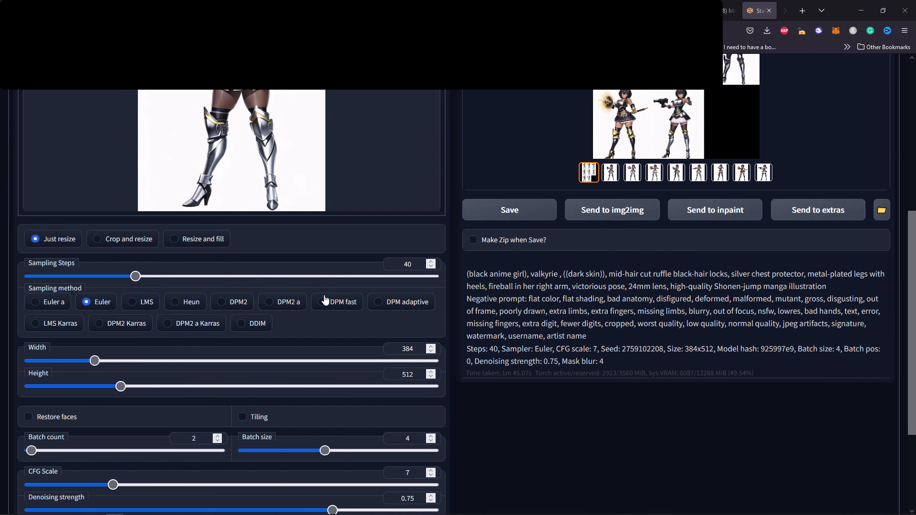
mouse_move(203, 302)
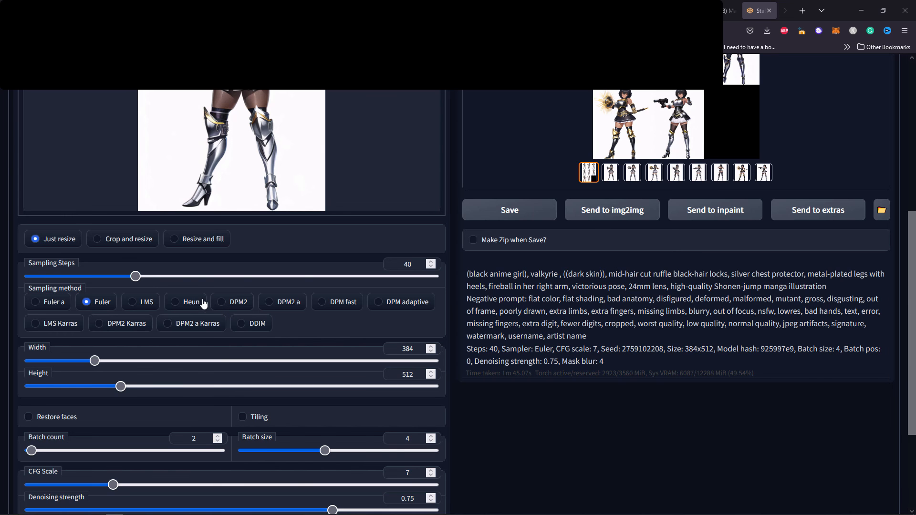
scroll(up, 3)
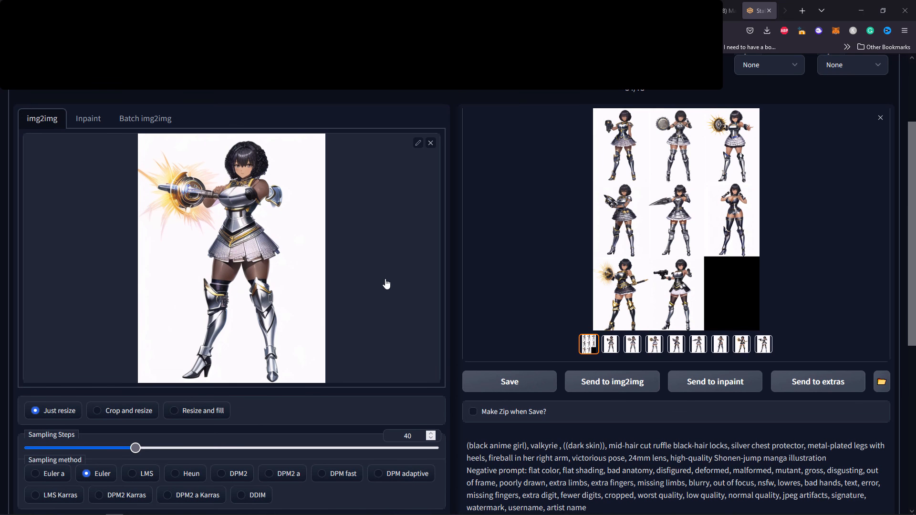
mouse_move(250, 182)
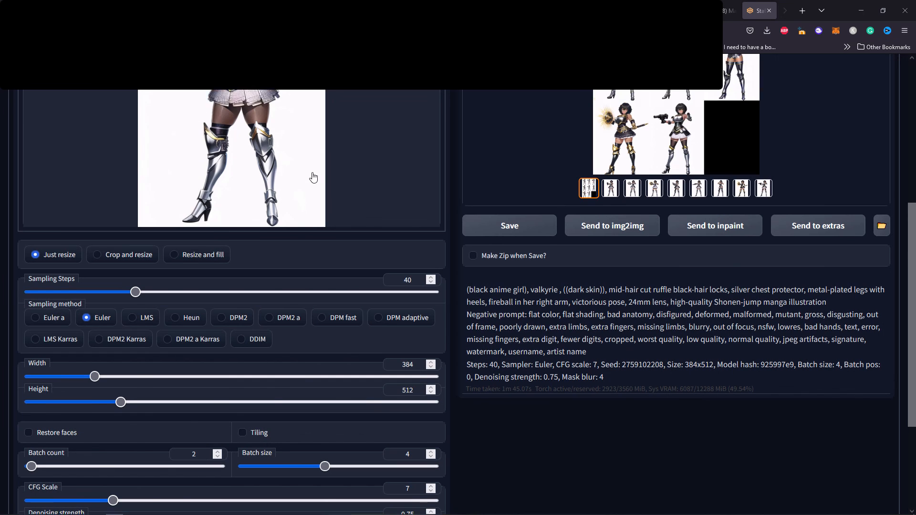
scroll(up, 3)
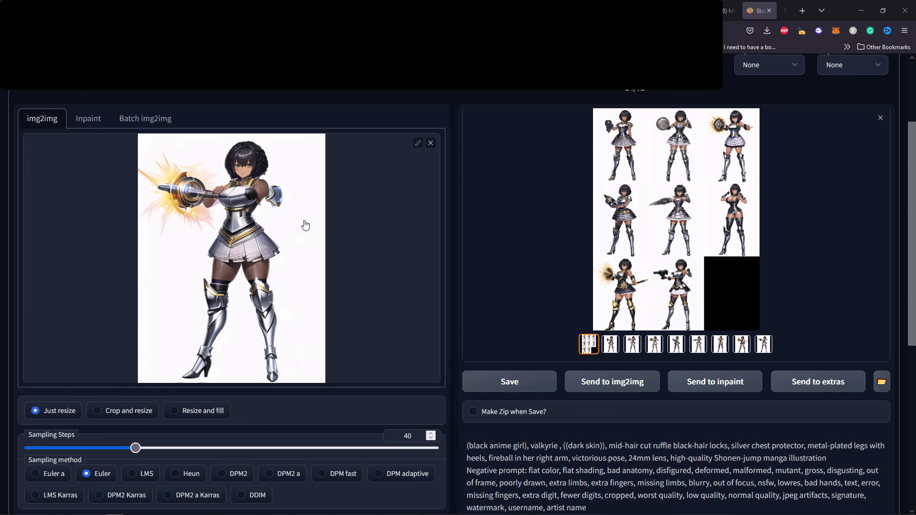
scroll(down, 3)
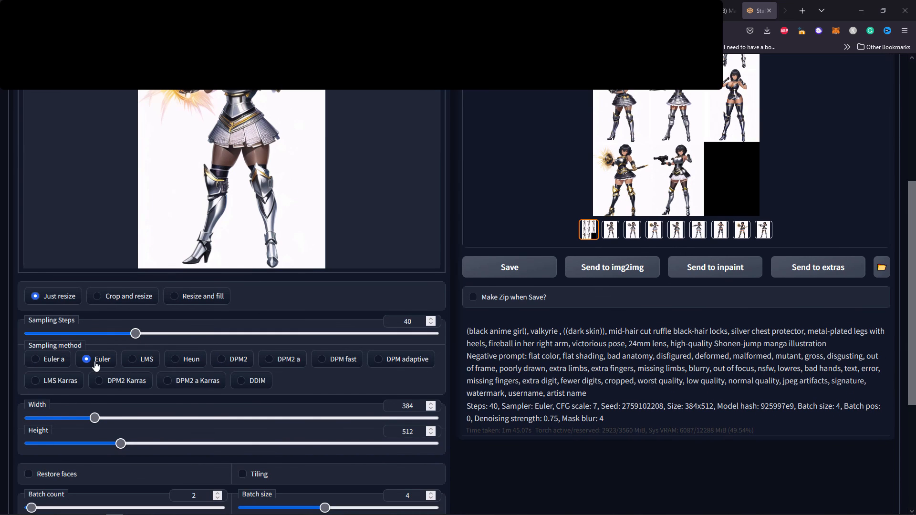
mouse_move(42, 365)
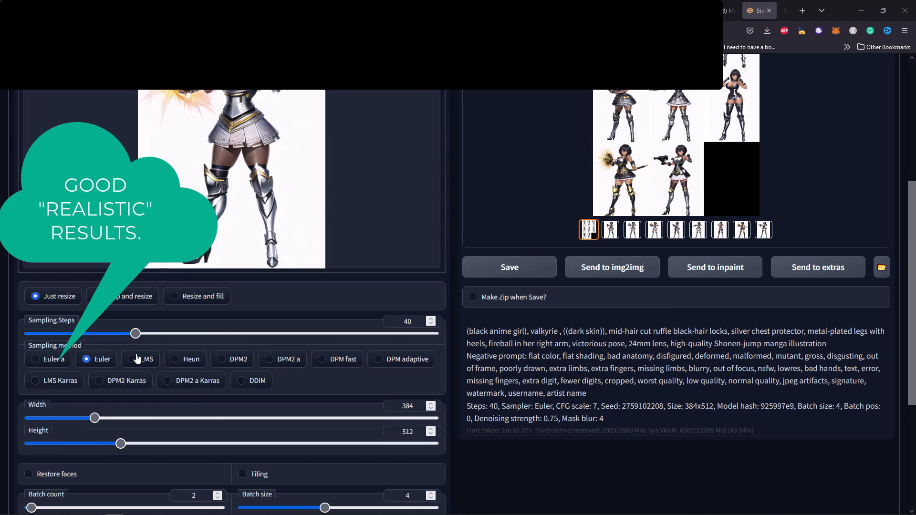
scroll(down, 3)
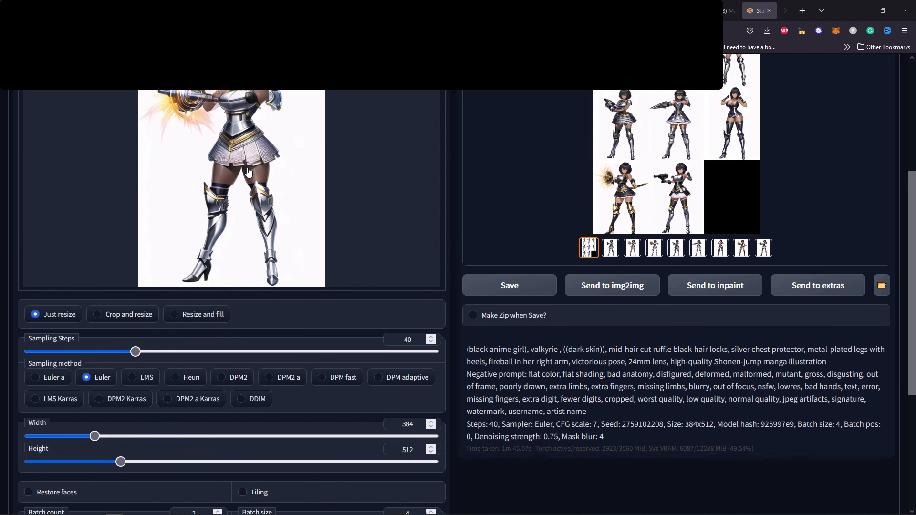
scroll(down, 3)
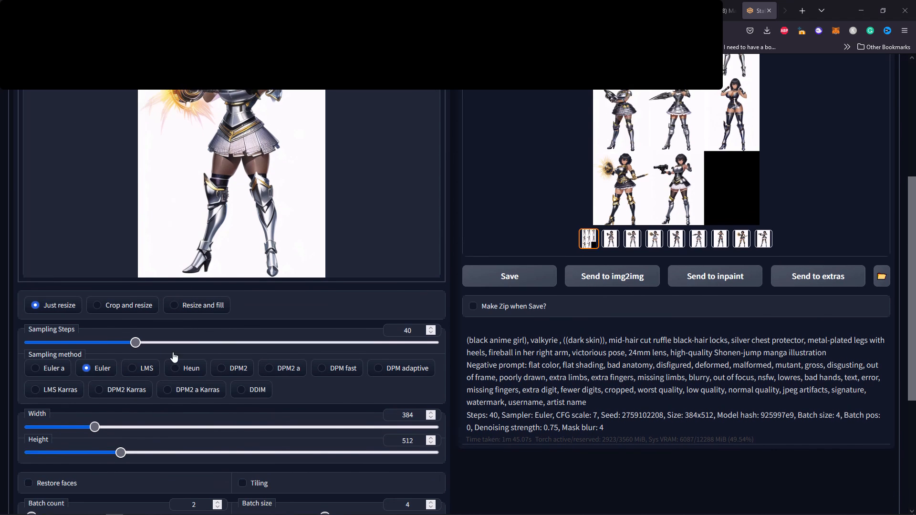
scroll(down, 3)
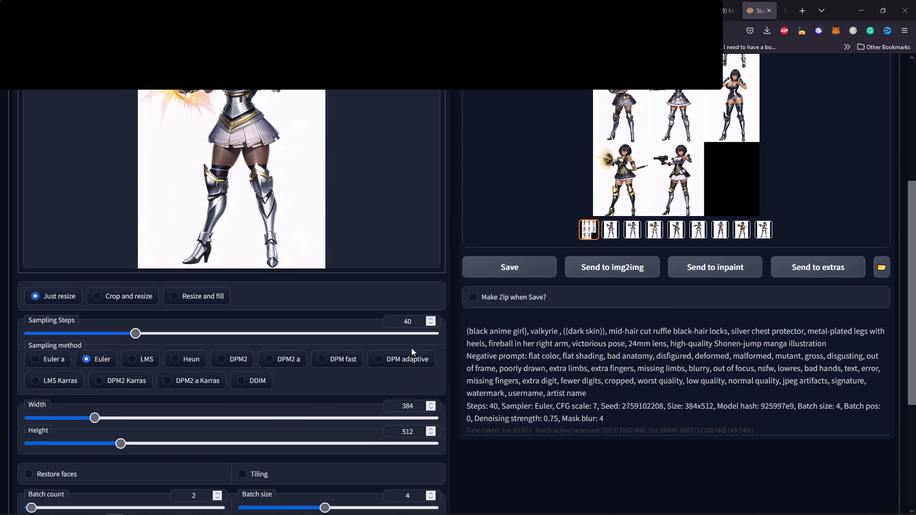
mouse_move(364, 340)
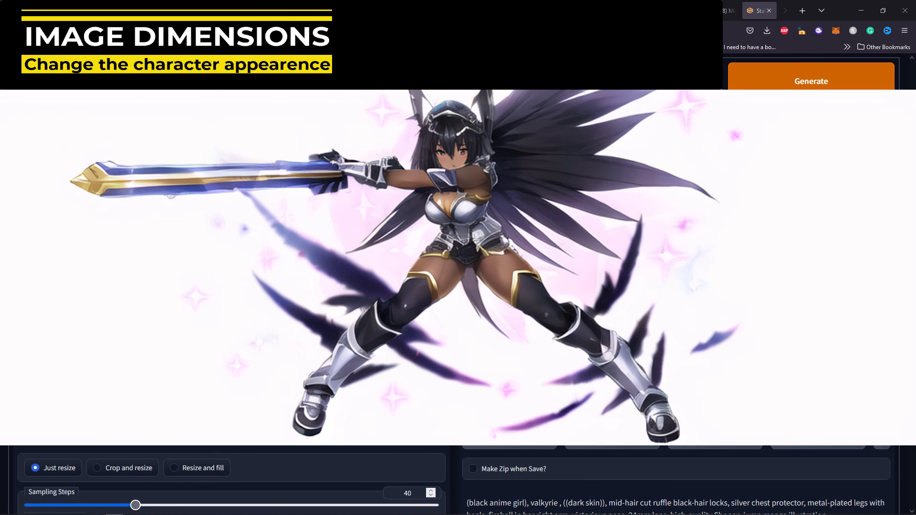
Show the txt2img page with the 1024×384 DDIM valkyrie character-sheet result.
click(811, 81)
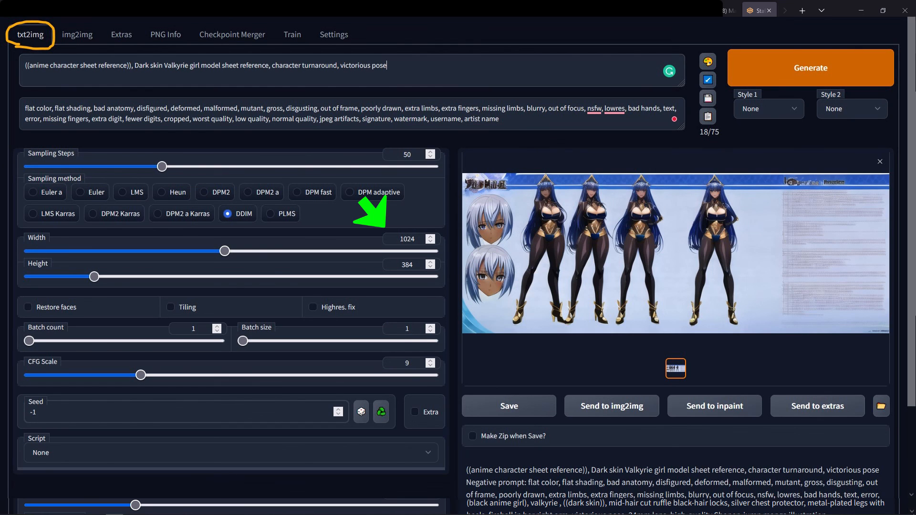
click(406, 239)
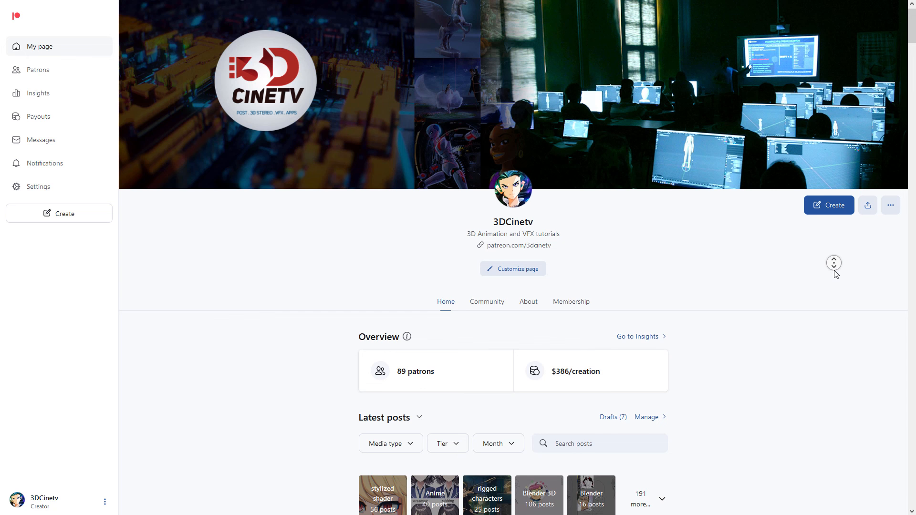
Scroll through the Patreon latest posts, past the Grease Pencil TOON Zombie Head rig.
scroll(down, 3)
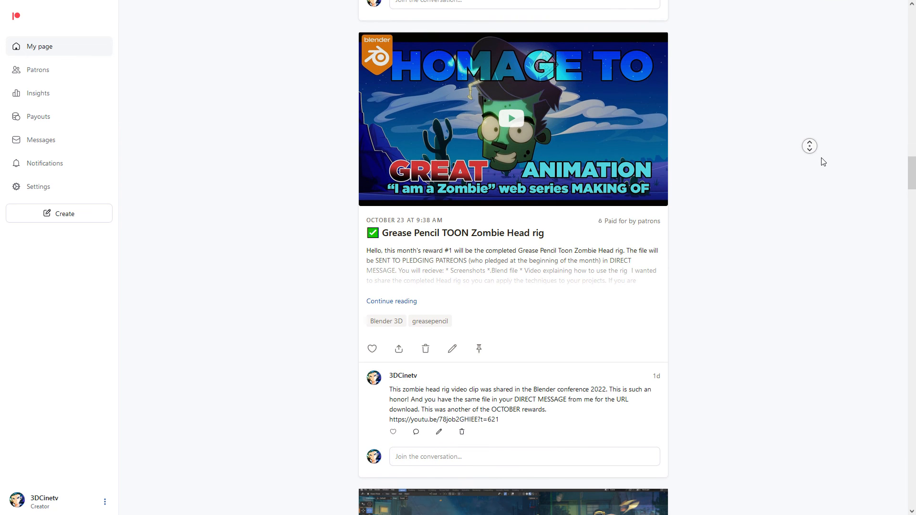
scroll(down, 3)
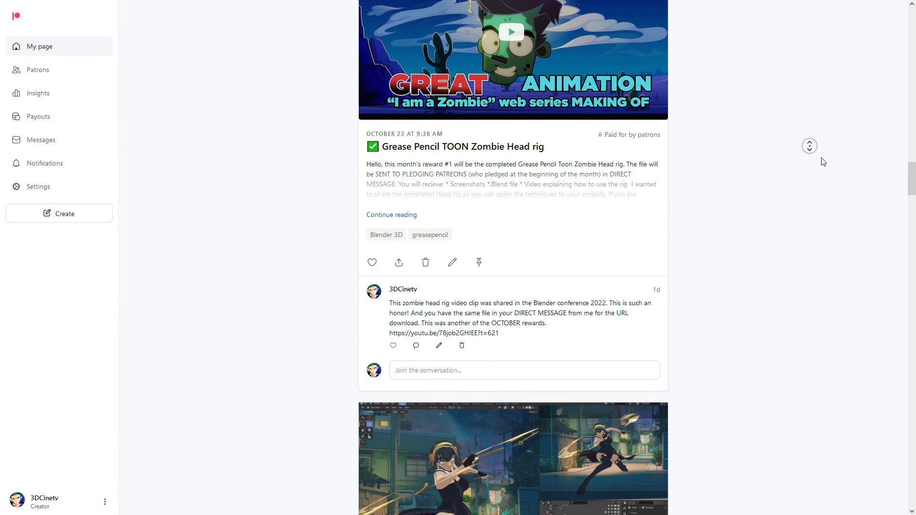
scroll(down, 3)
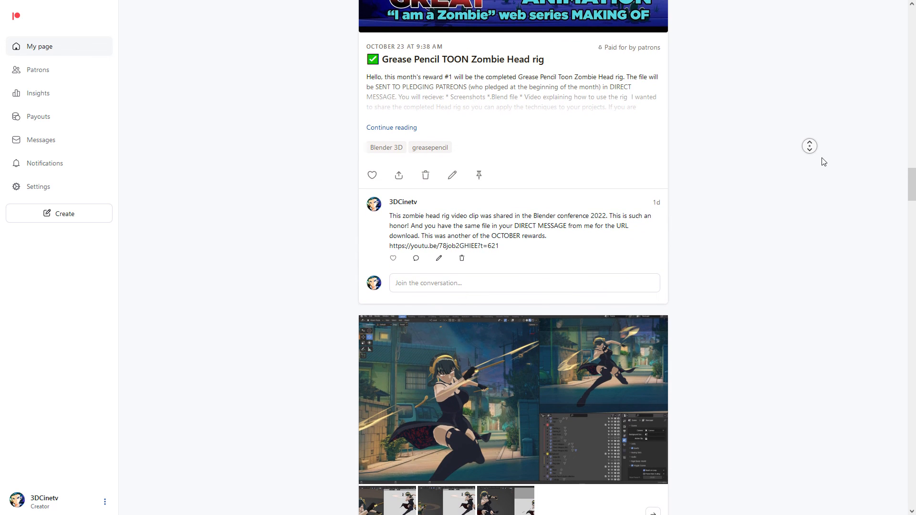
scroll(down, 3)
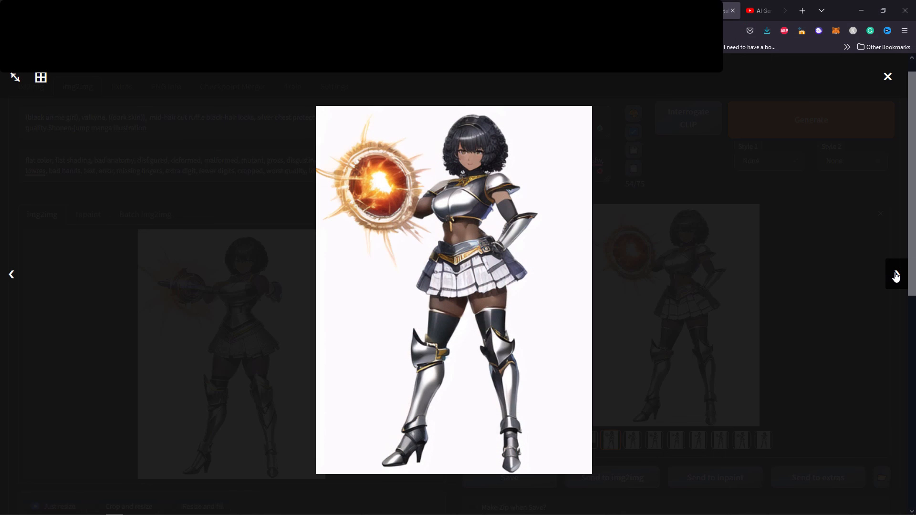
Page forward through six more full-size valkyrie variations, reaching a sword-wielding valkyrie.
click(895, 275)
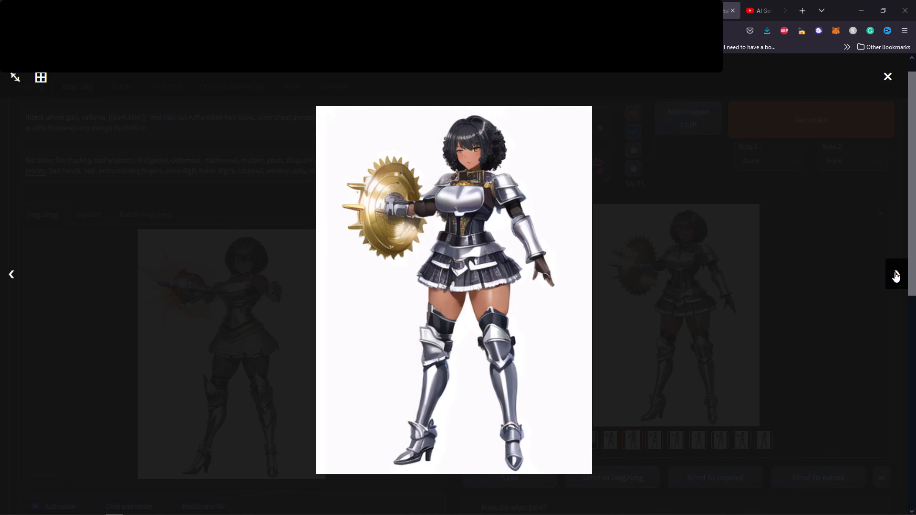
click(897, 276)
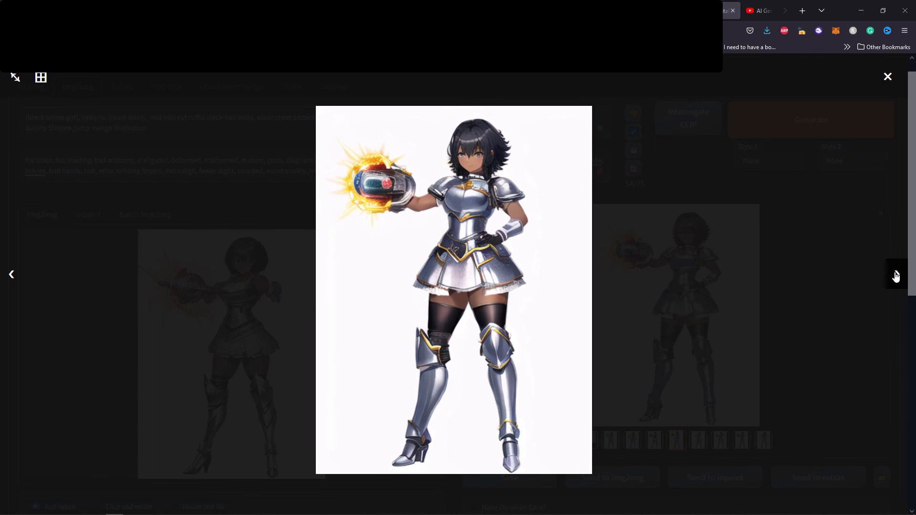
click(895, 275)
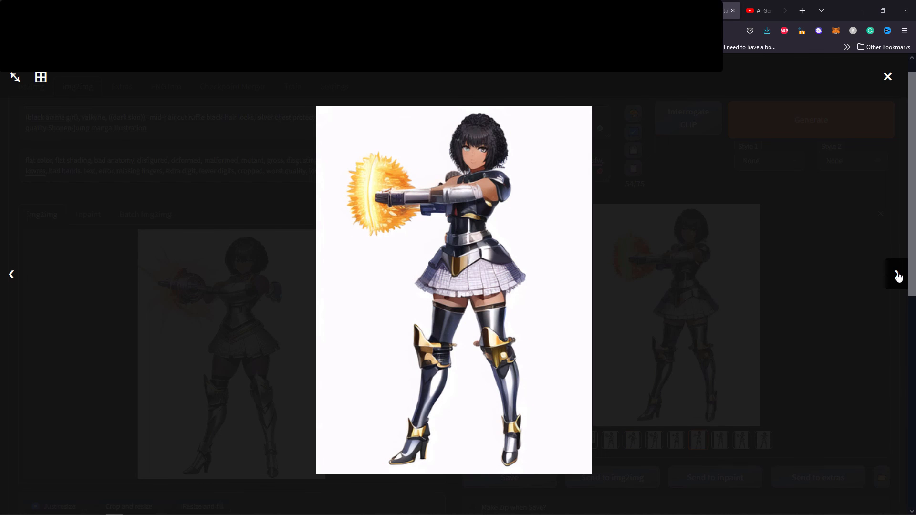
click(898, 275)
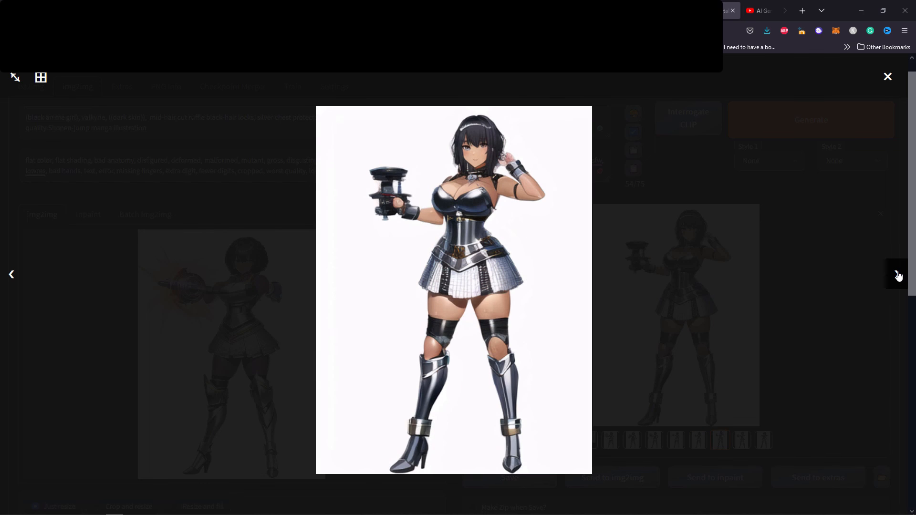
click(899, 275)
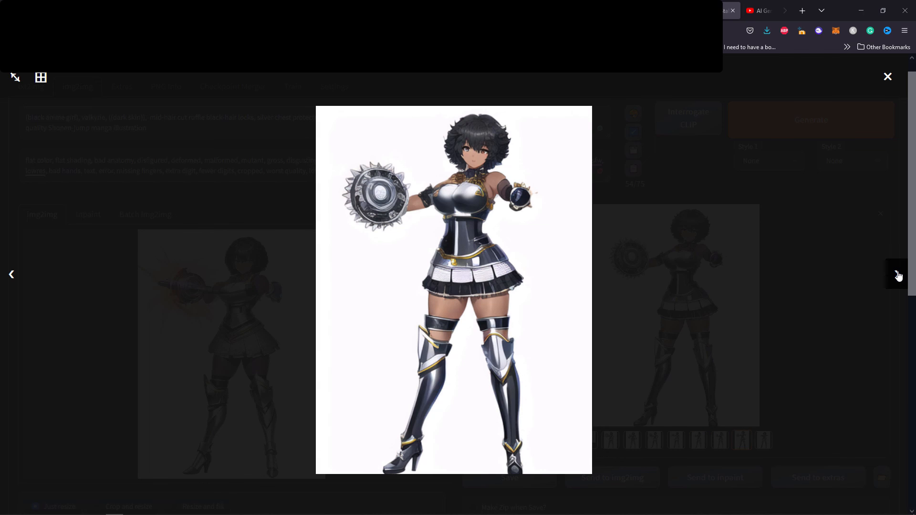
click(898, 275)
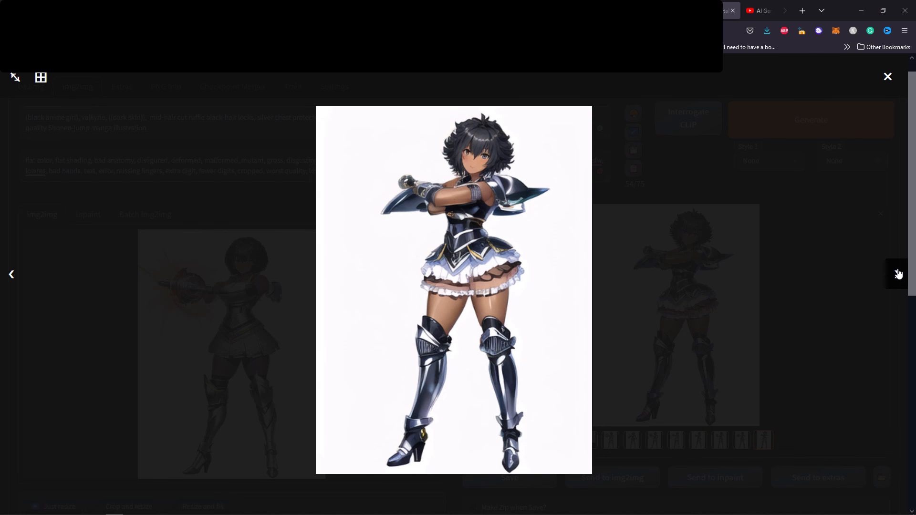